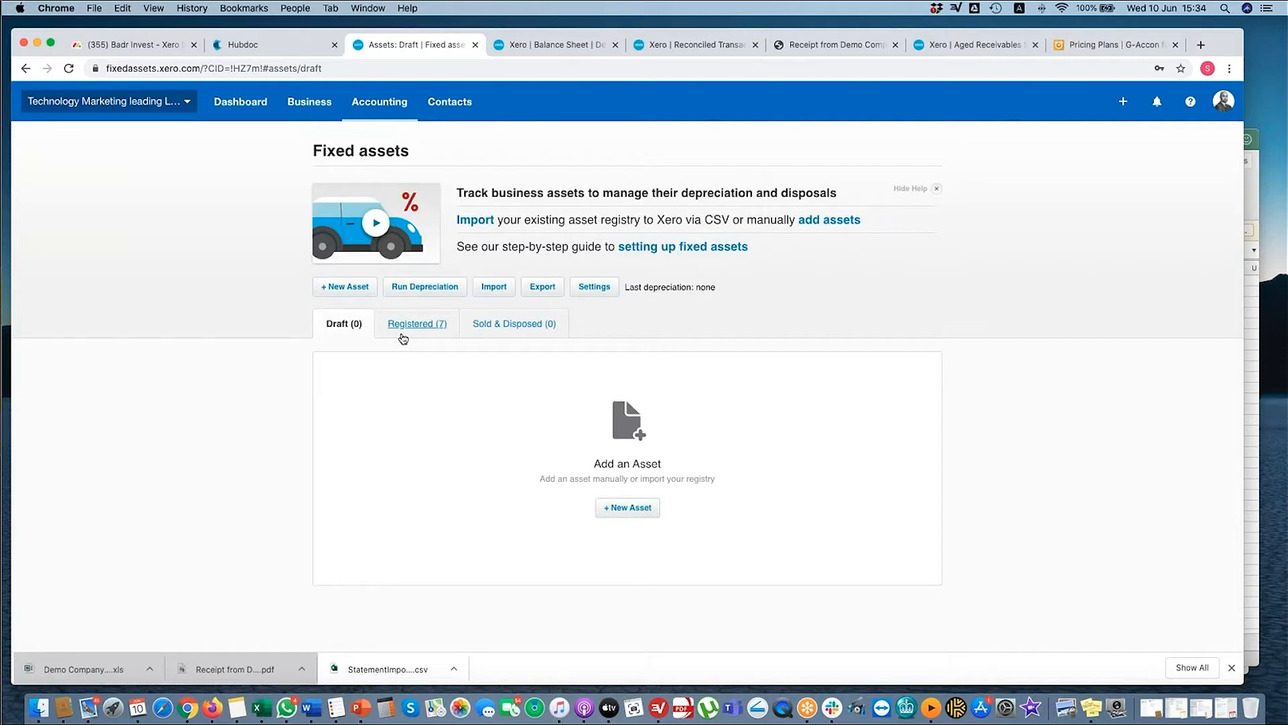
- Show the Registered (7) tab listing the seven computer fixed assets
left_click(416, 323)
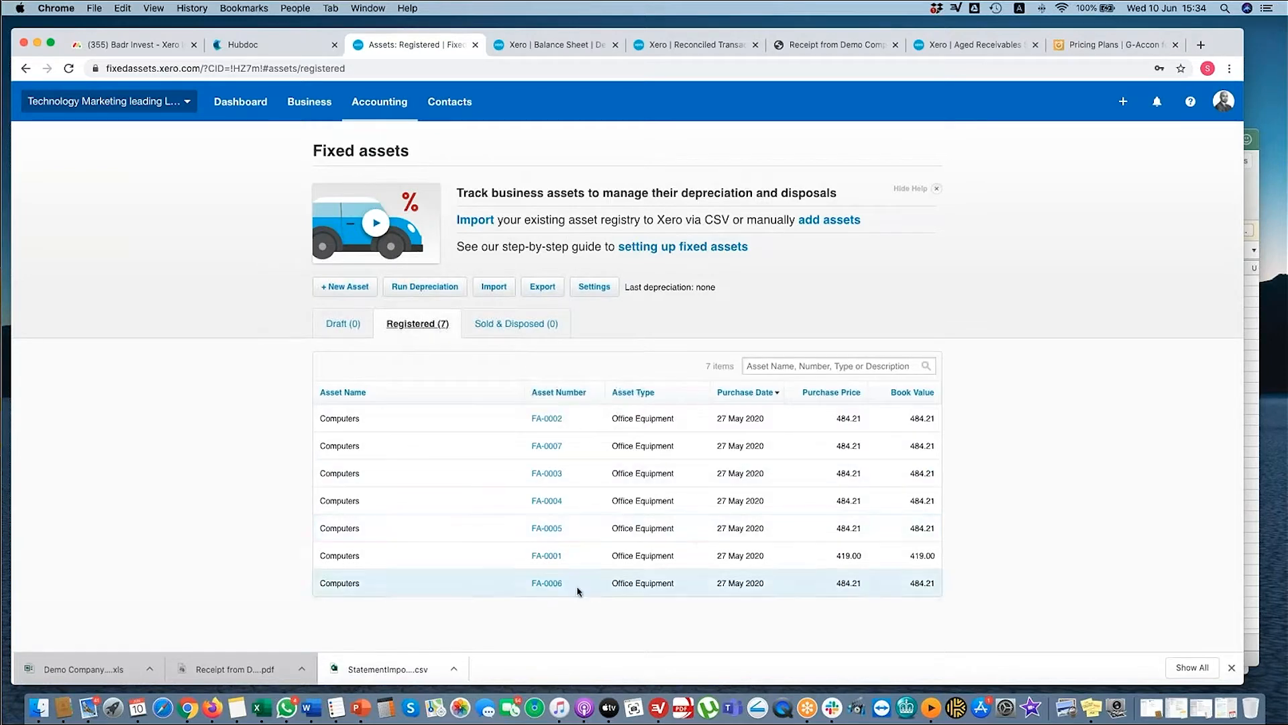
mouse_move(552, 490)
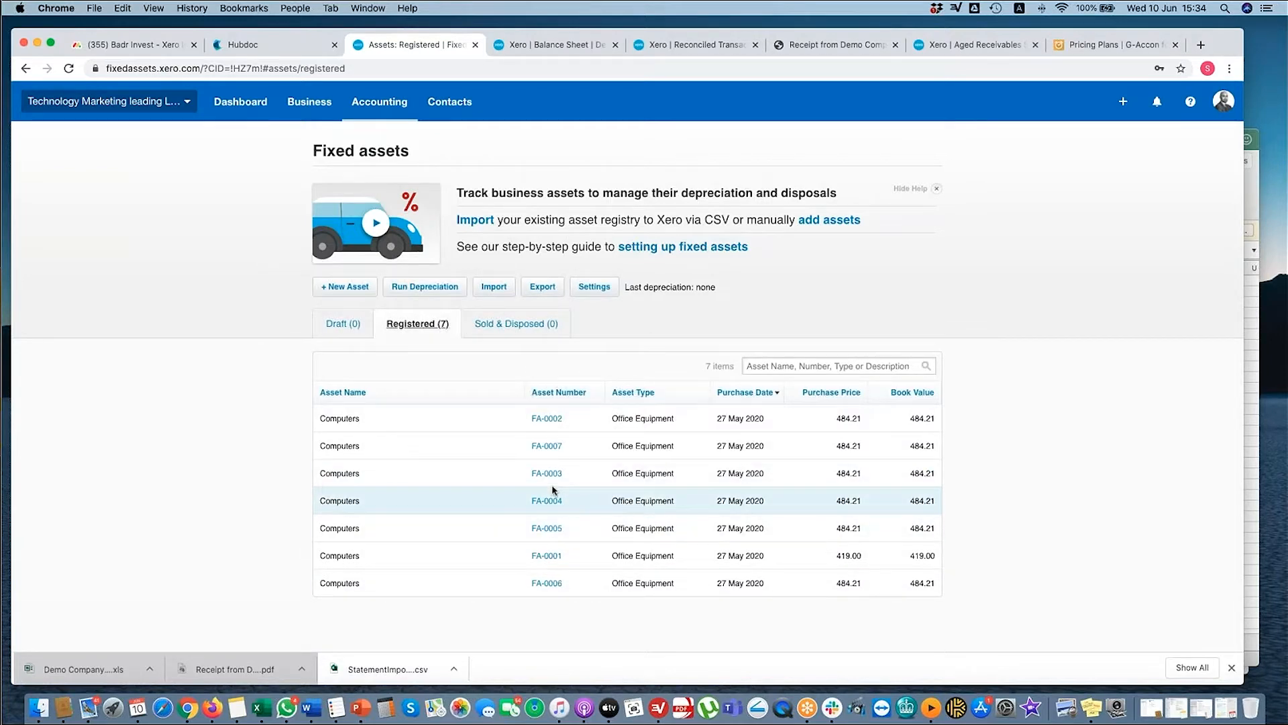
mouse_move(547, 429)
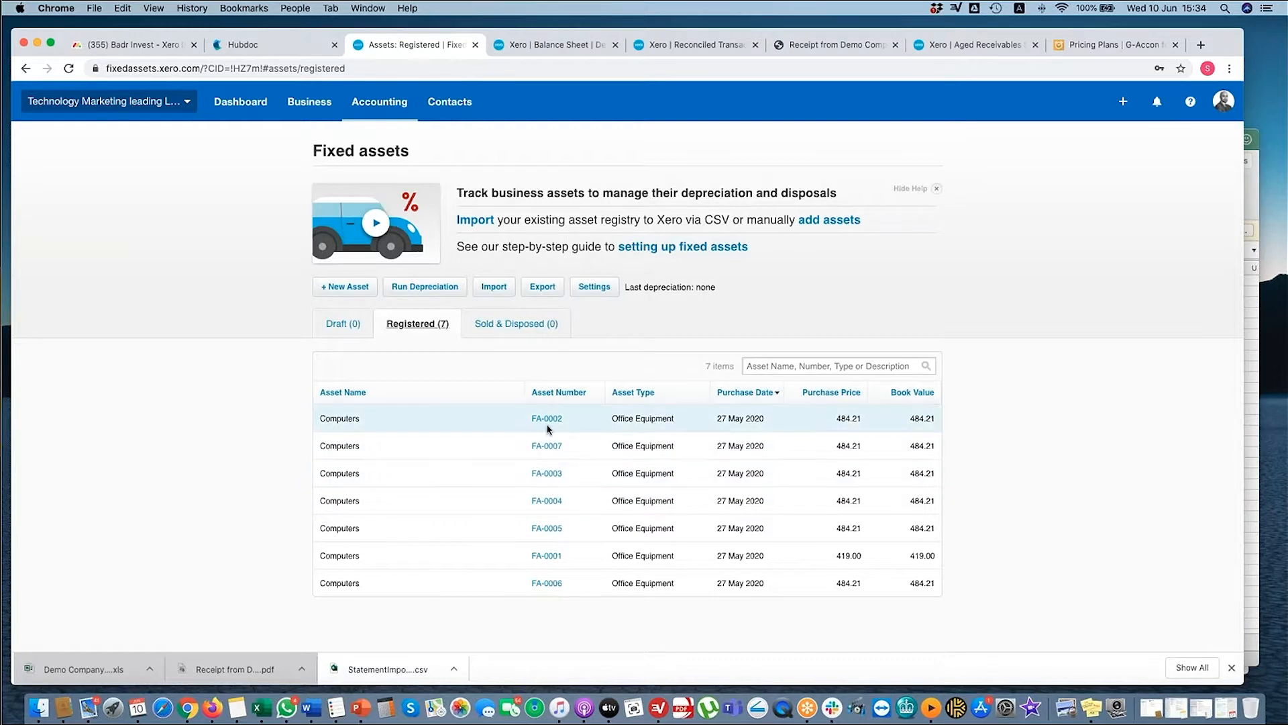
left_click(545, 418)
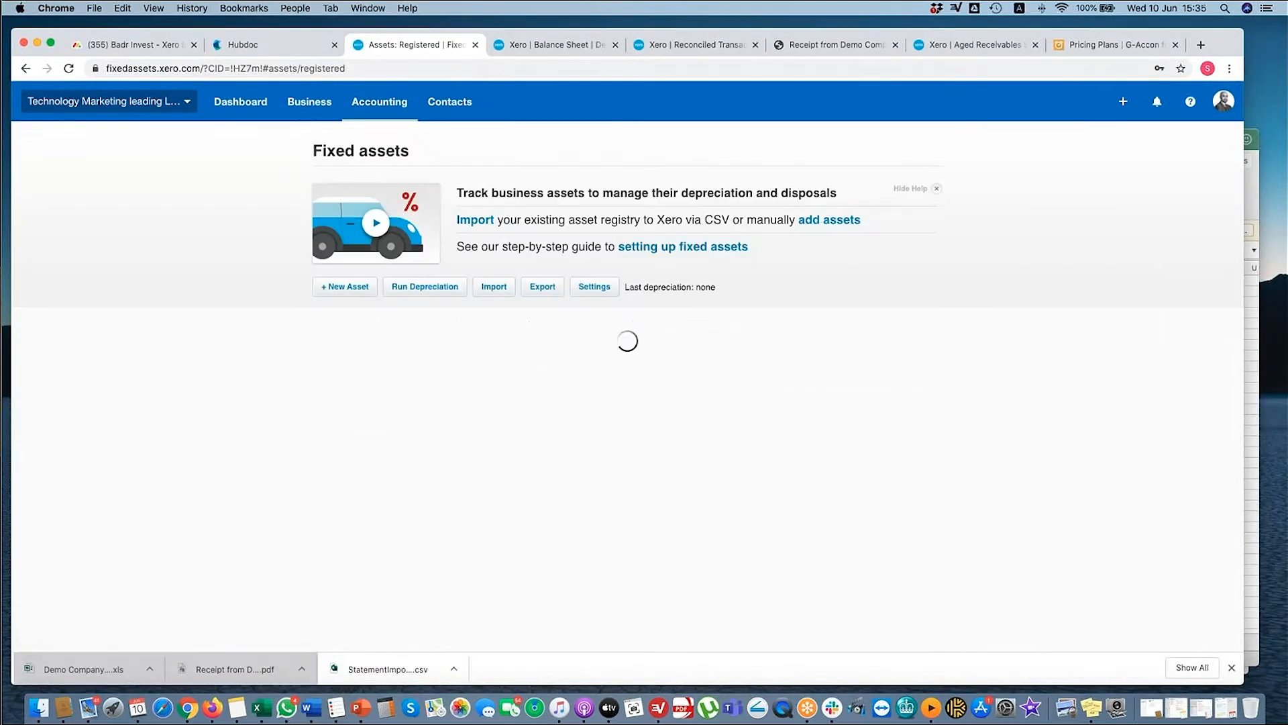
- Start a new fixed asset and browse its date pickers and asset type list
left_click(344, 286)
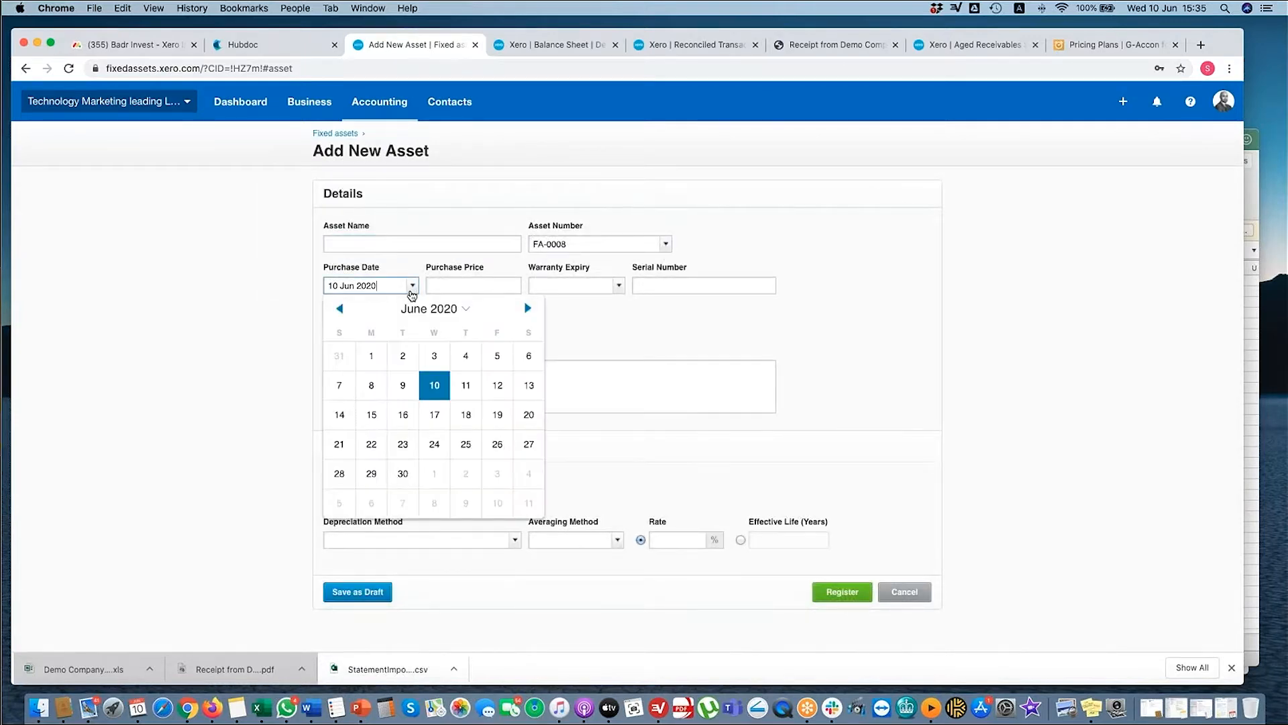
left_click(472, 285)
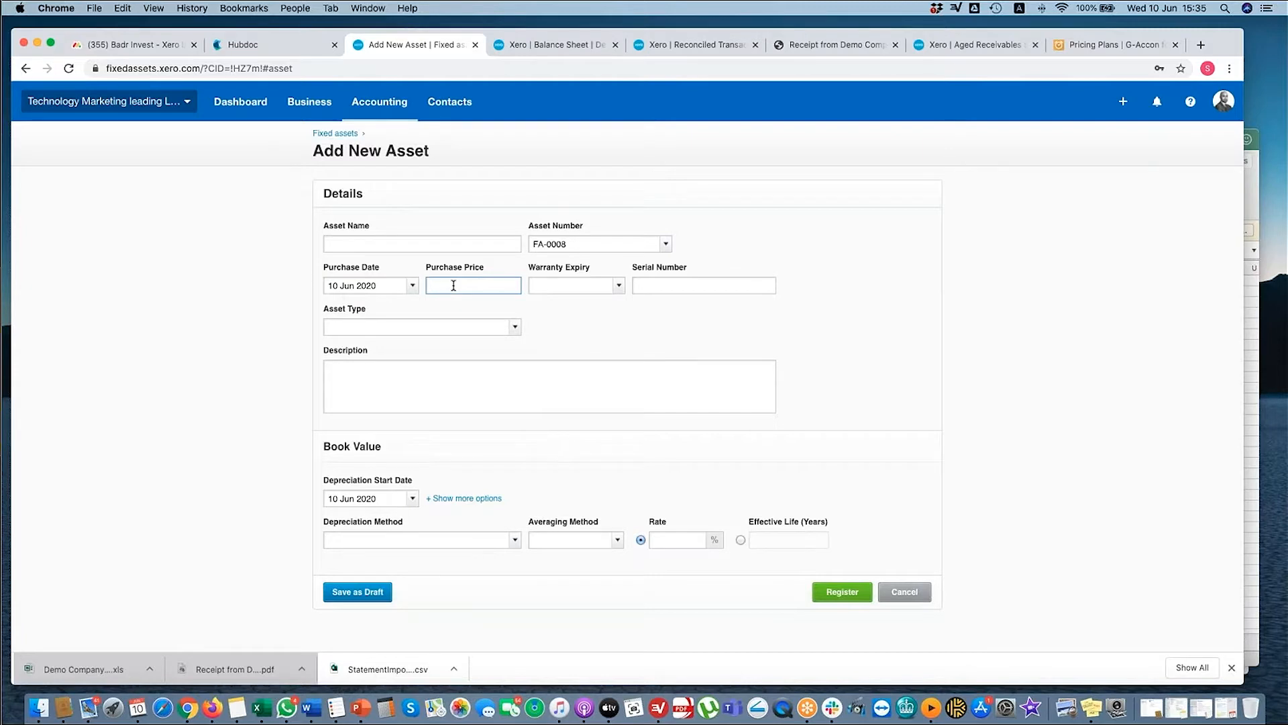
left_click(617, 285)
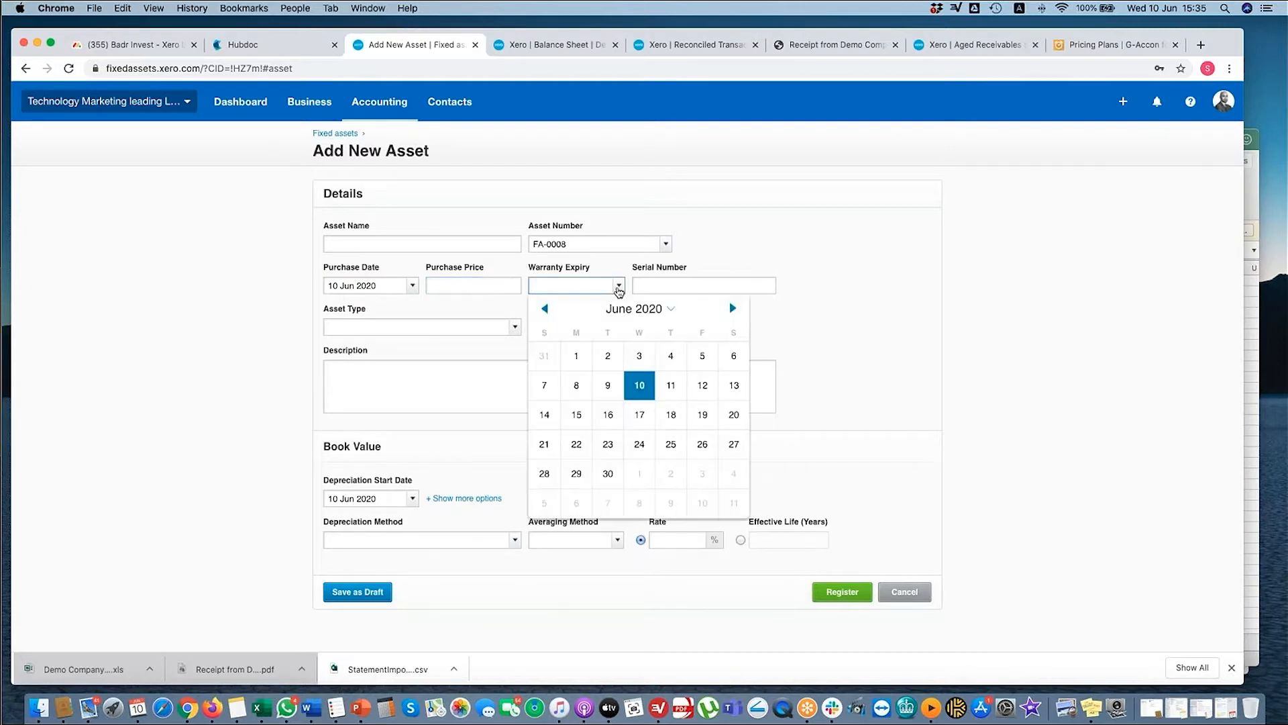
mouse_move(680, 284)
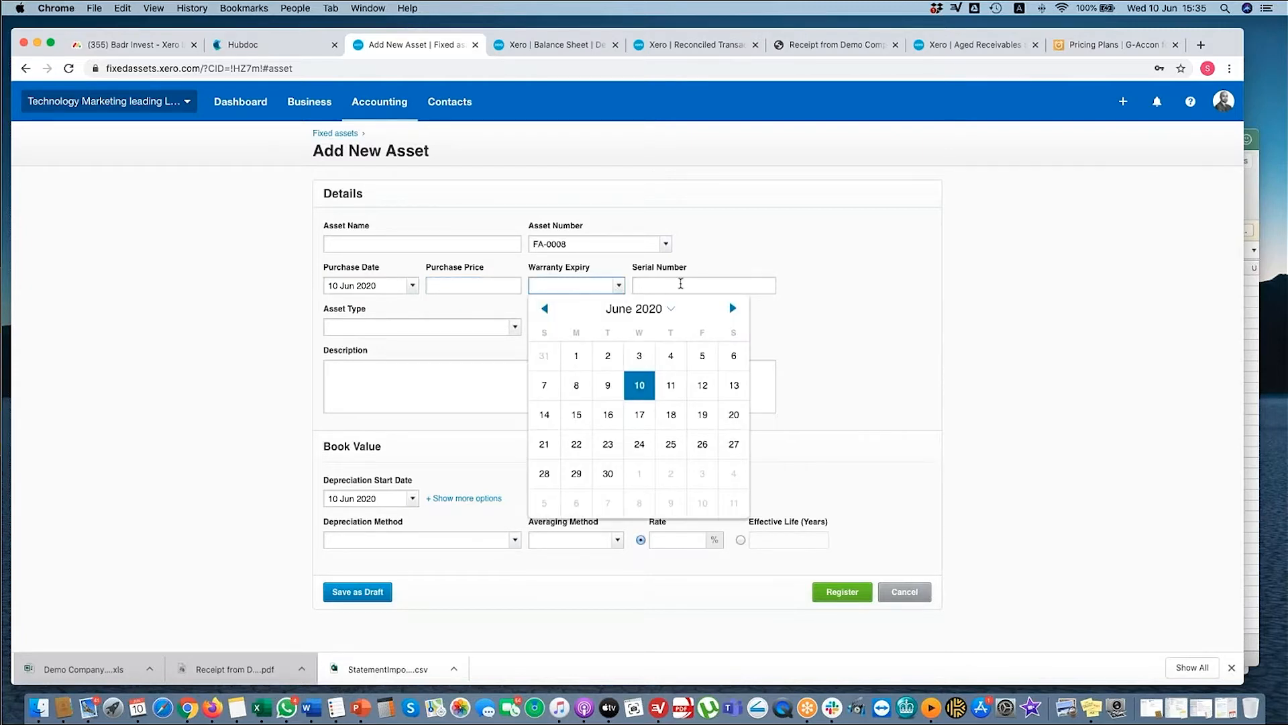
left_click(421, 326)
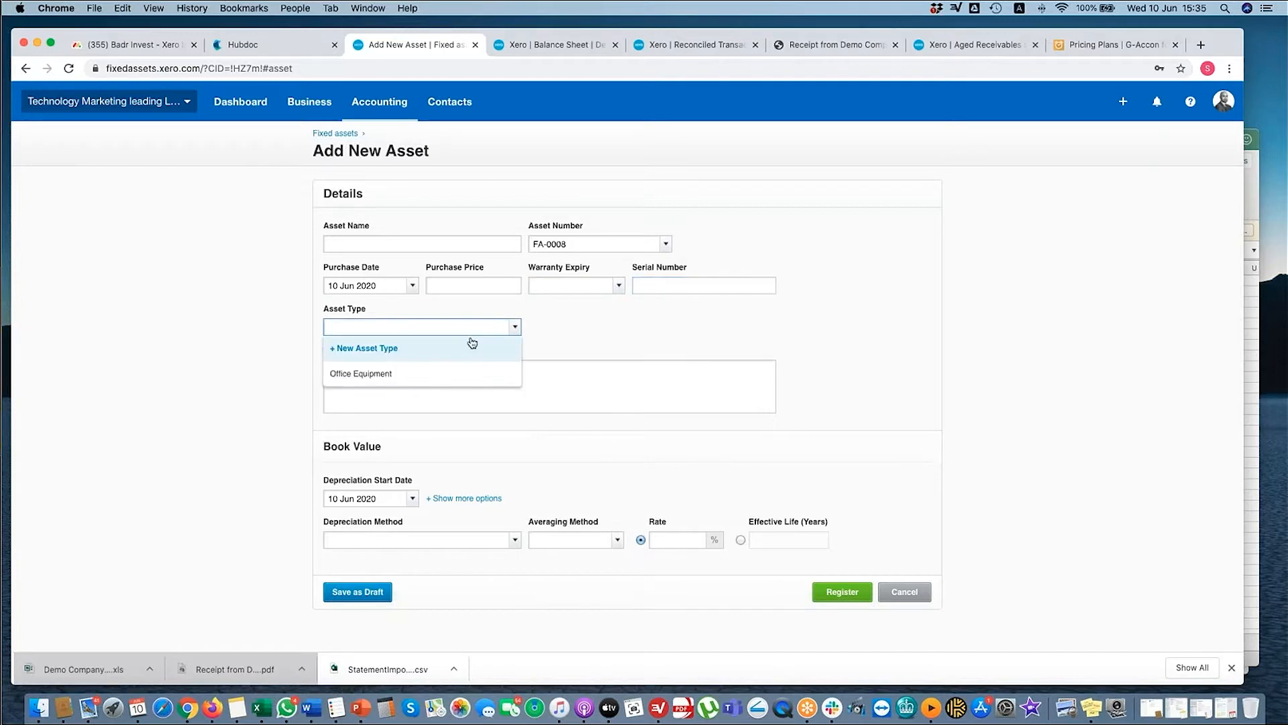
mouse_move(443, 397)
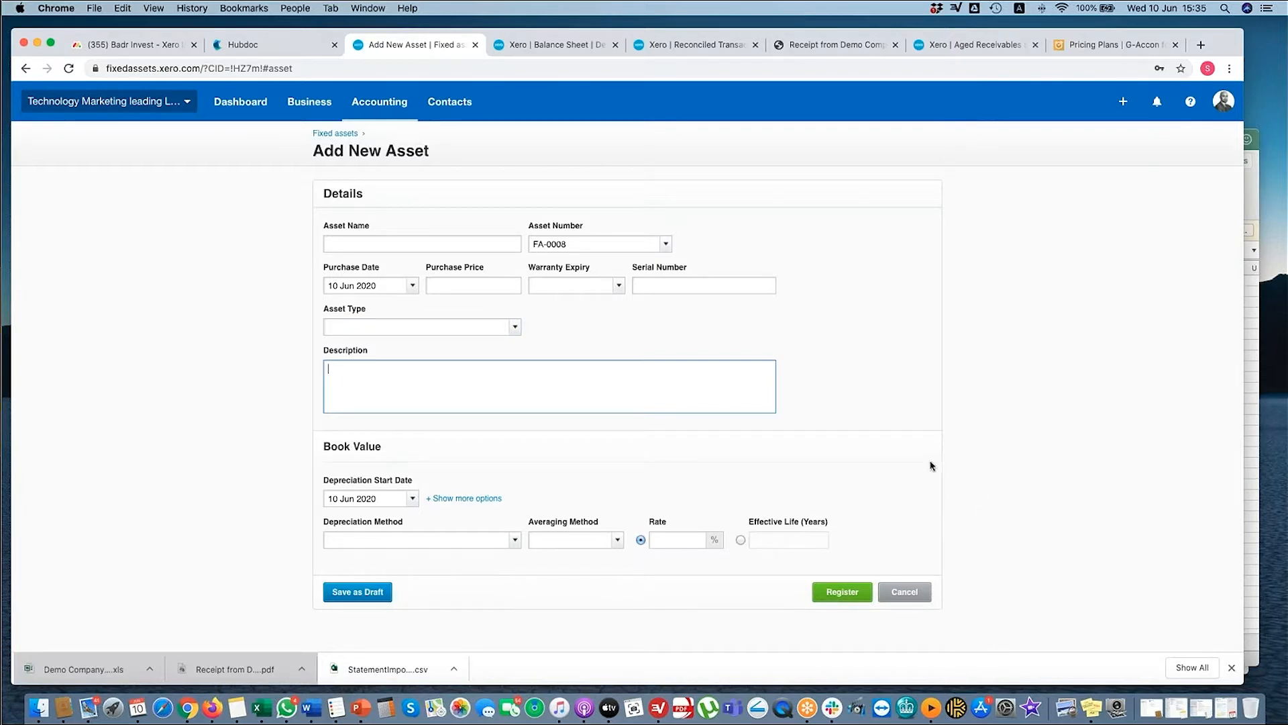
mouse_move(416, 508)
type("6")
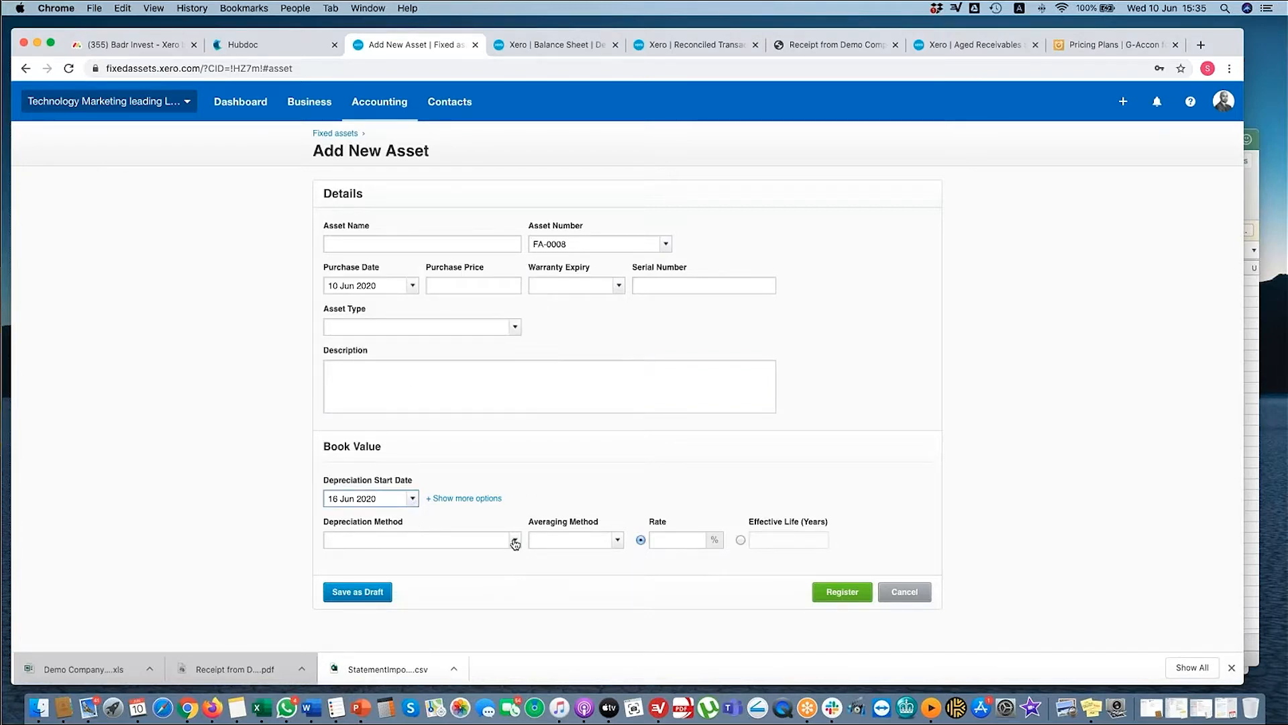
- Try Straight Line, Full Month averaging and Effective Life, then cancel the asset
left_click(515, 540)
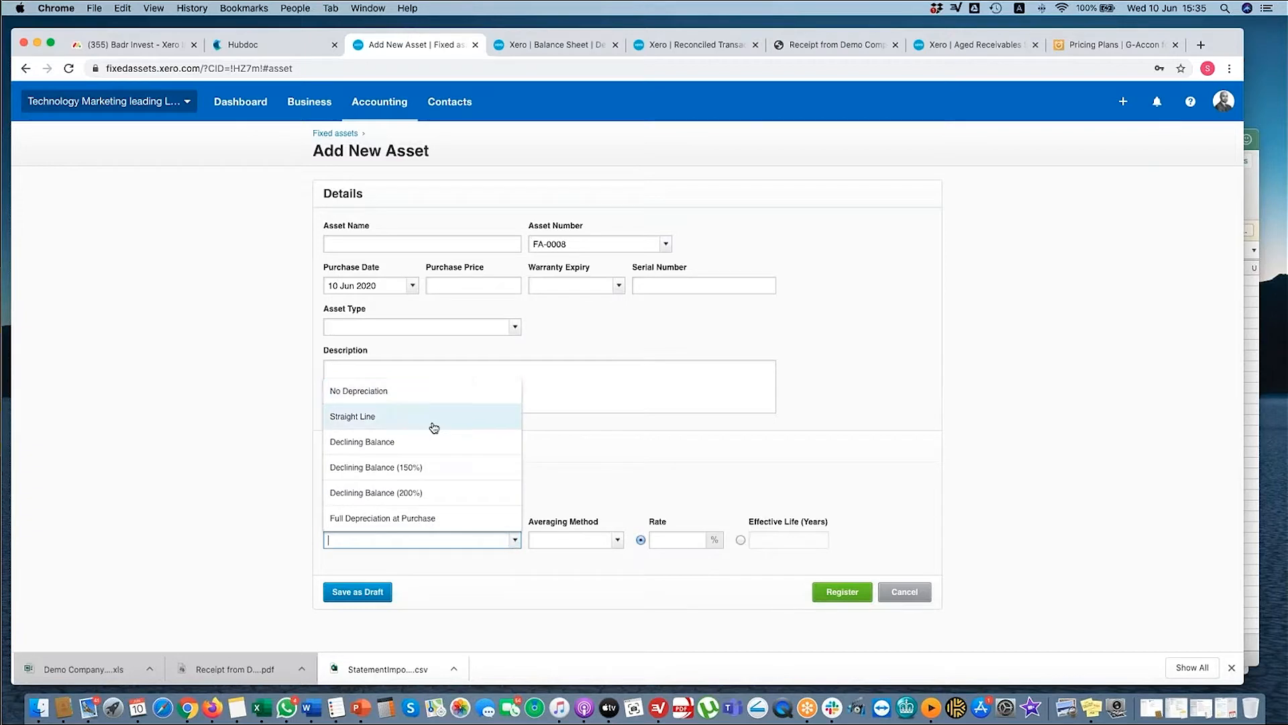
mouse_move(432, 416)
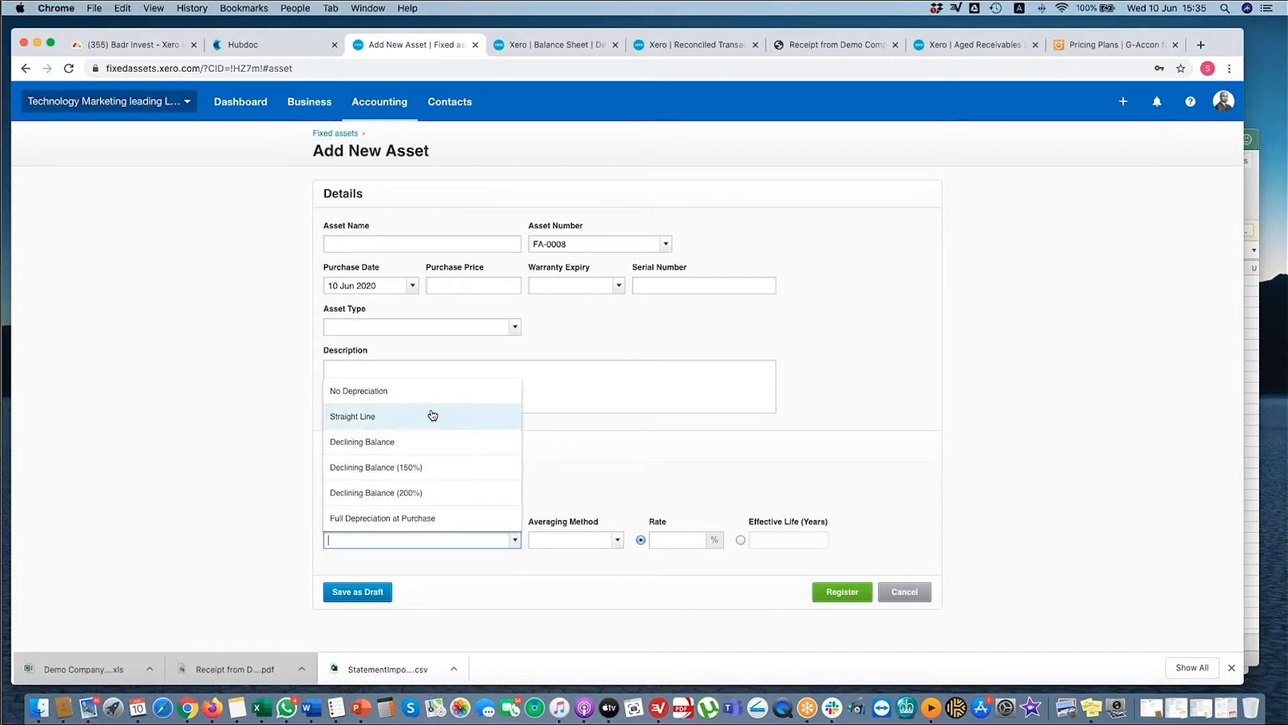
left_click(351, 416)
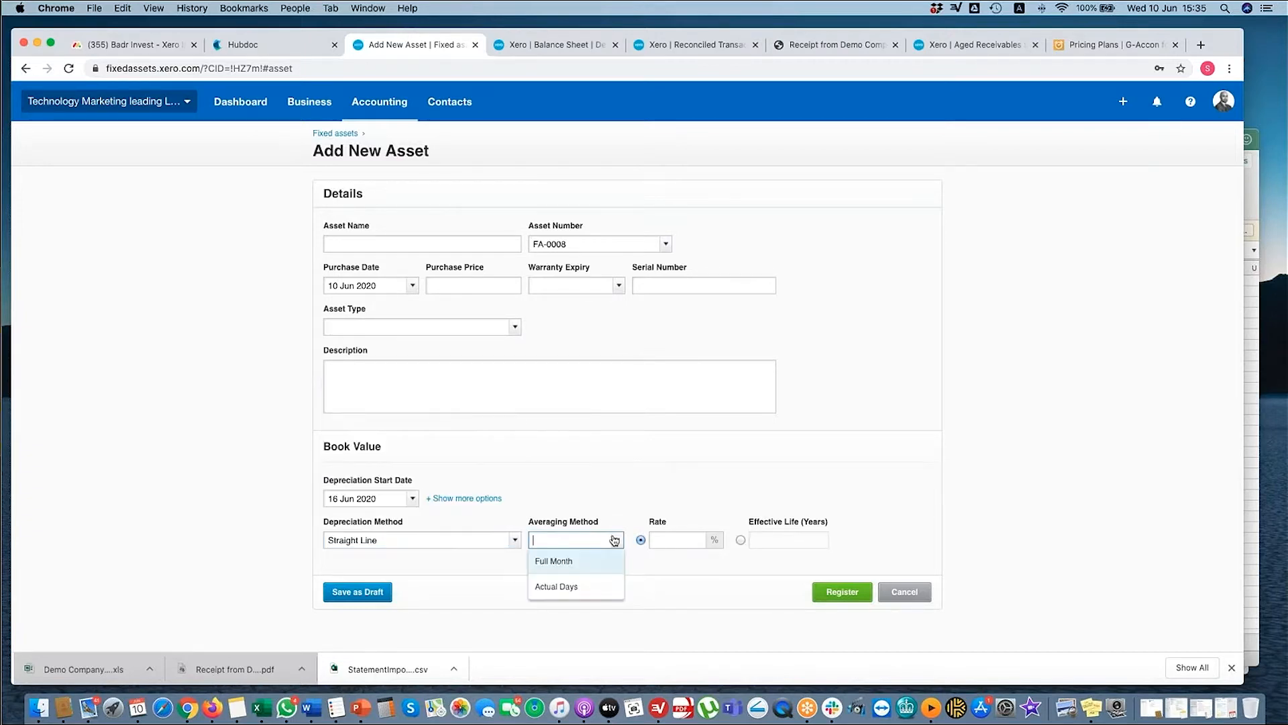
mouse_move(556, 586)
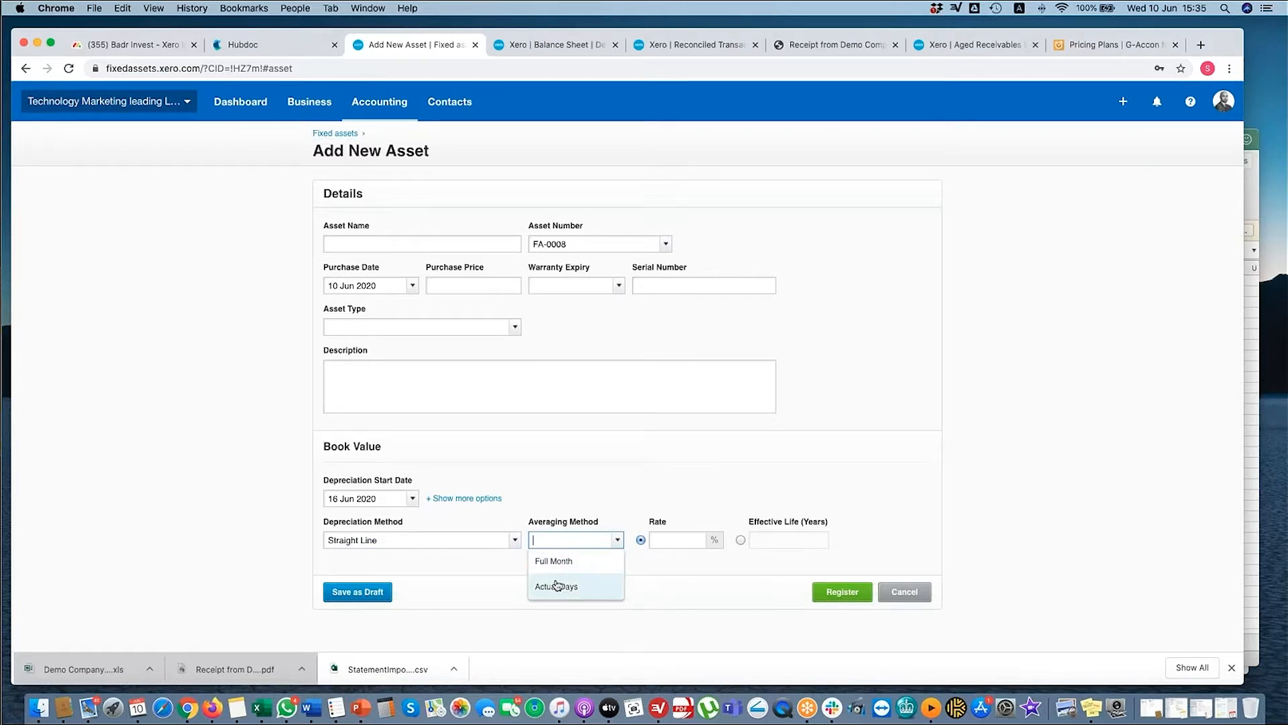
left_click(553, 560)
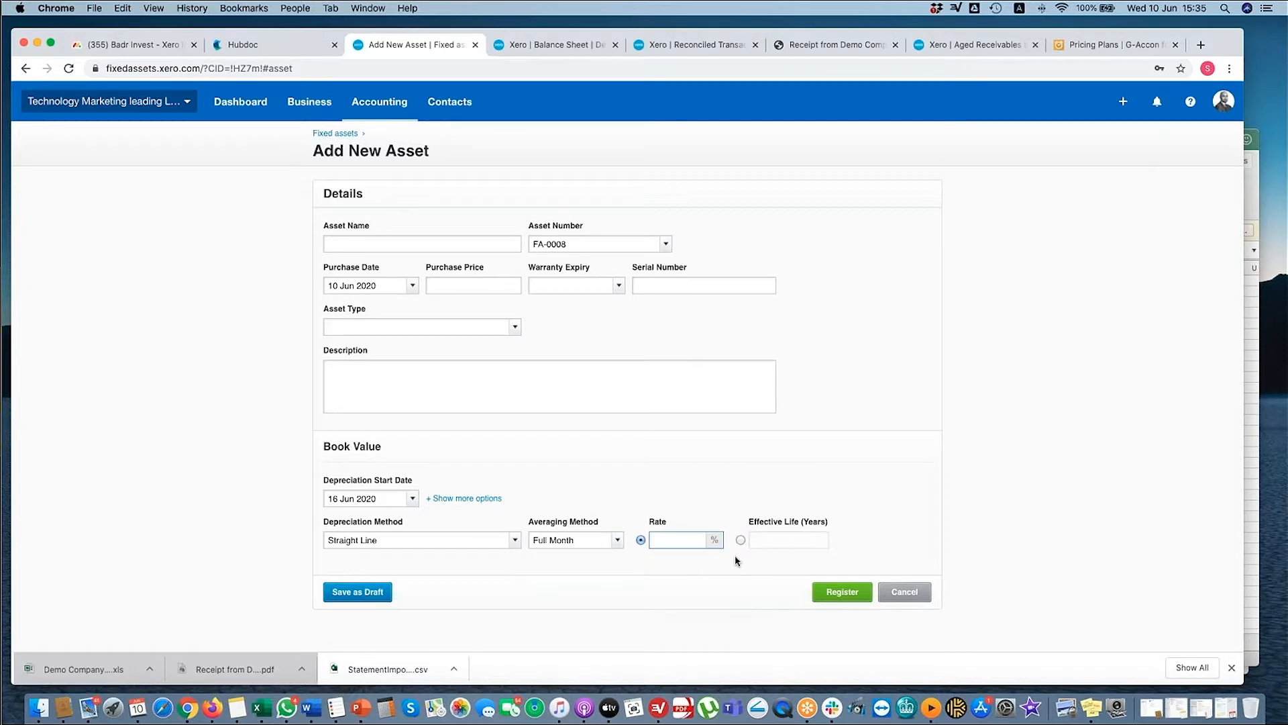
left_click(740, 540)
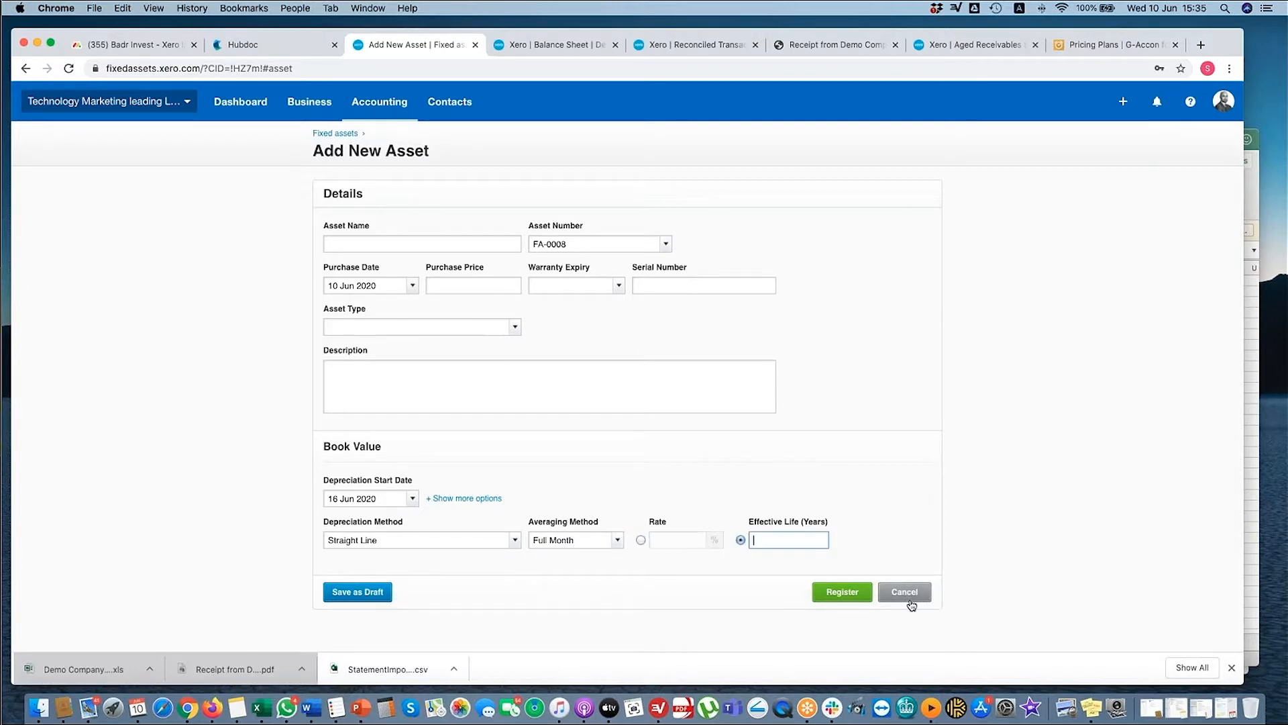
left_click(903, 592)
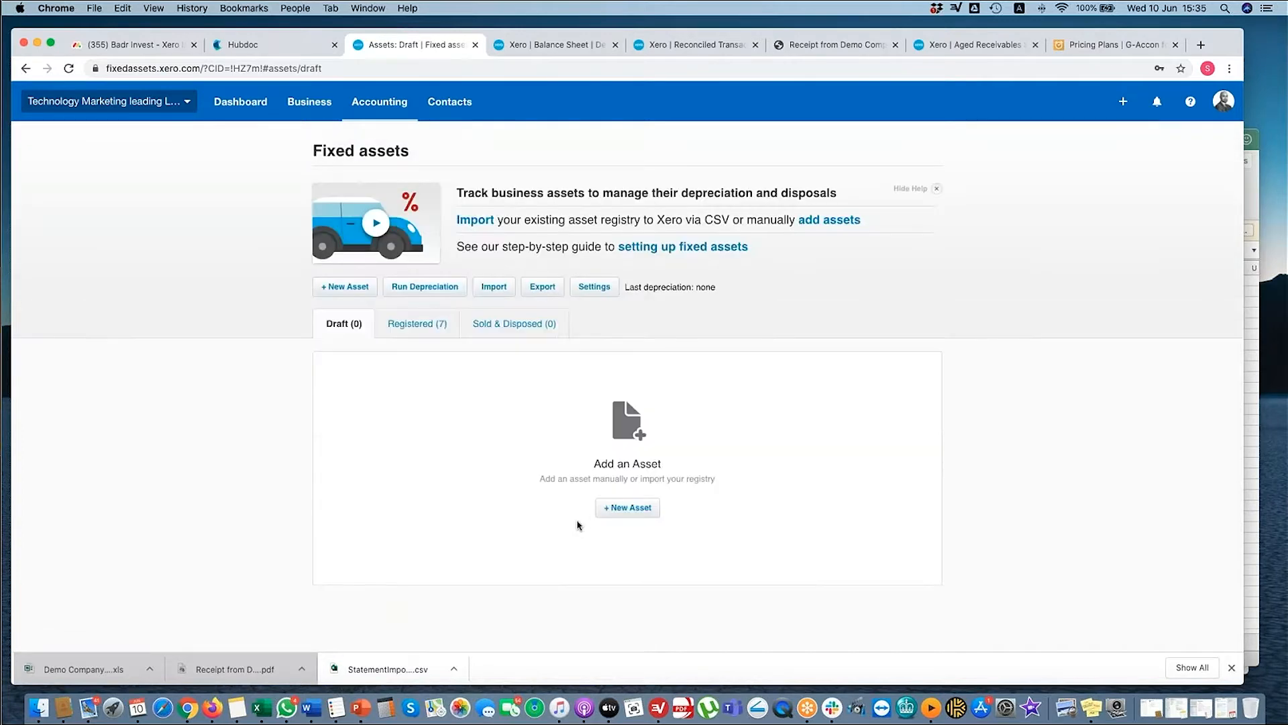
- Switch to Demo Company (Global) and open its Accounting > Fixed assets register
left_click(107, 101)
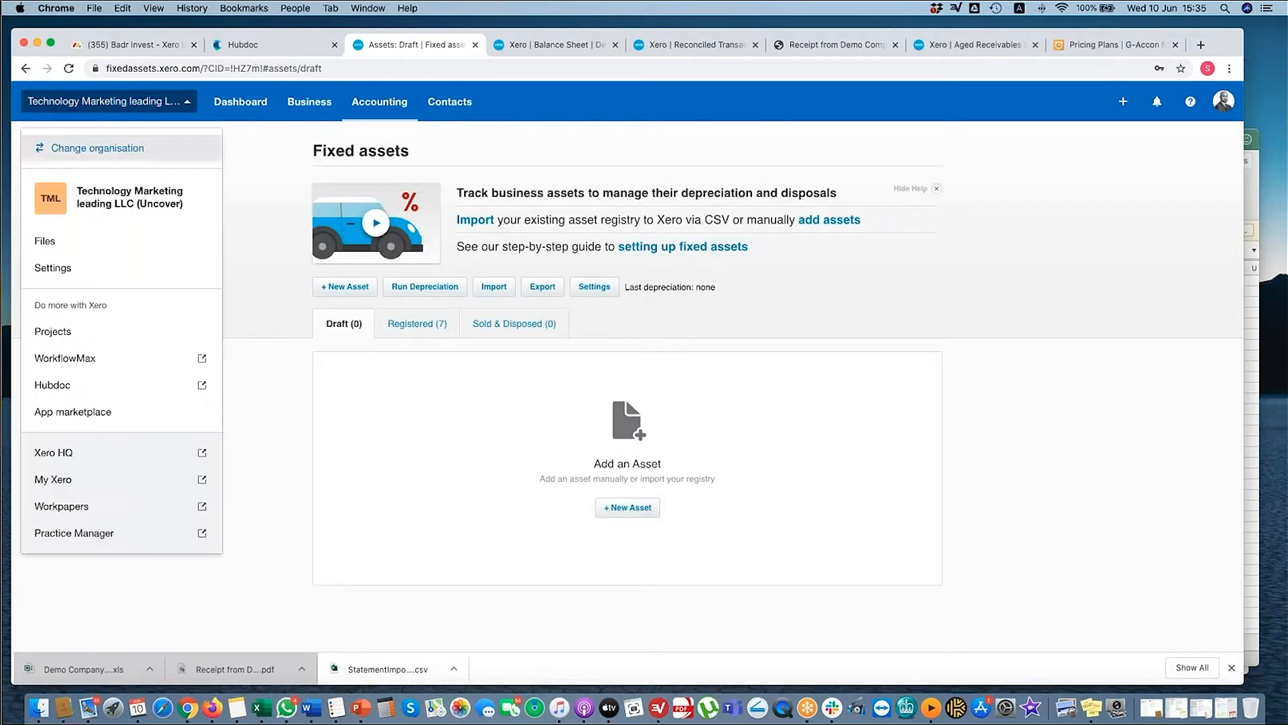
left_click(96, 148)
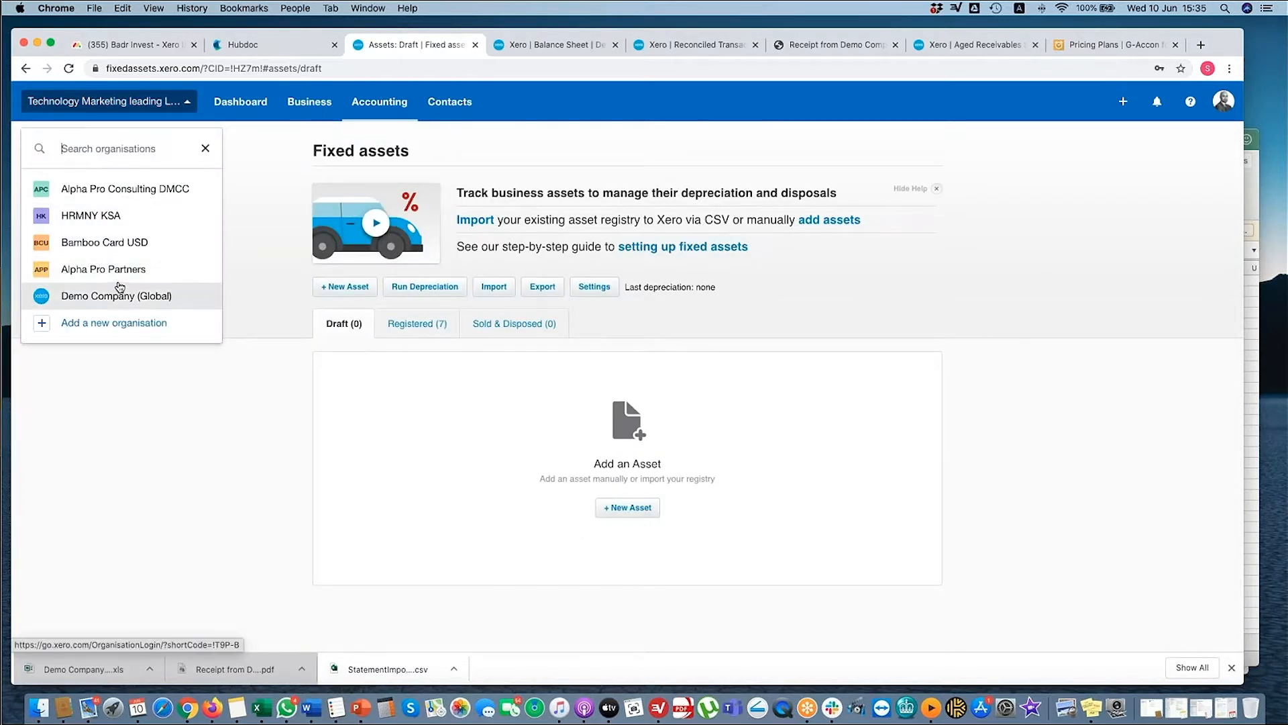
left_click(116, 296)
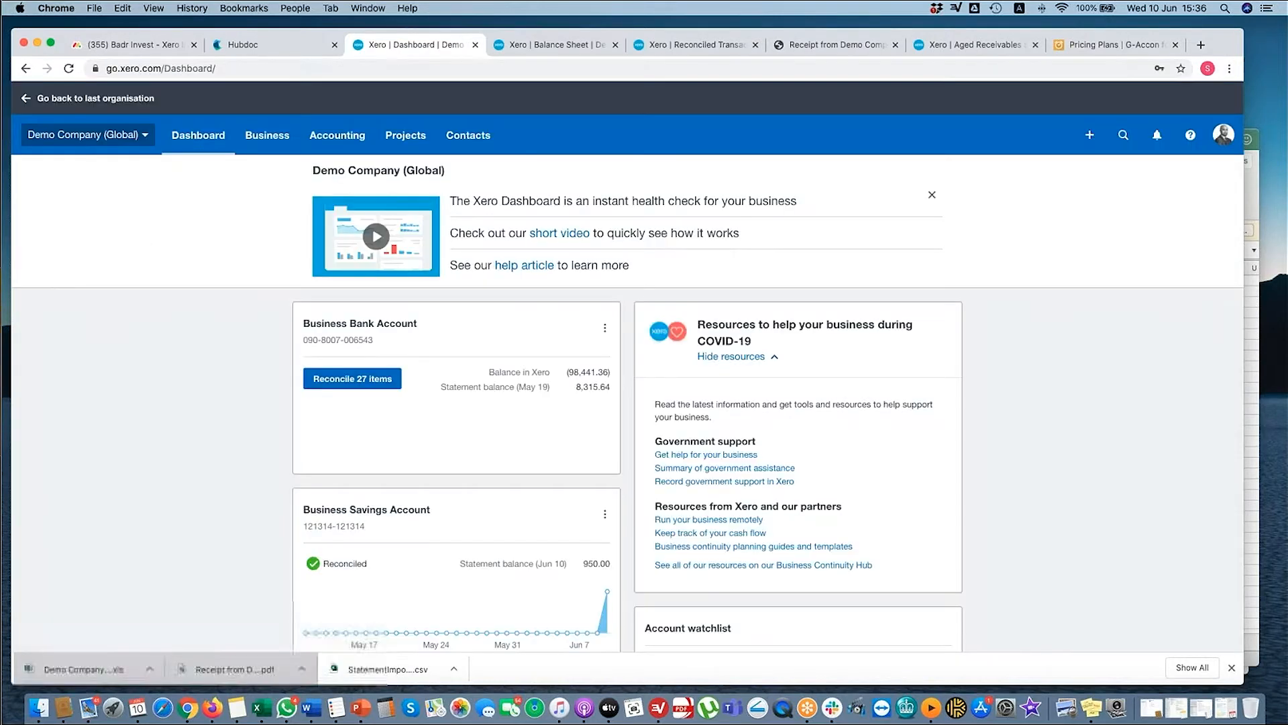
left_click(337, 135)
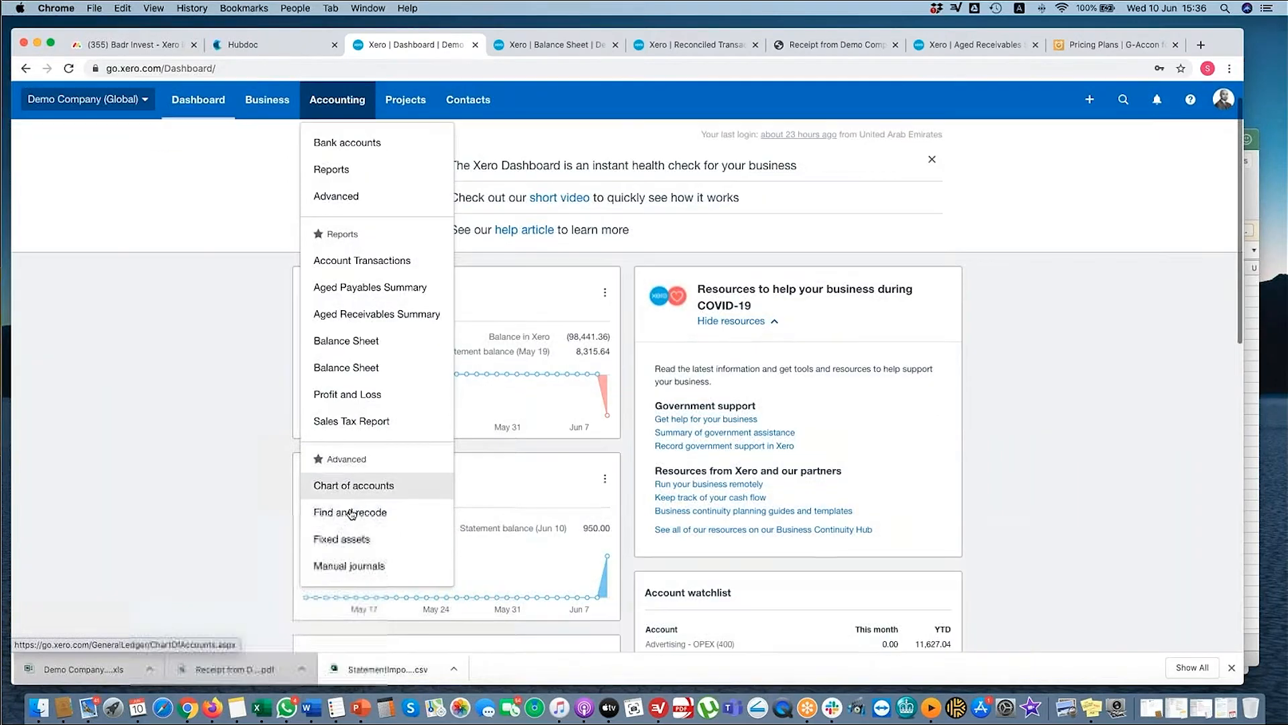
left_click(341, 538)
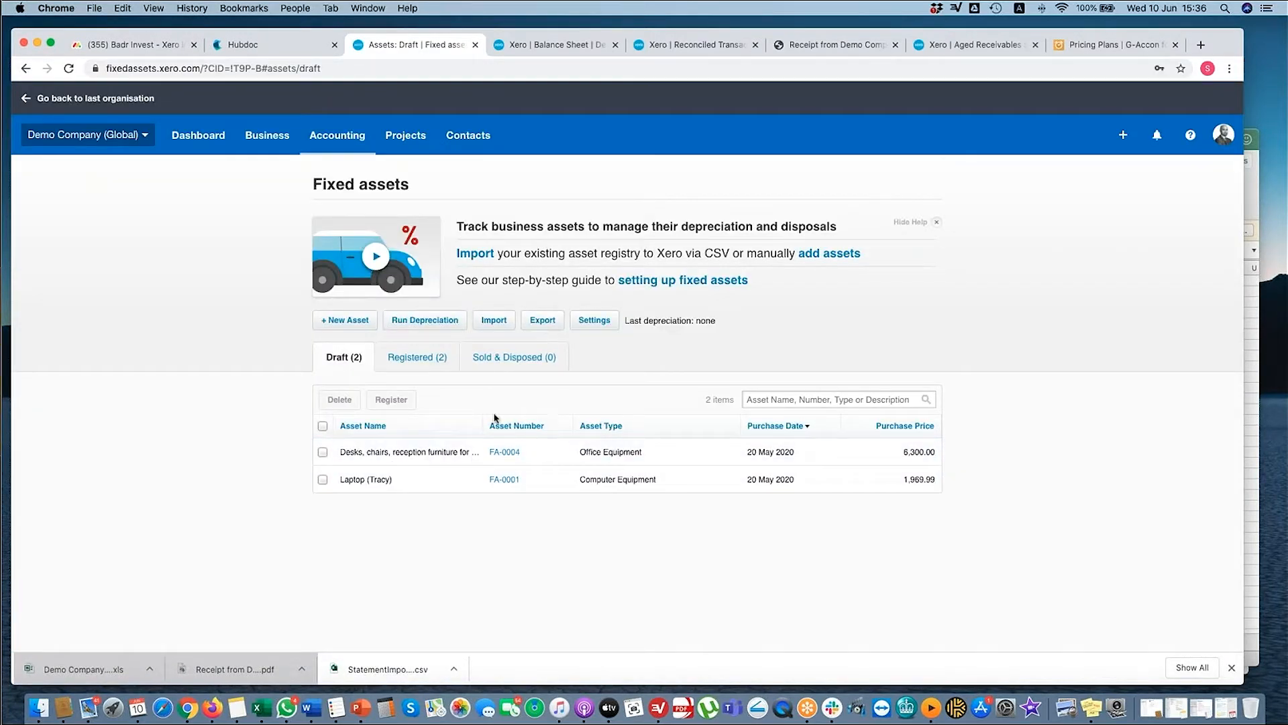
- Run depreciation to 31 Jan 2020, then roll it back to 1 Jan 2020
left_click(425, 320)
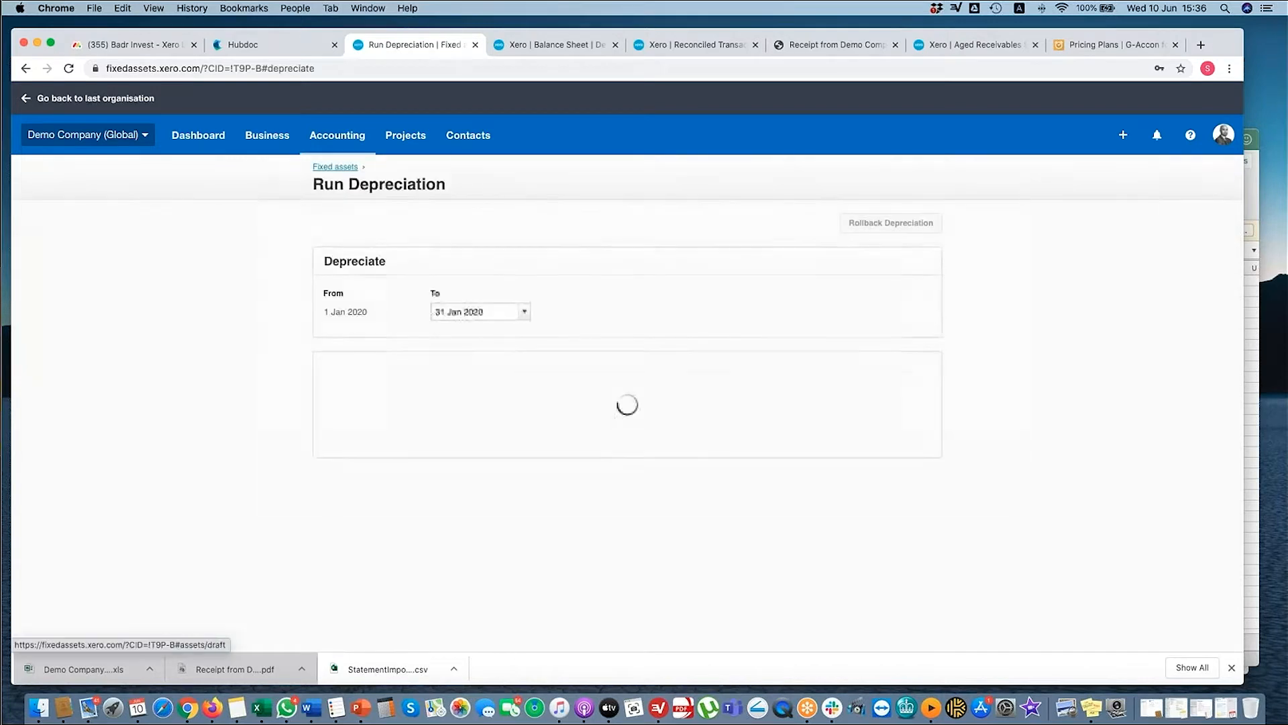
left_click(335, 167)
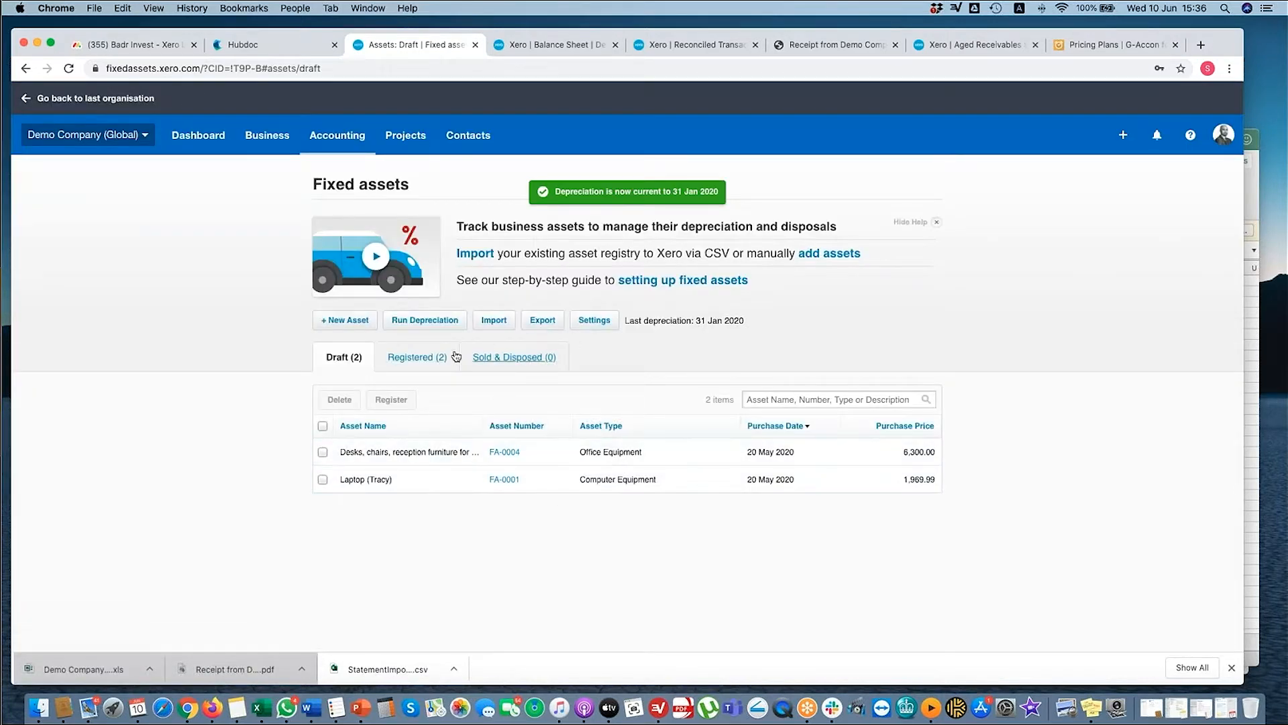
left_click(425, 319)
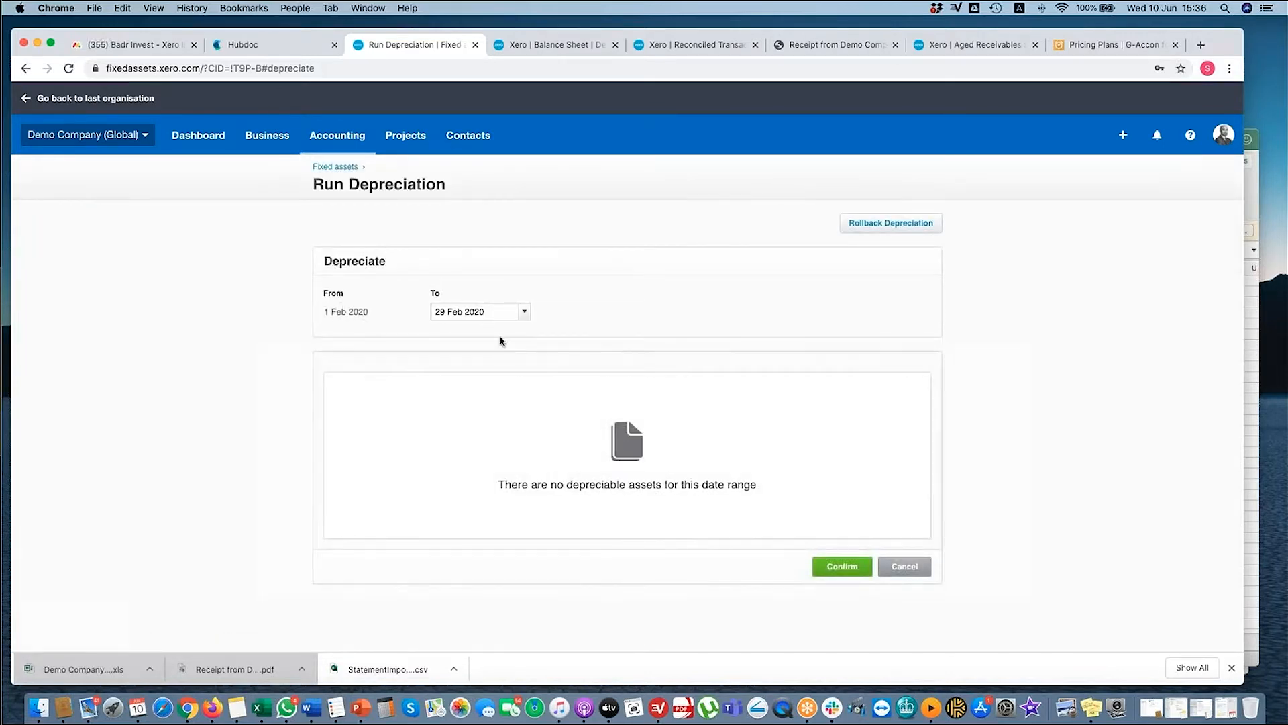
mouse_move(889, 227)
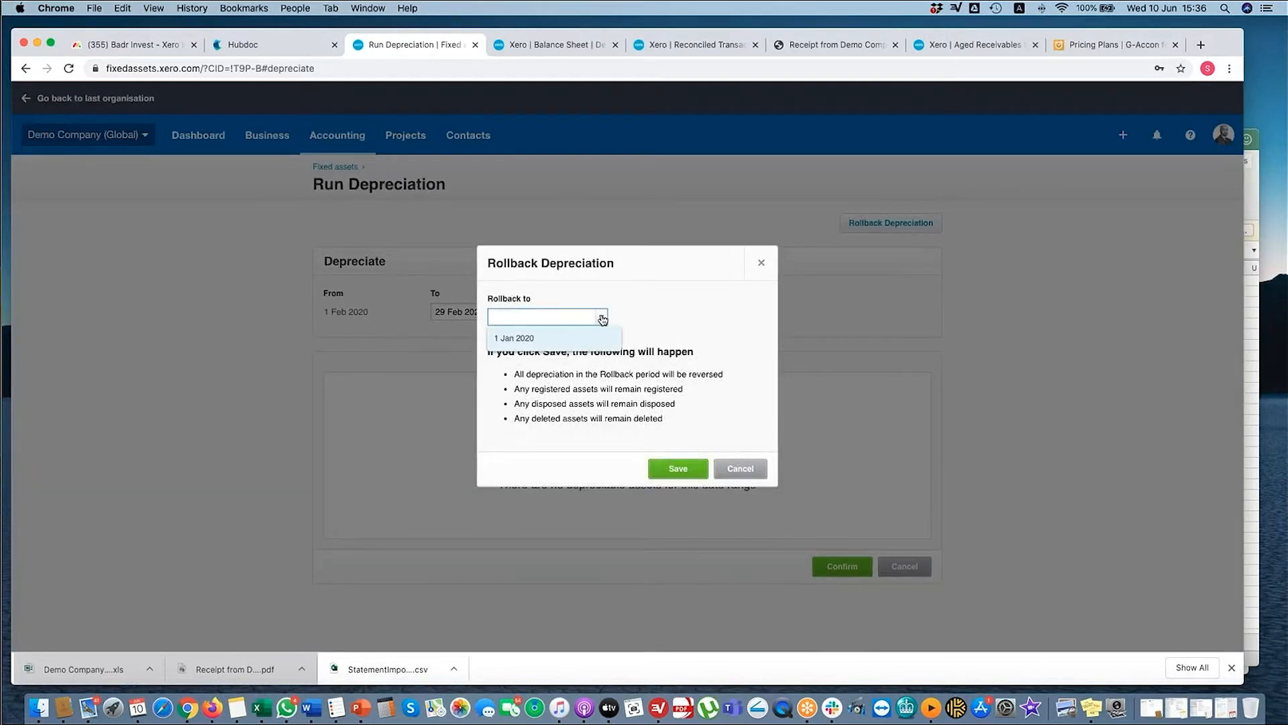
left_click(677, 469)
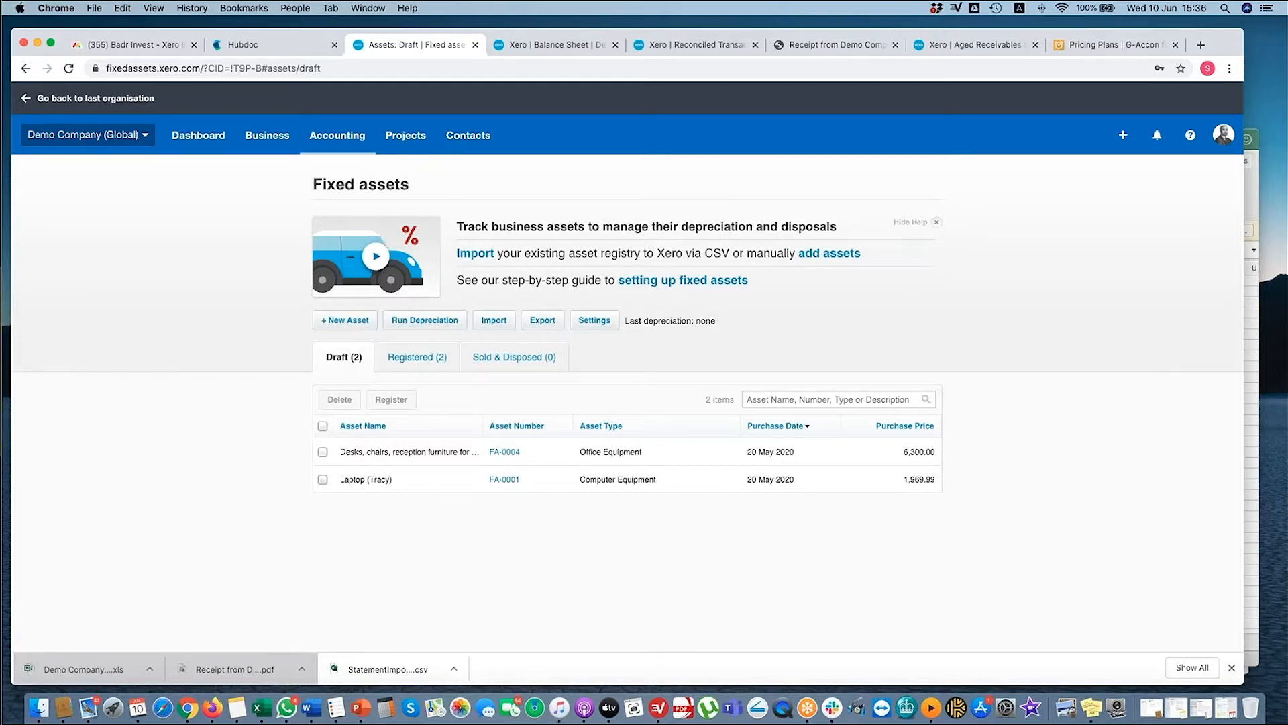
mouse_move(541, 319)
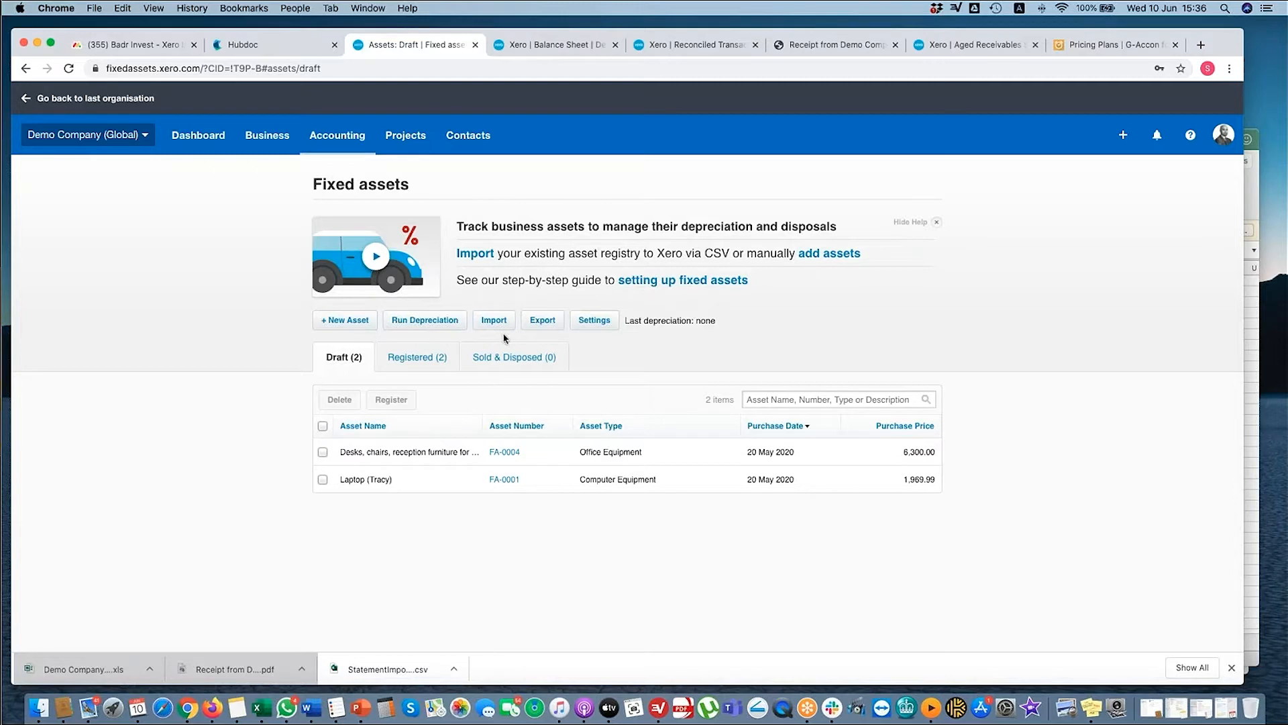
- Open the exported Assets CSV in Excel and scroll across the four assets' columns
left_click(542, 319)
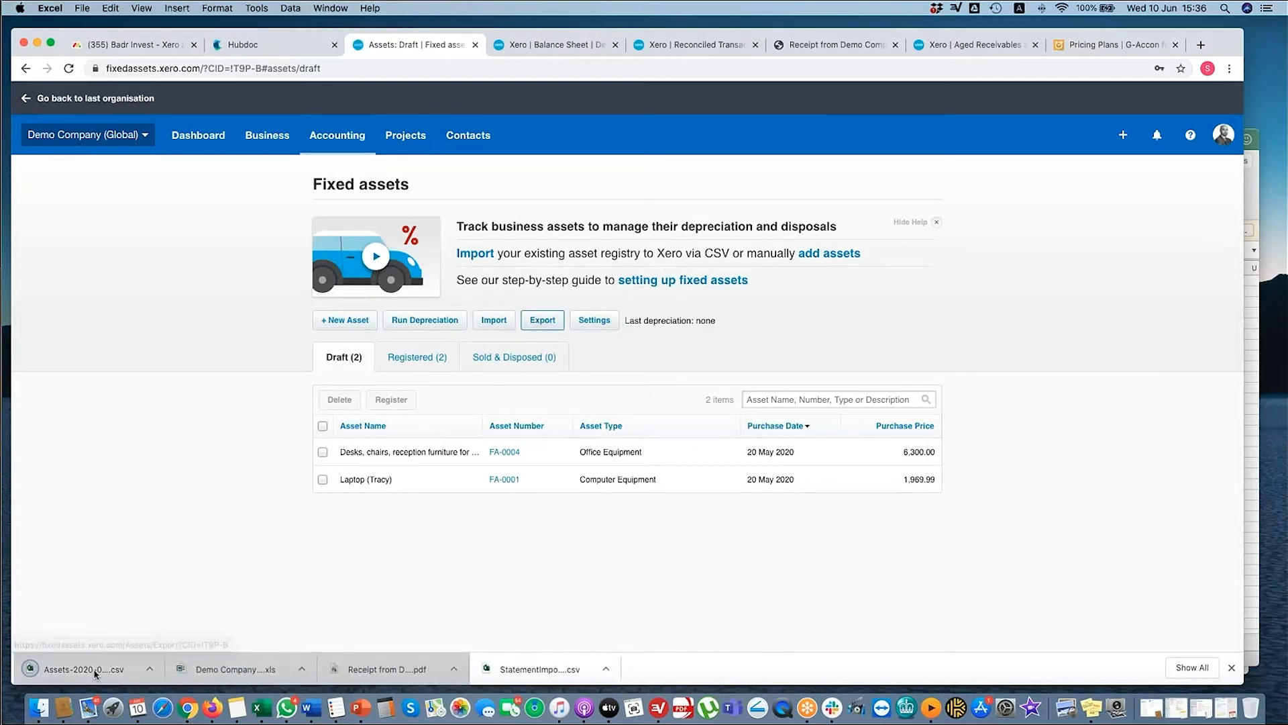
left_click(534, 669)
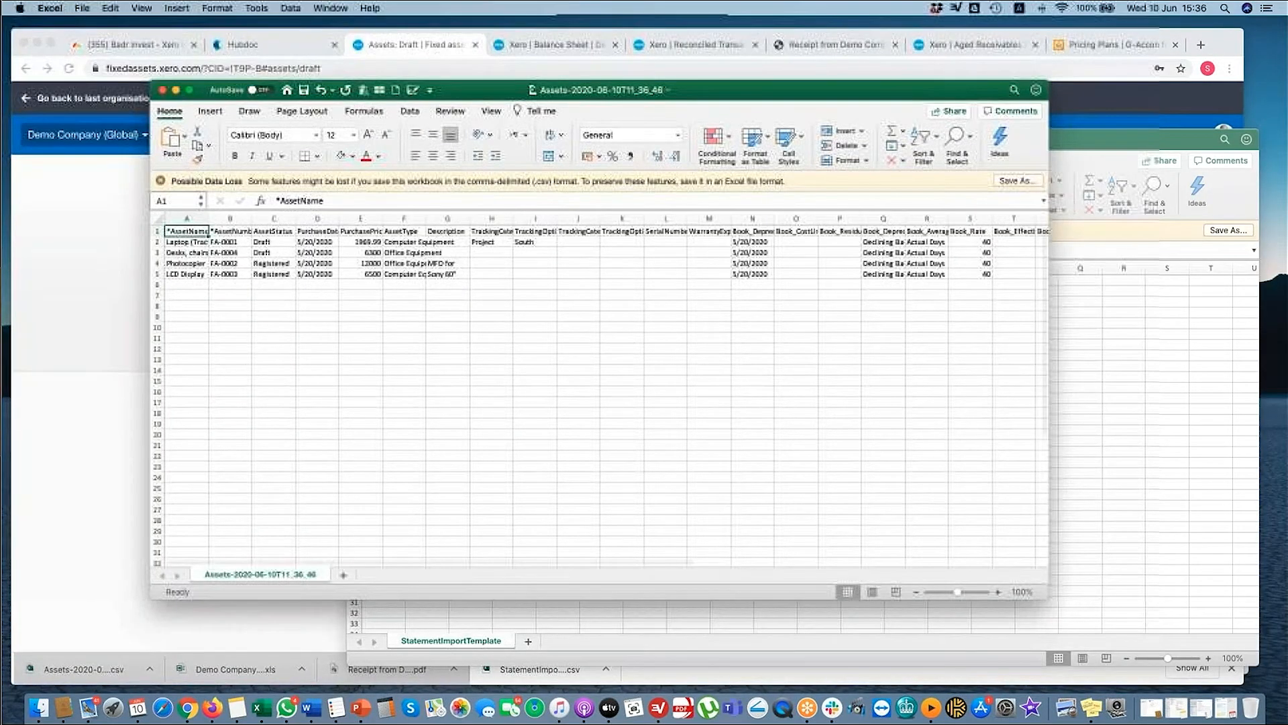
scroll("right", 3)
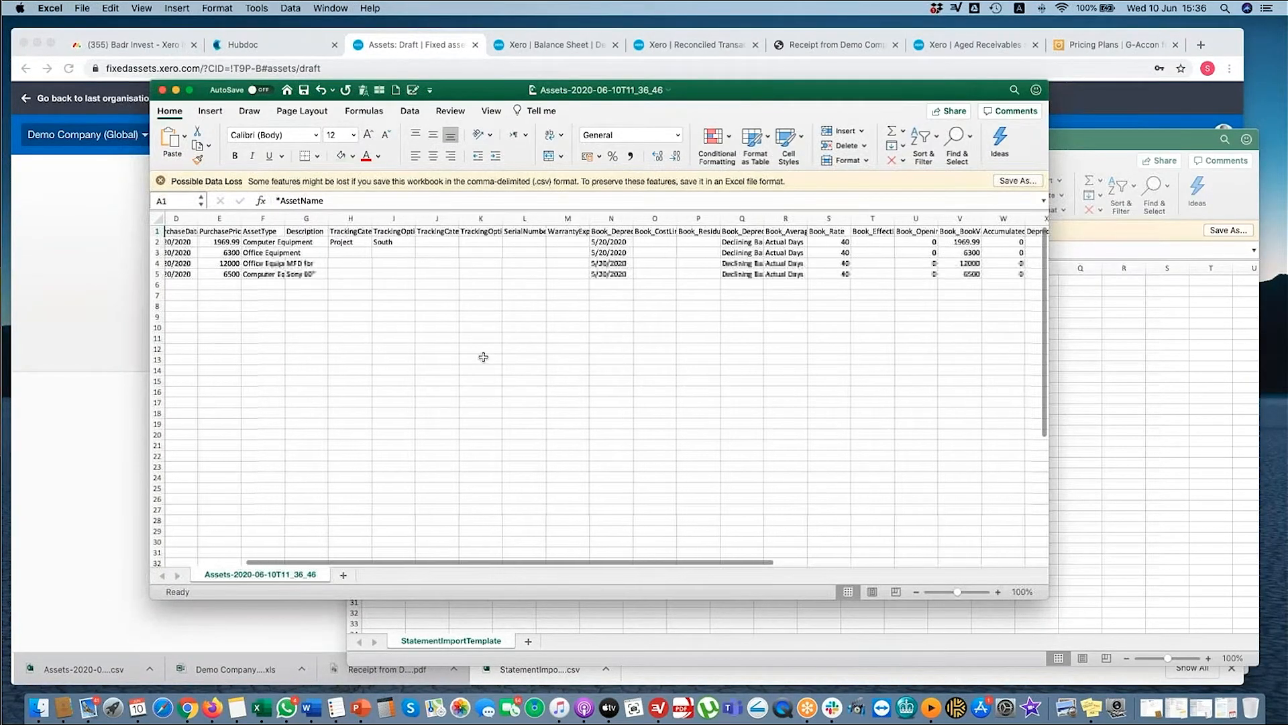
scroll("left", 3)
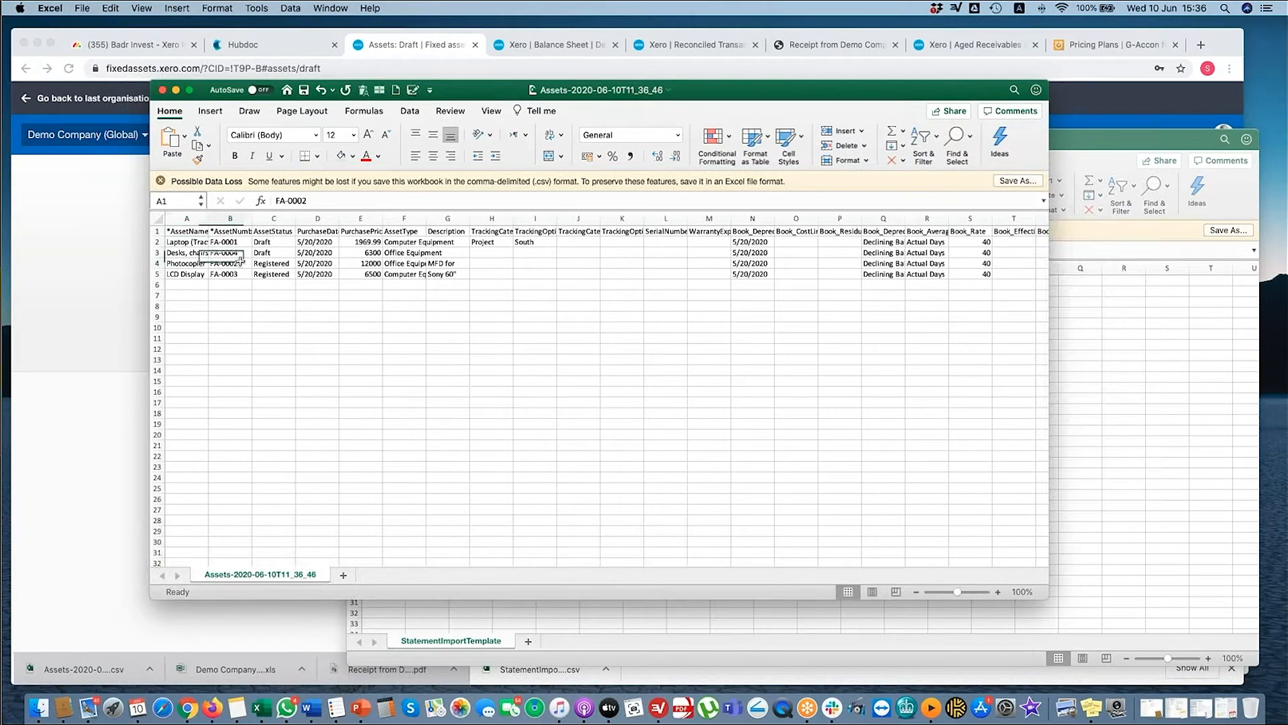
left_click(403, 263)
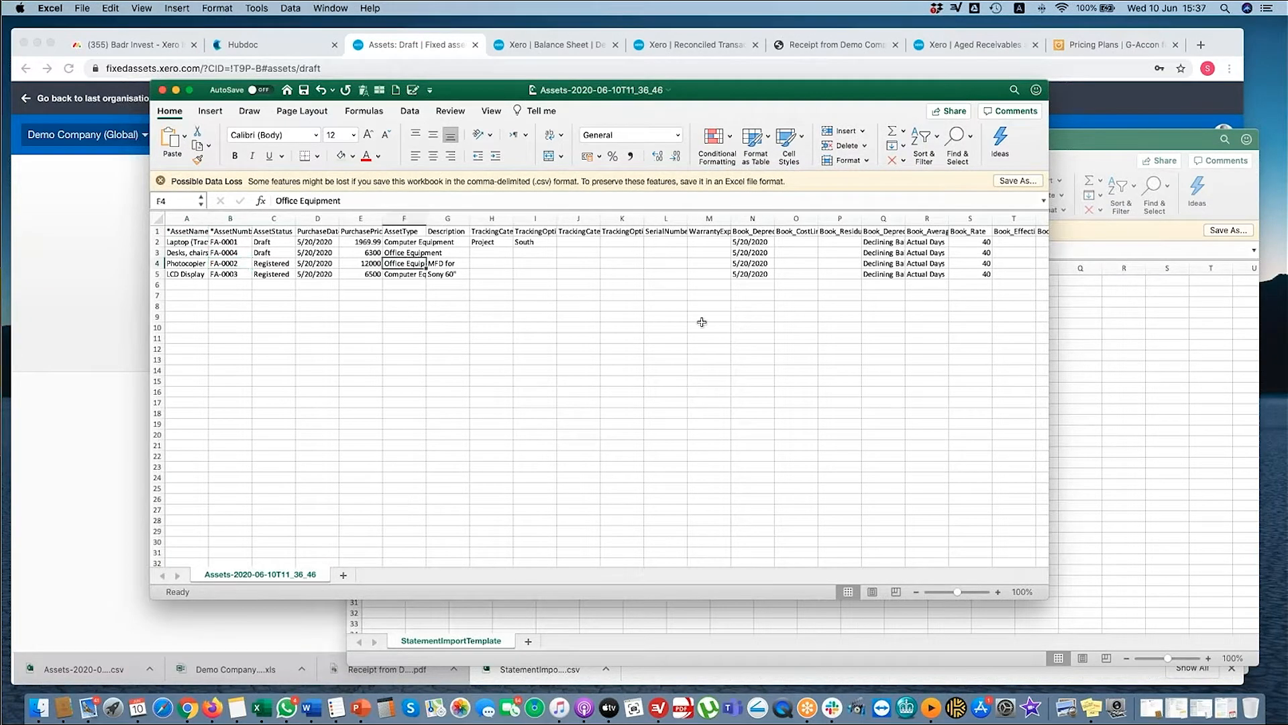
scroll("right", 3)
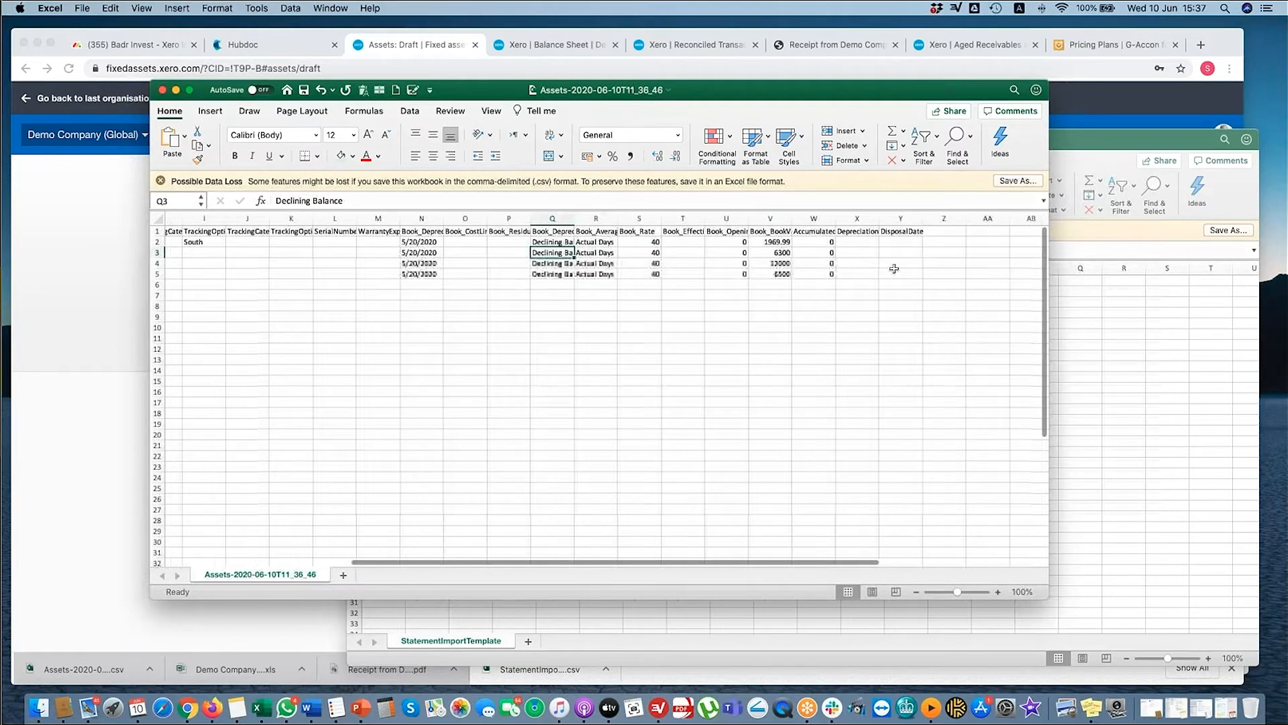
scroll("left", 3)
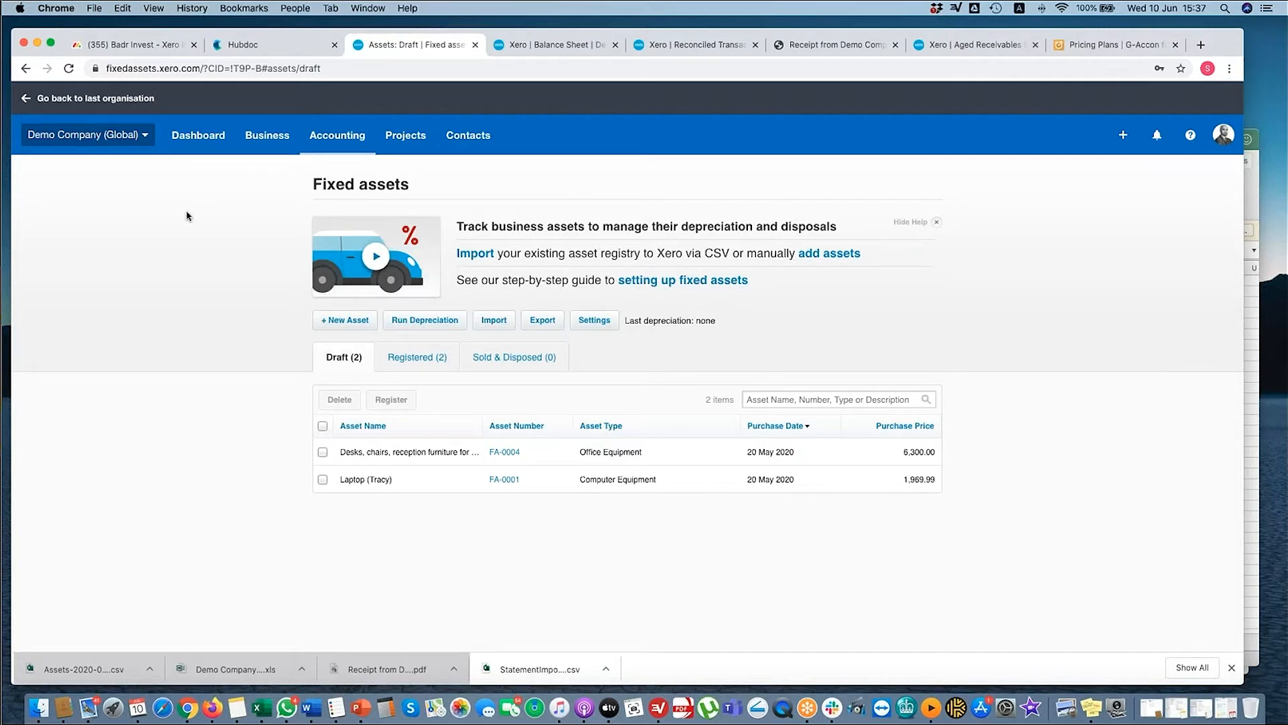
mouse_move(209, 220)
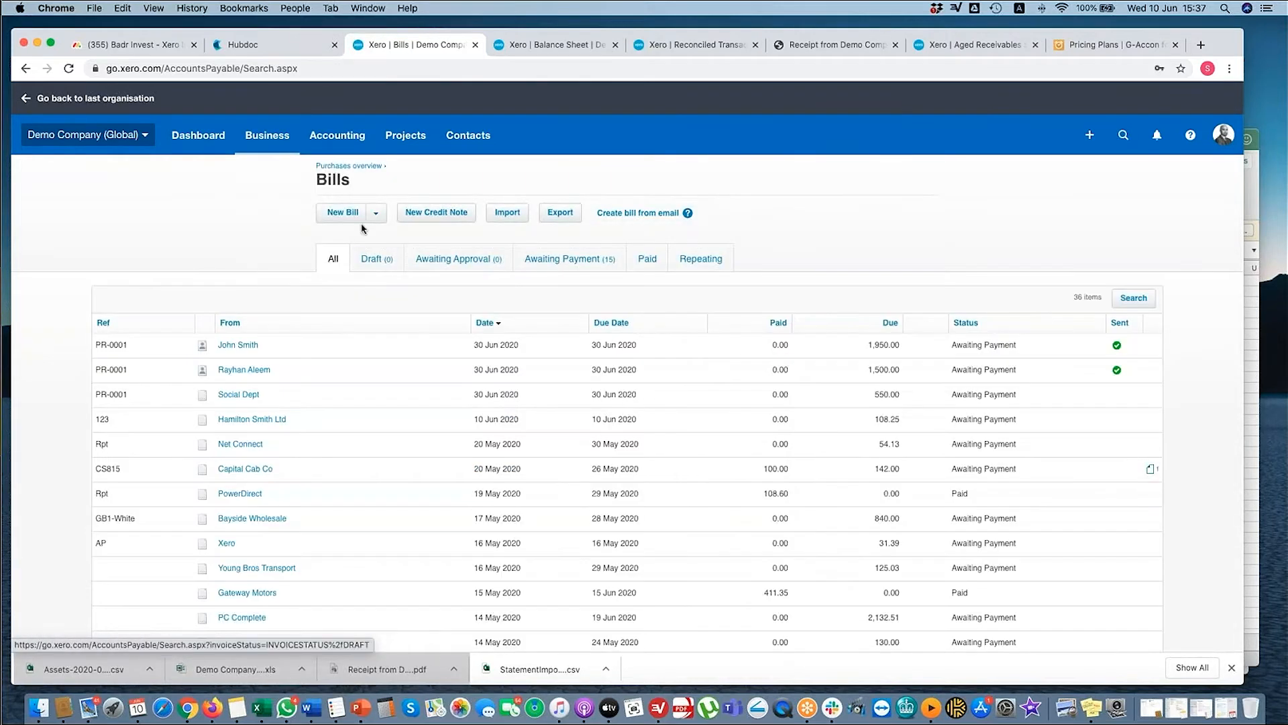
- Start a new bill from Apple with bill and due dates of 1 June 2020
left_click(342, 212)
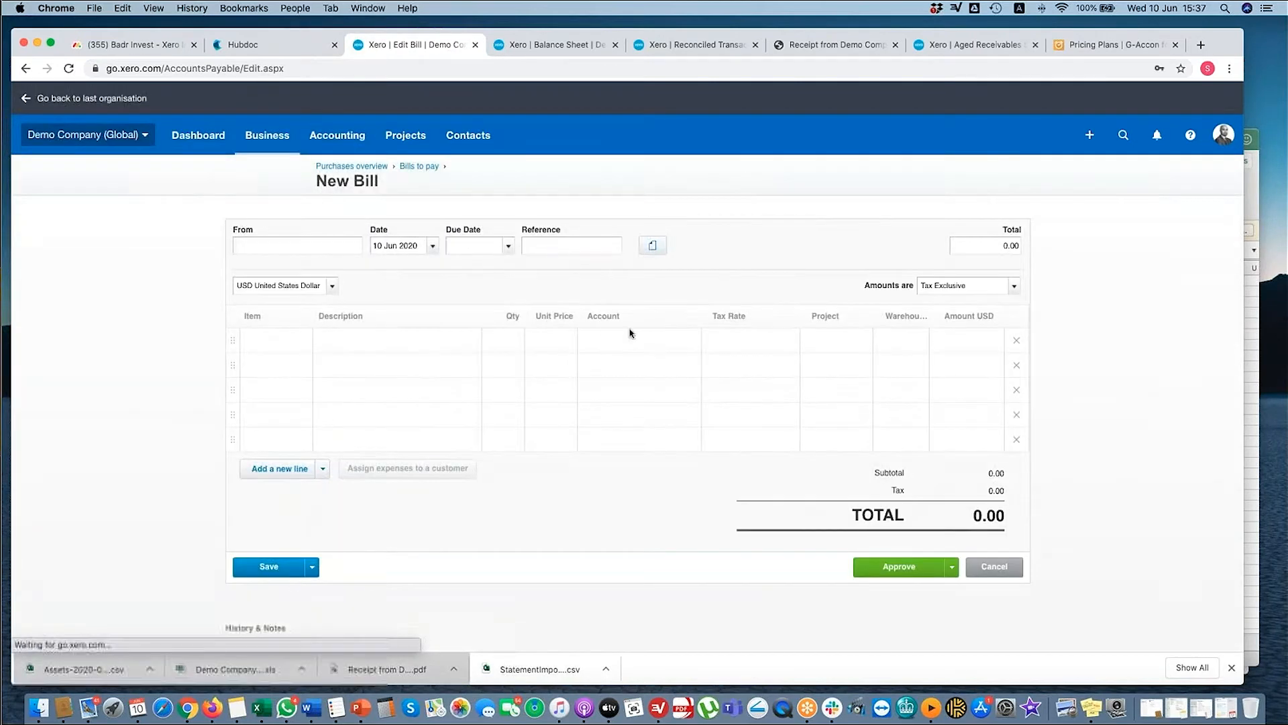
type("Apple")
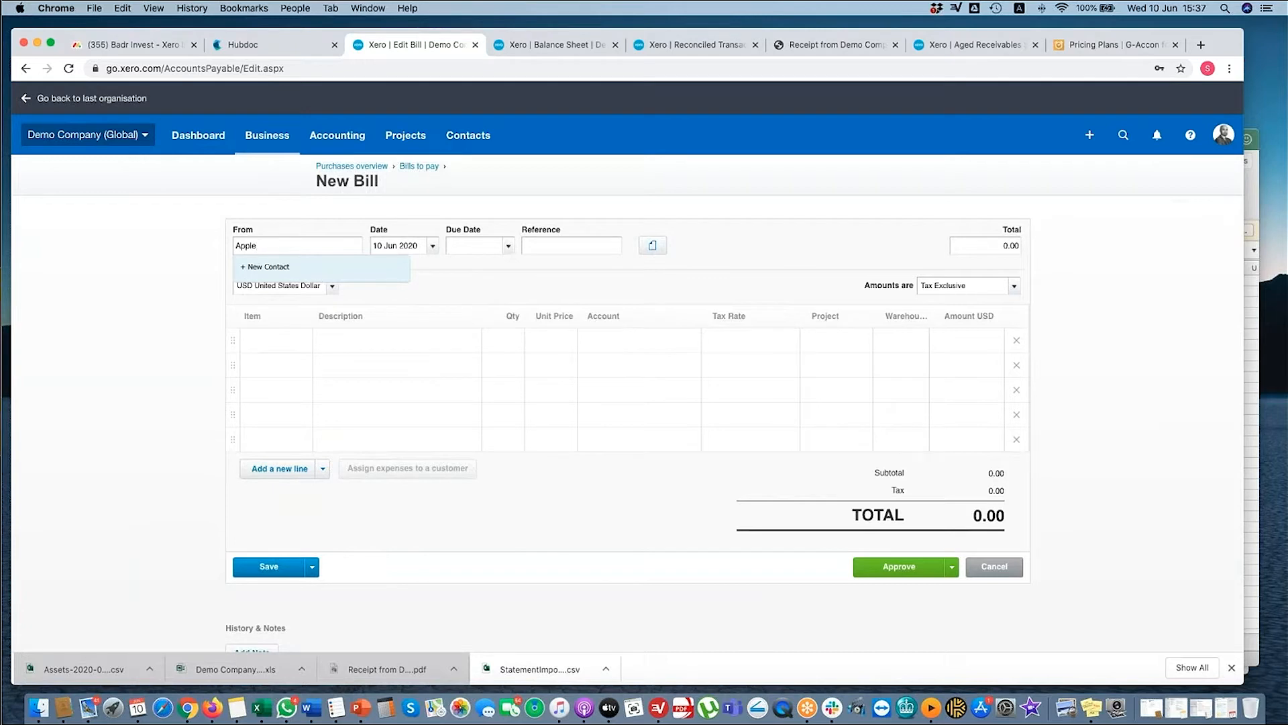
left_click(431, 246)
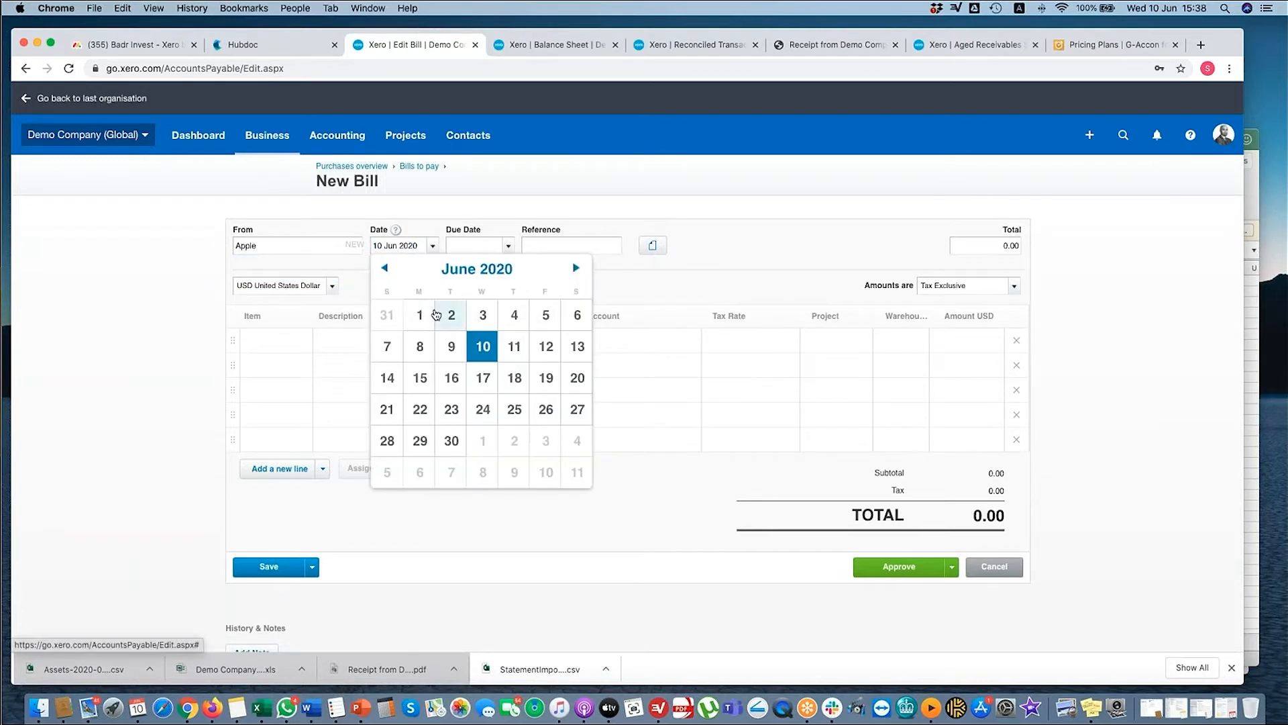
left_click(418, 314)
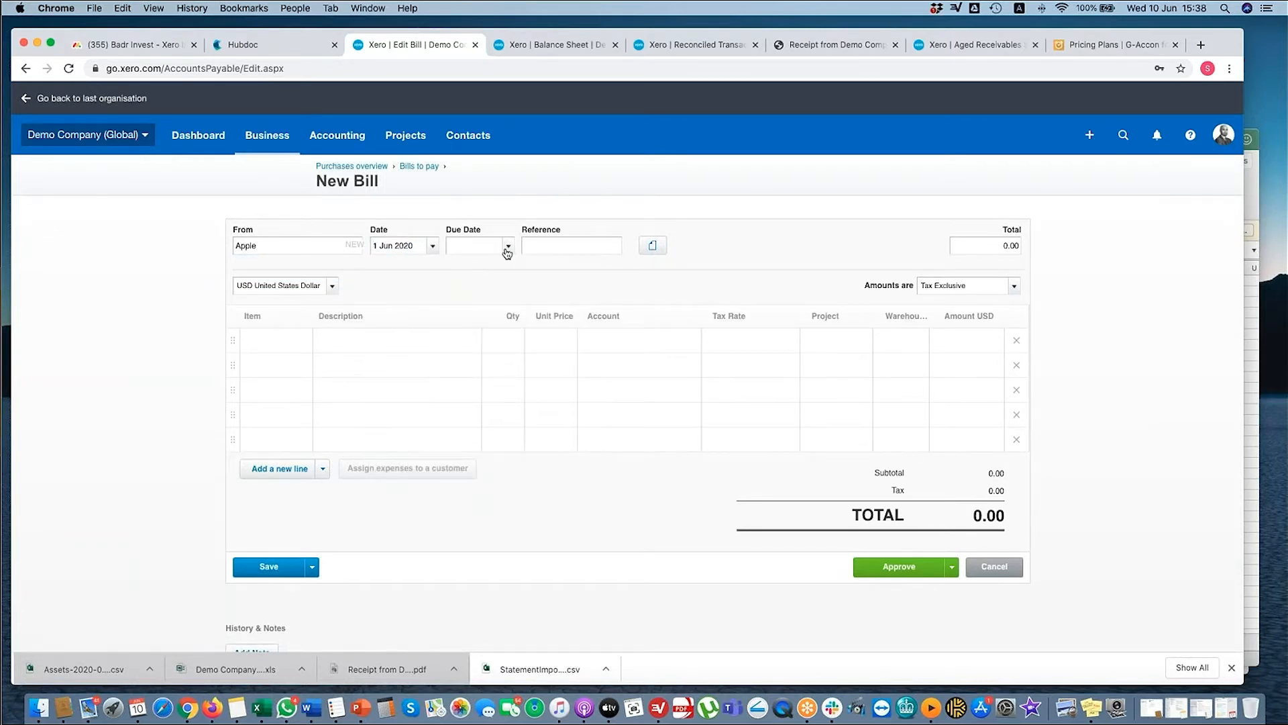
left_click(508, 245)
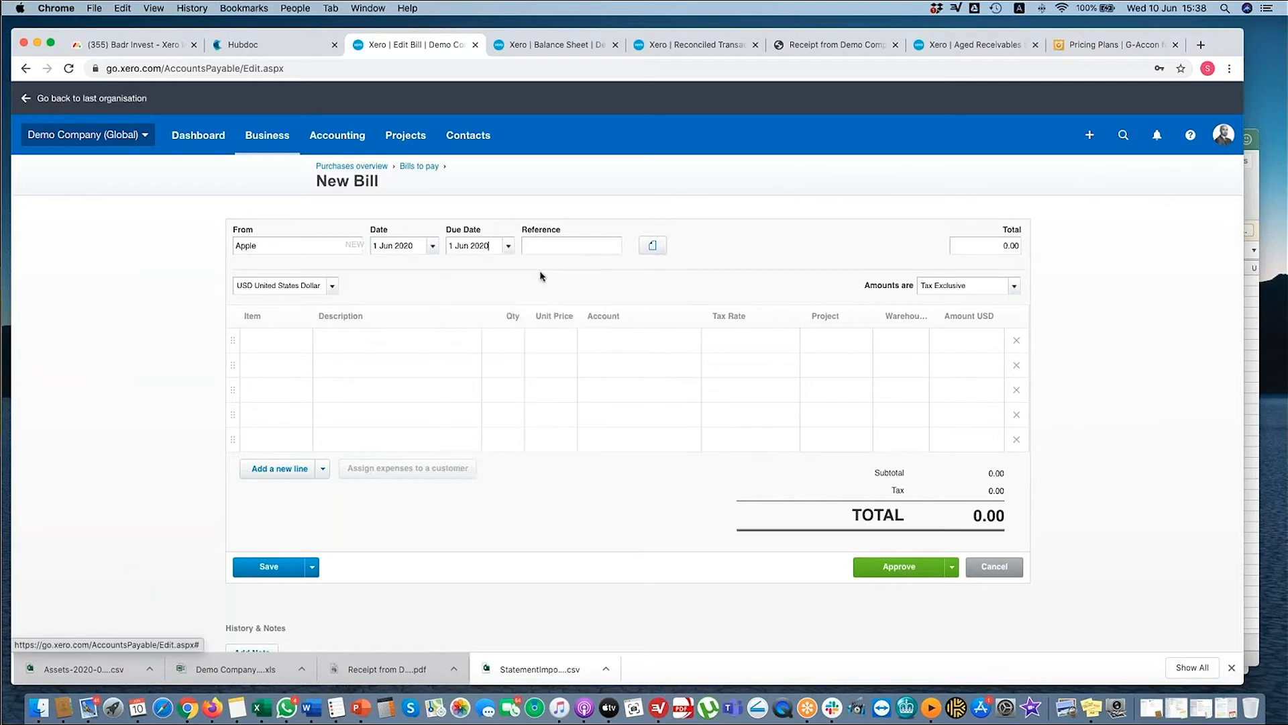
- Add reference Macbook and a Macbook line item at 5,000.00
type("Macb")
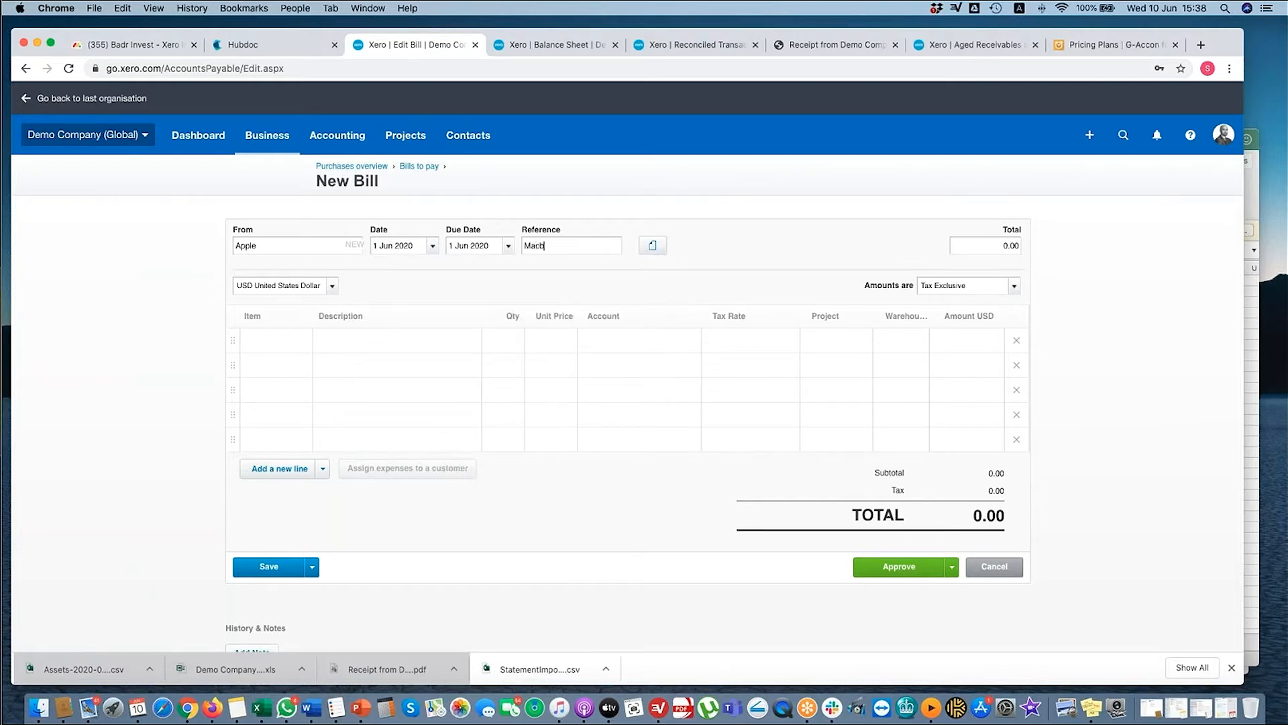
left_click(396, 347)
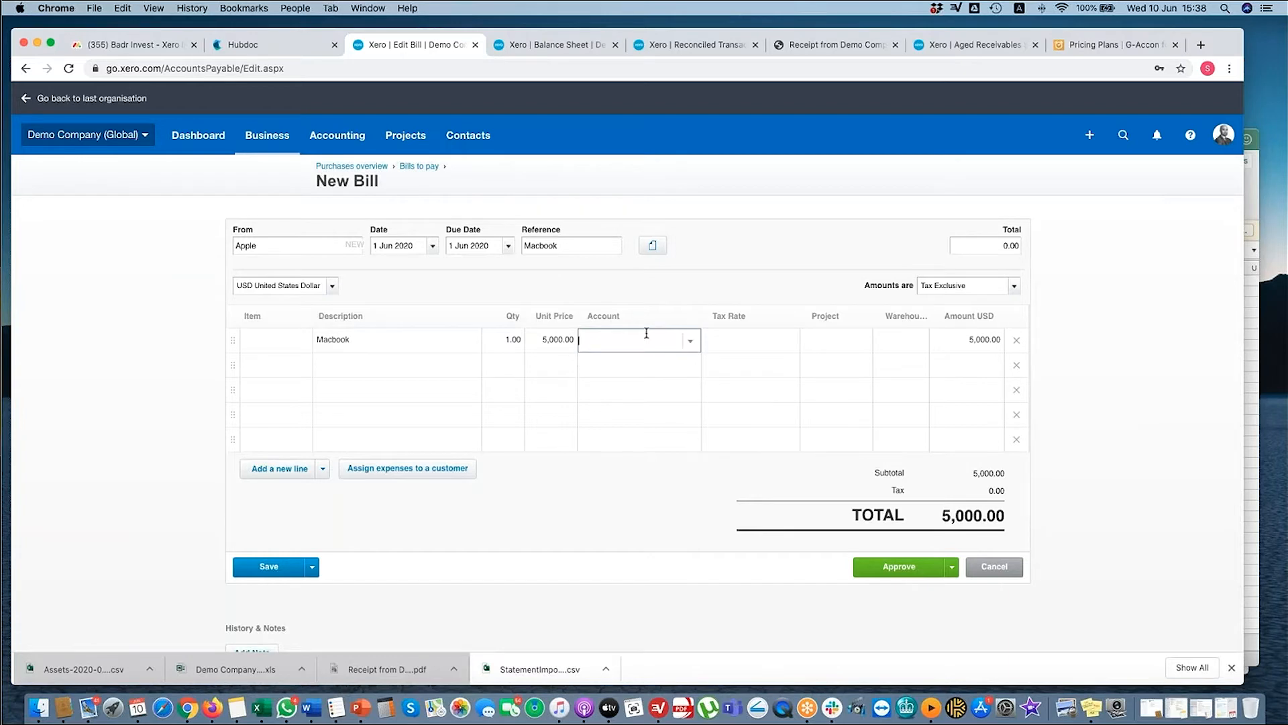
mouse_move(604, 112)
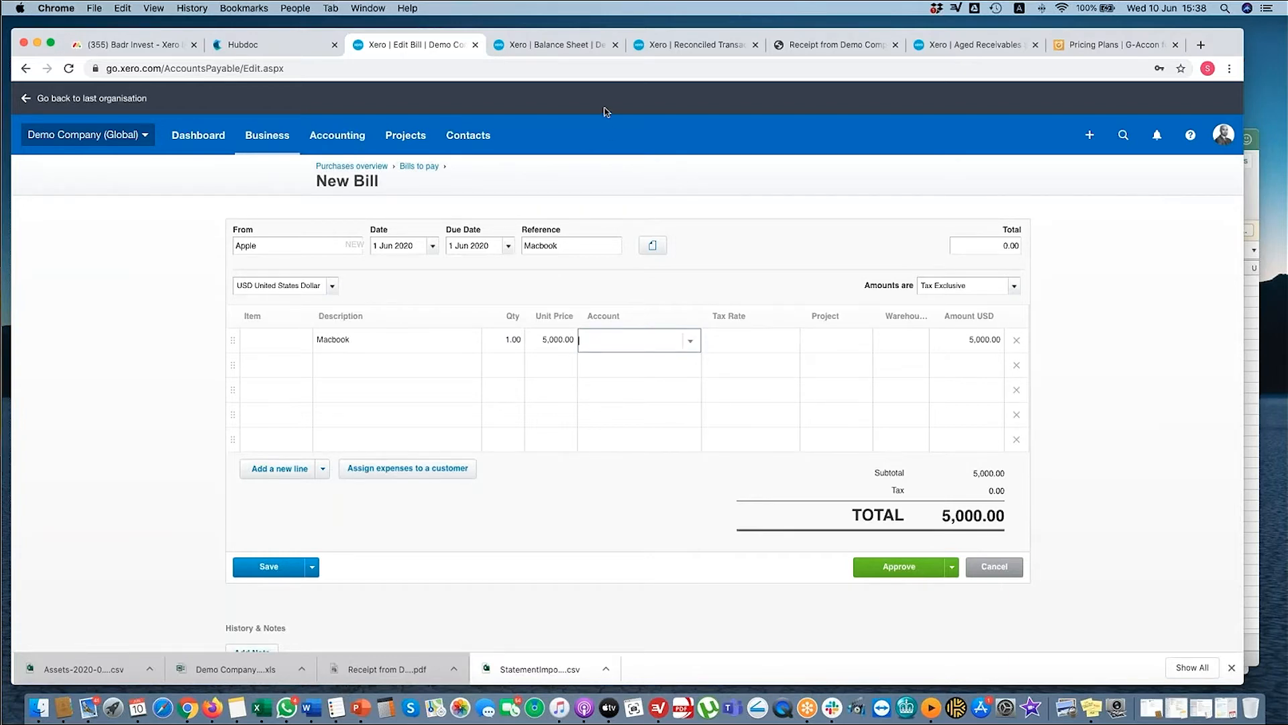
left_click(337, 135)
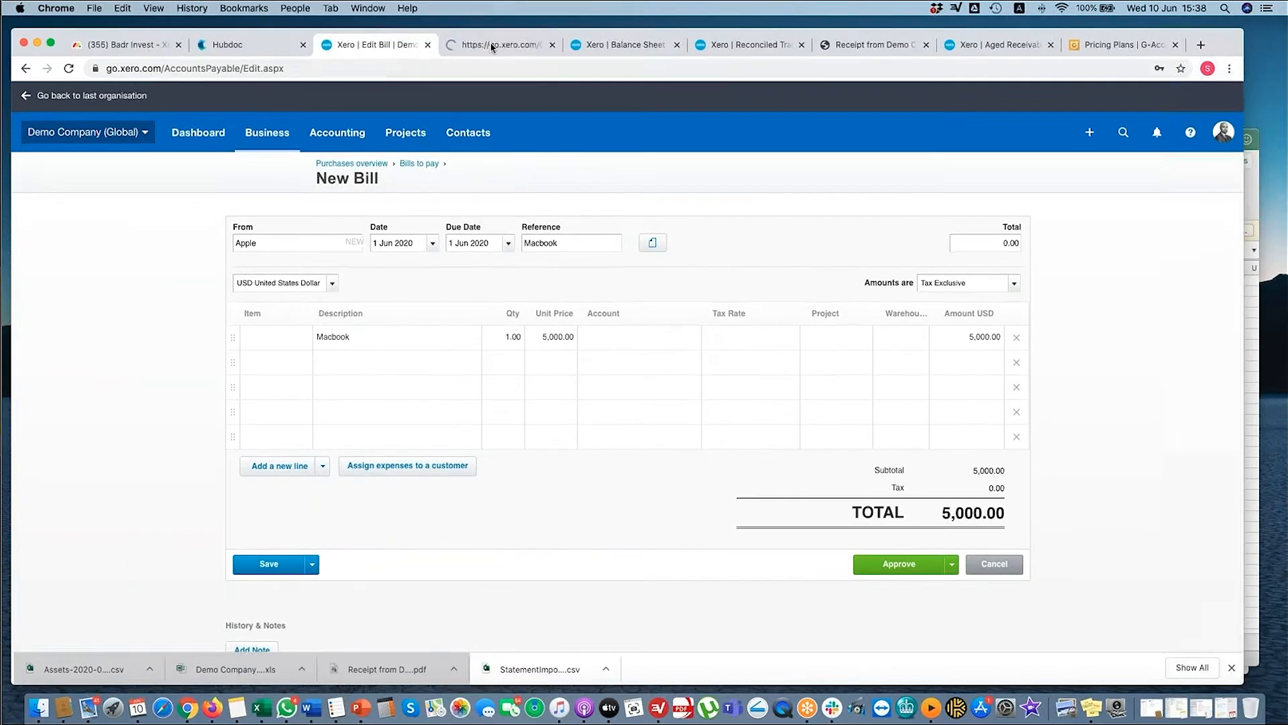
left_click(497, 44)
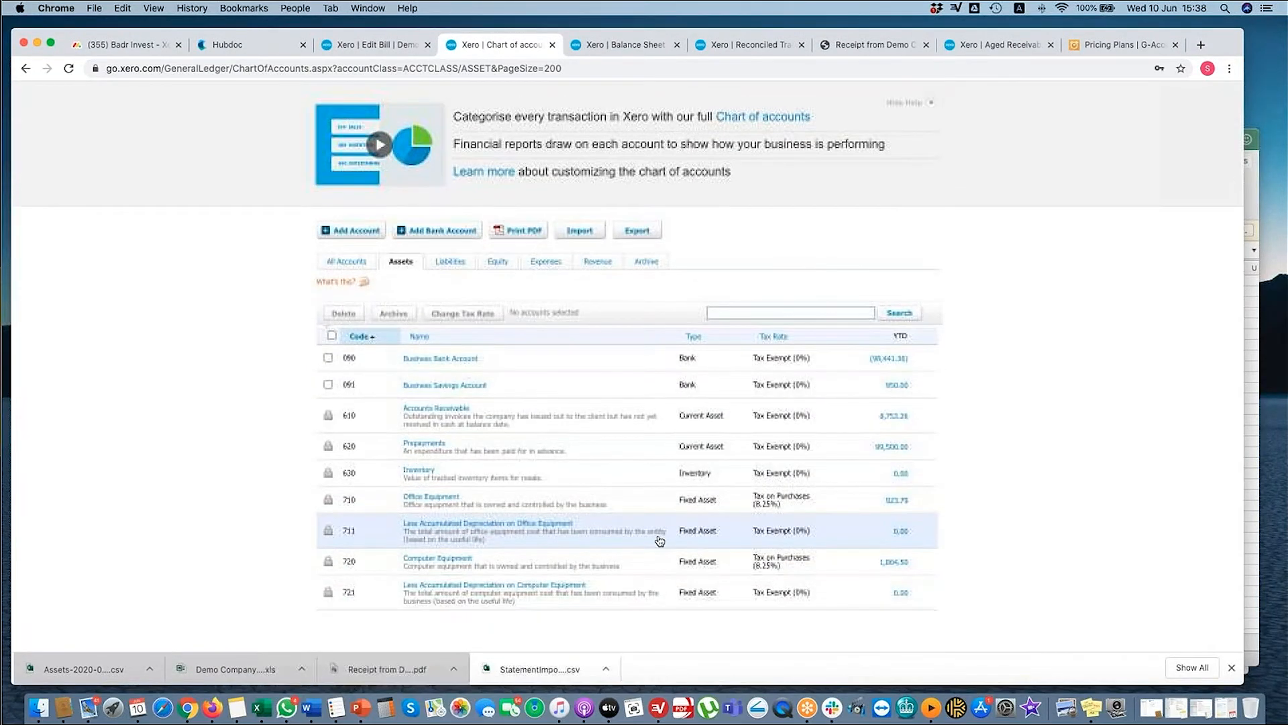
mouse_move(700, 534)
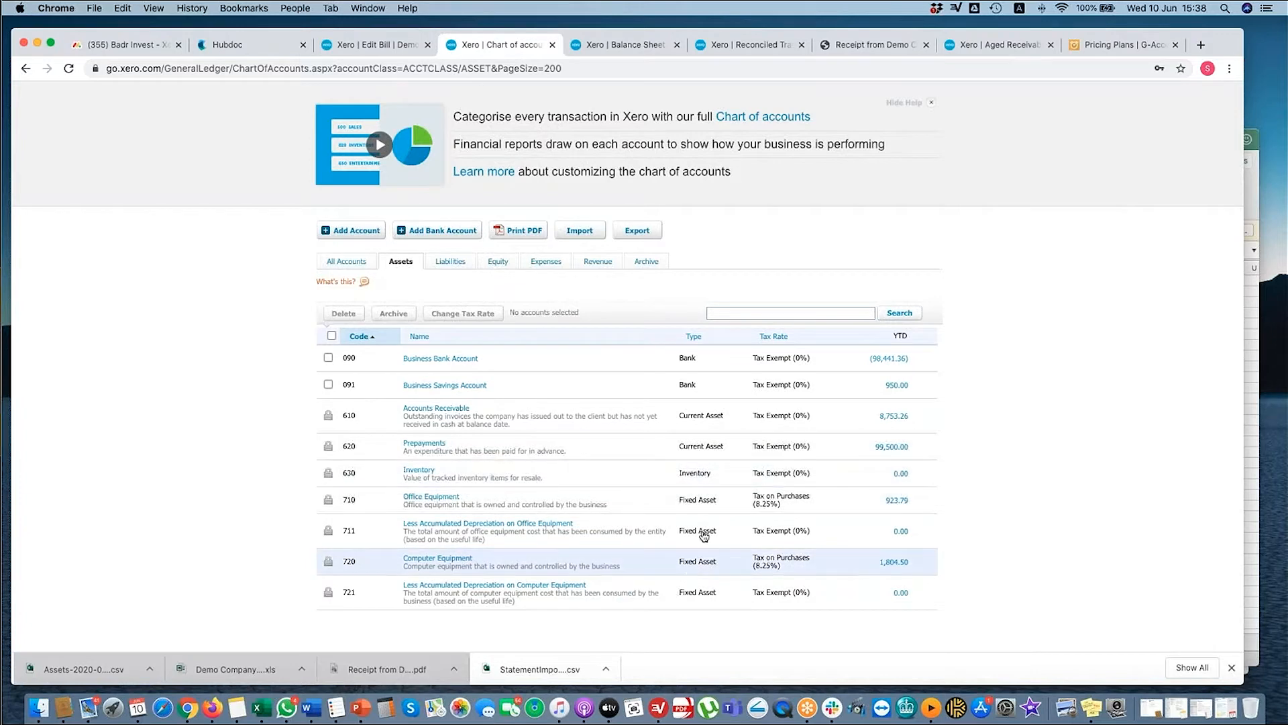
mouse_move(391, 509)
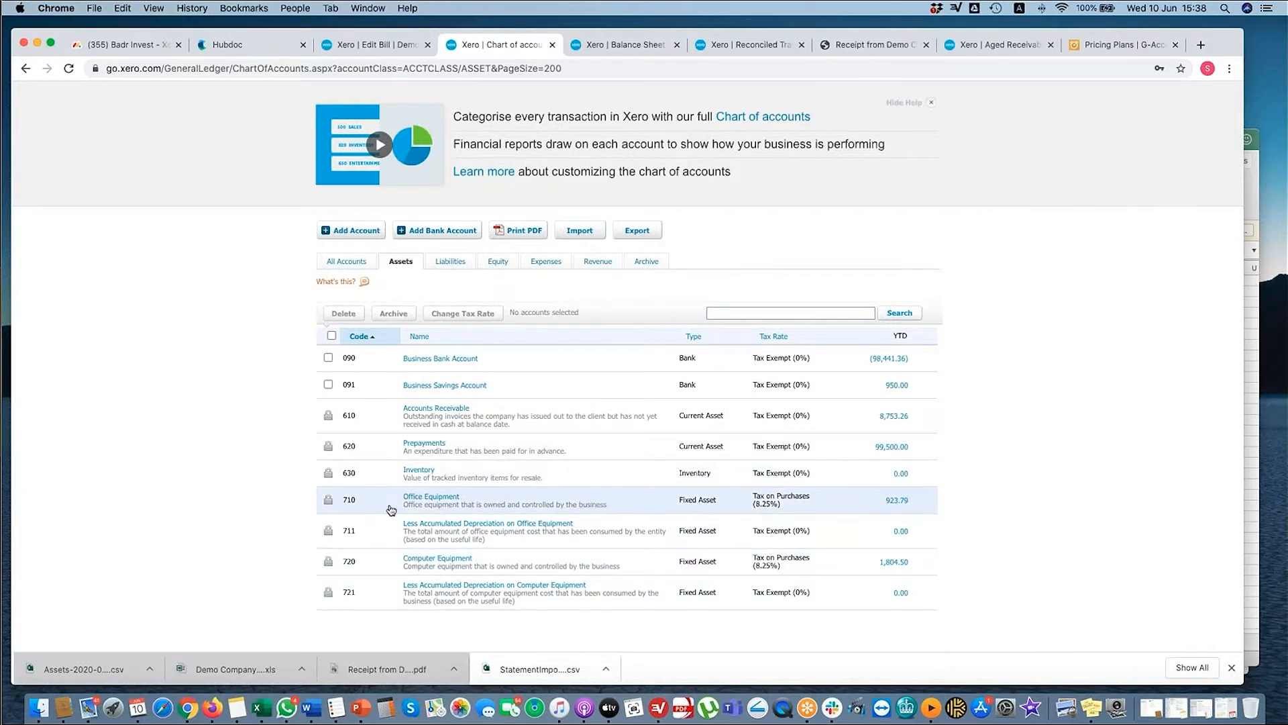
mouse_move(381, 512)
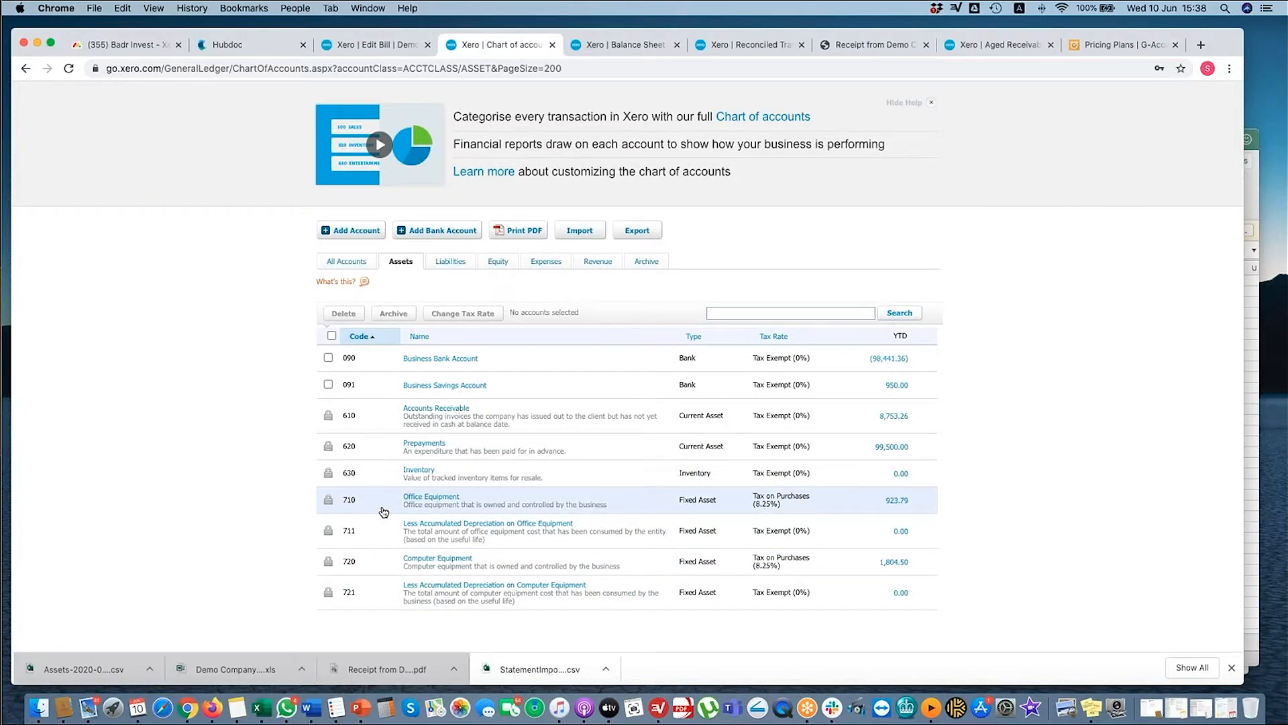
mouse_move(421, 509)
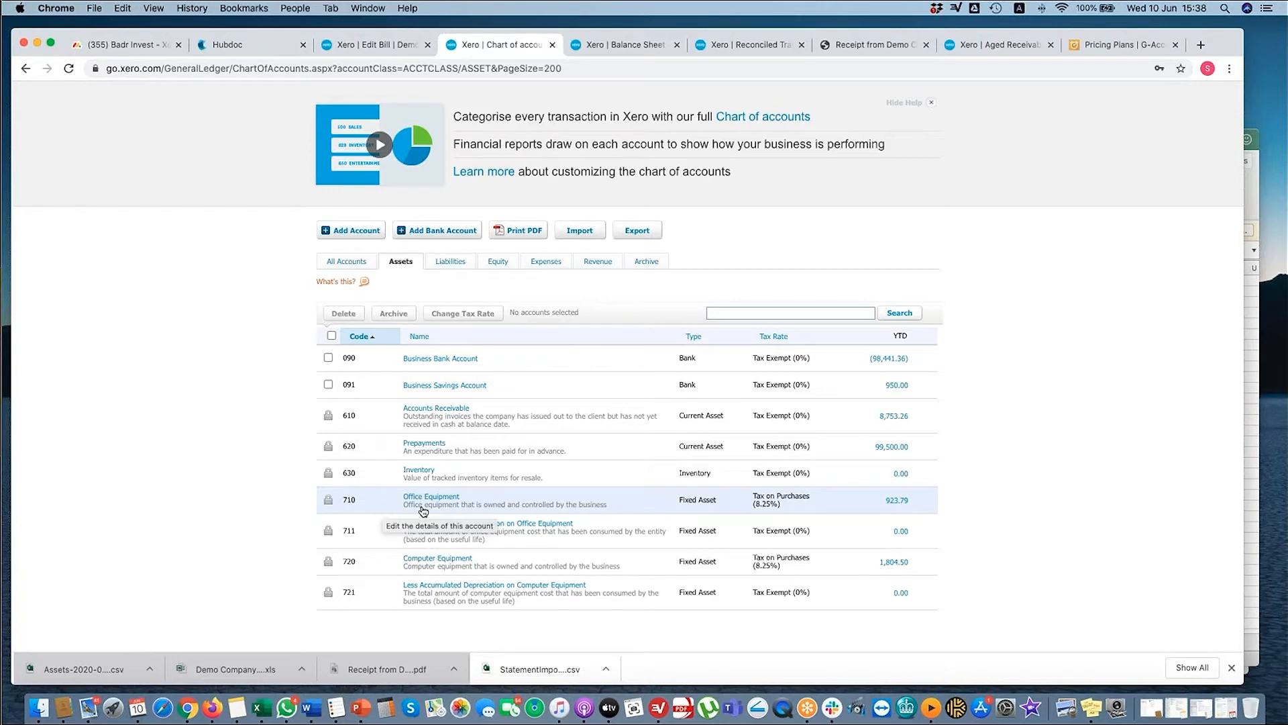
mouse_move(699, 571)
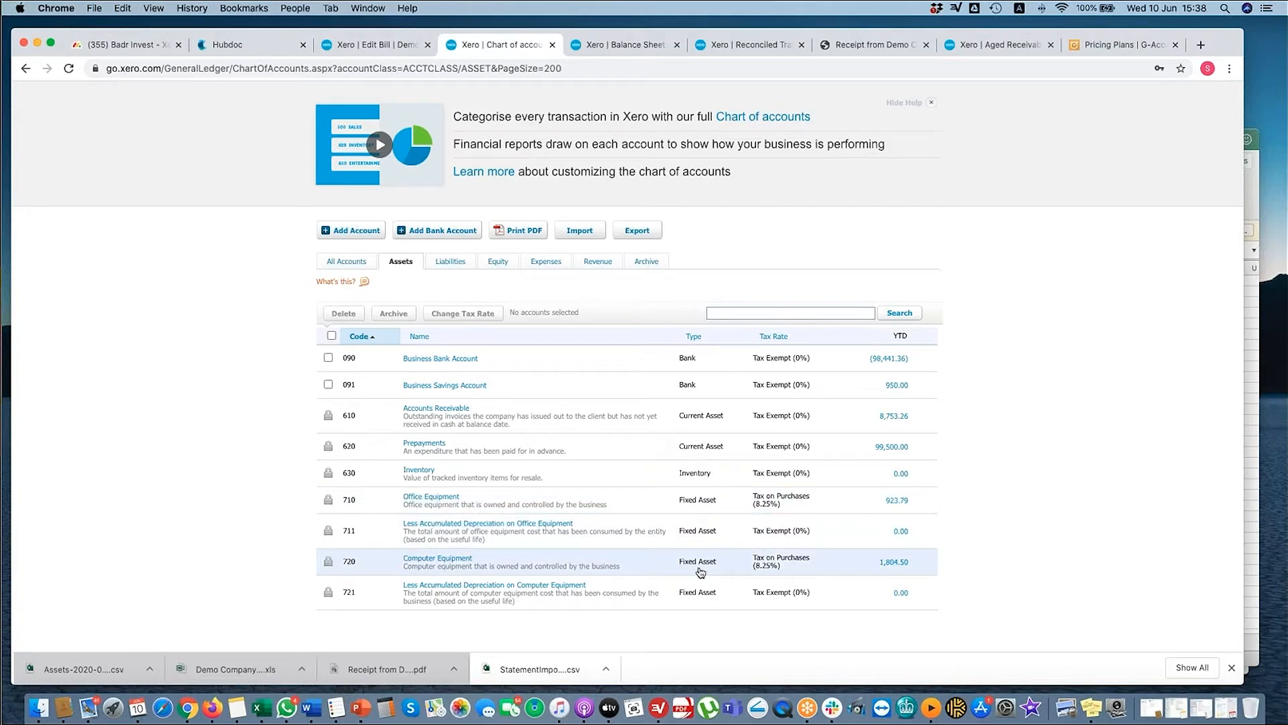
left_click(374, 45)
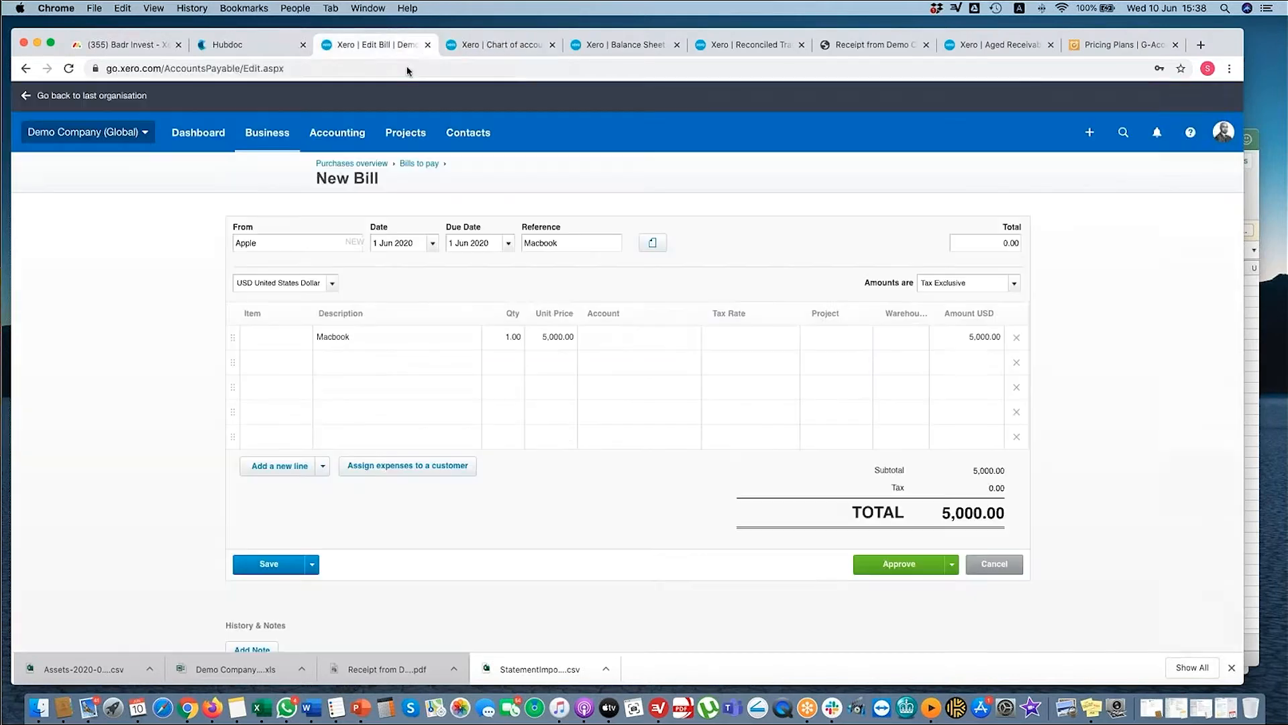
- Code the Macbook line to 720 - Computer Equipment and approve the bill
type("720")
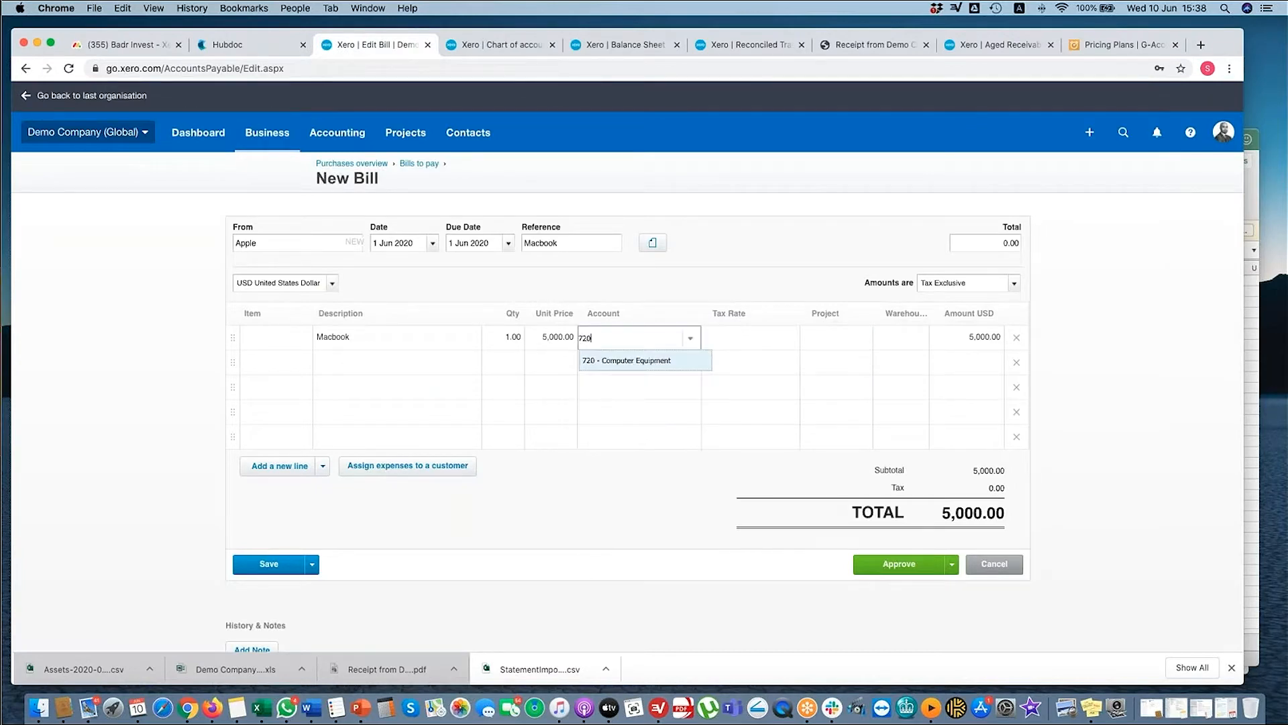
left_click(626, 360)
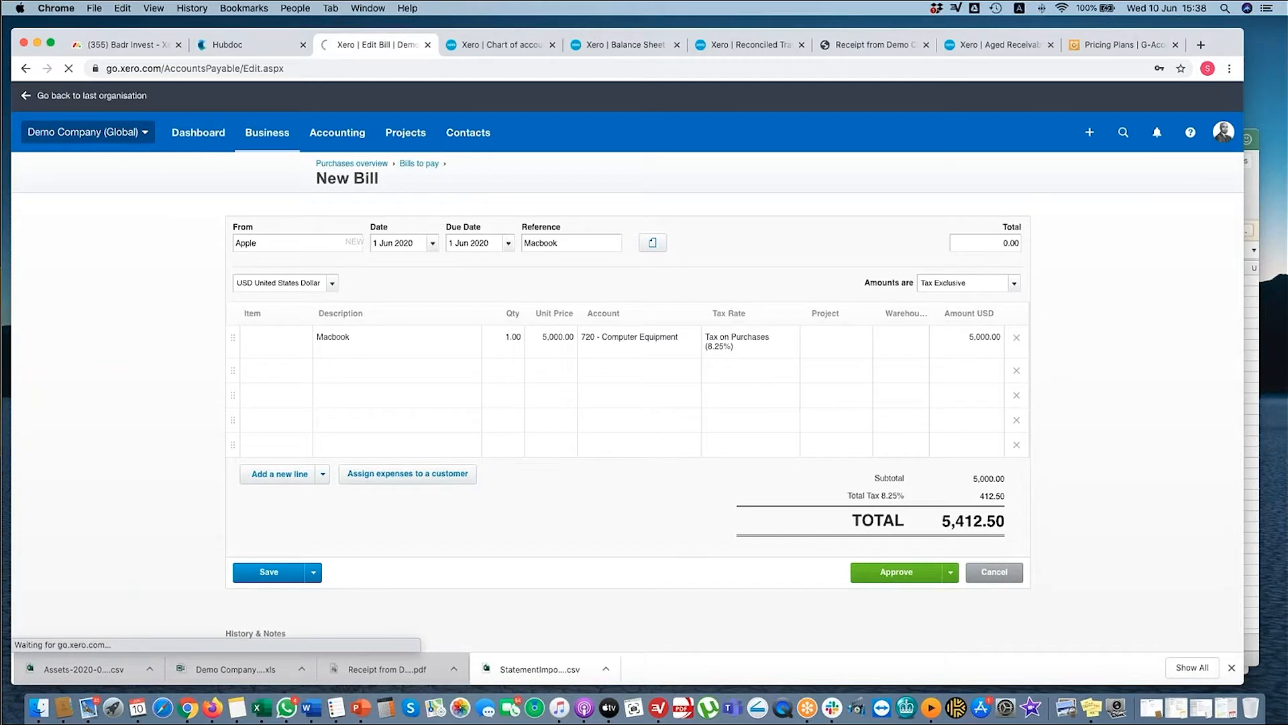
left_click(896, 572)
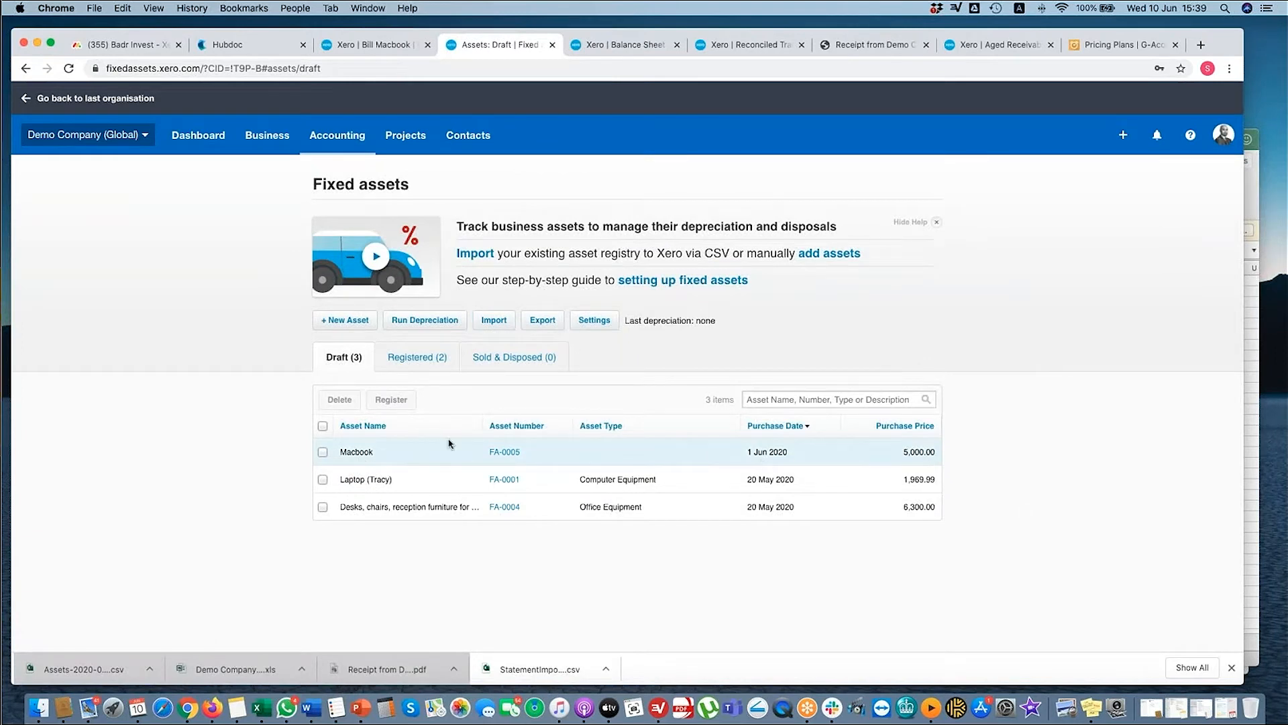
left_click(356, 451)
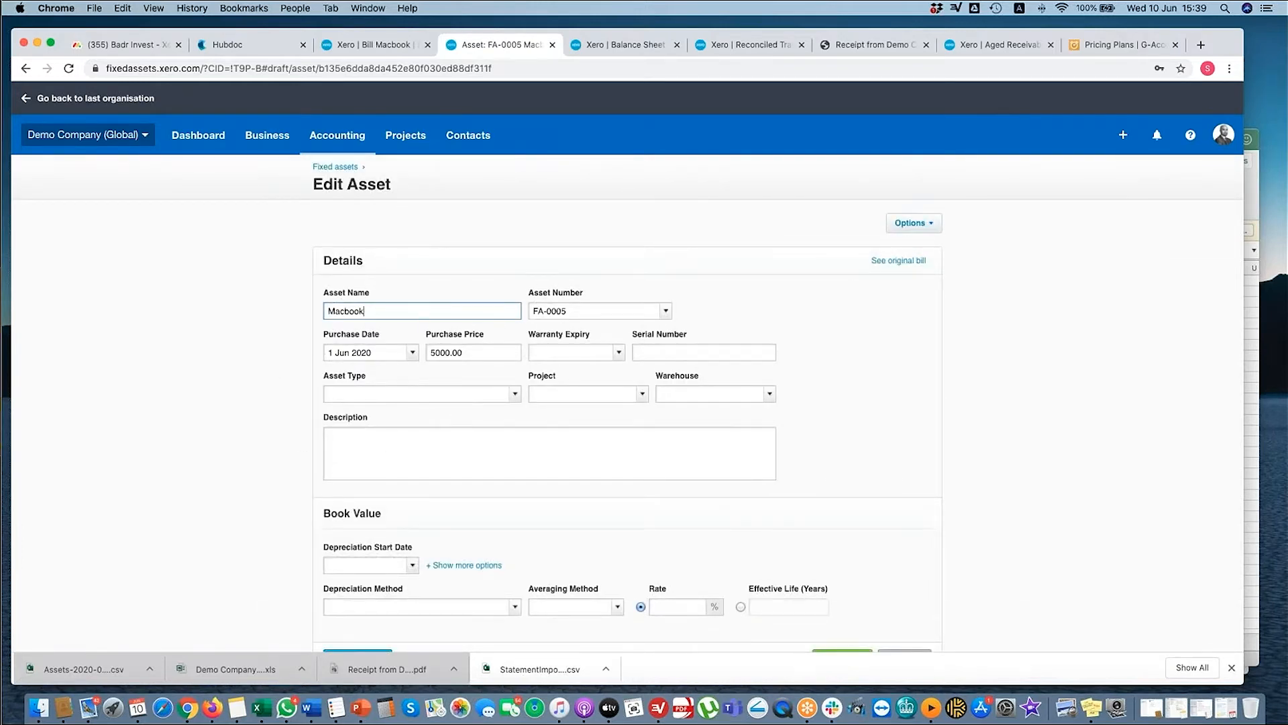
left_click(422, 394)
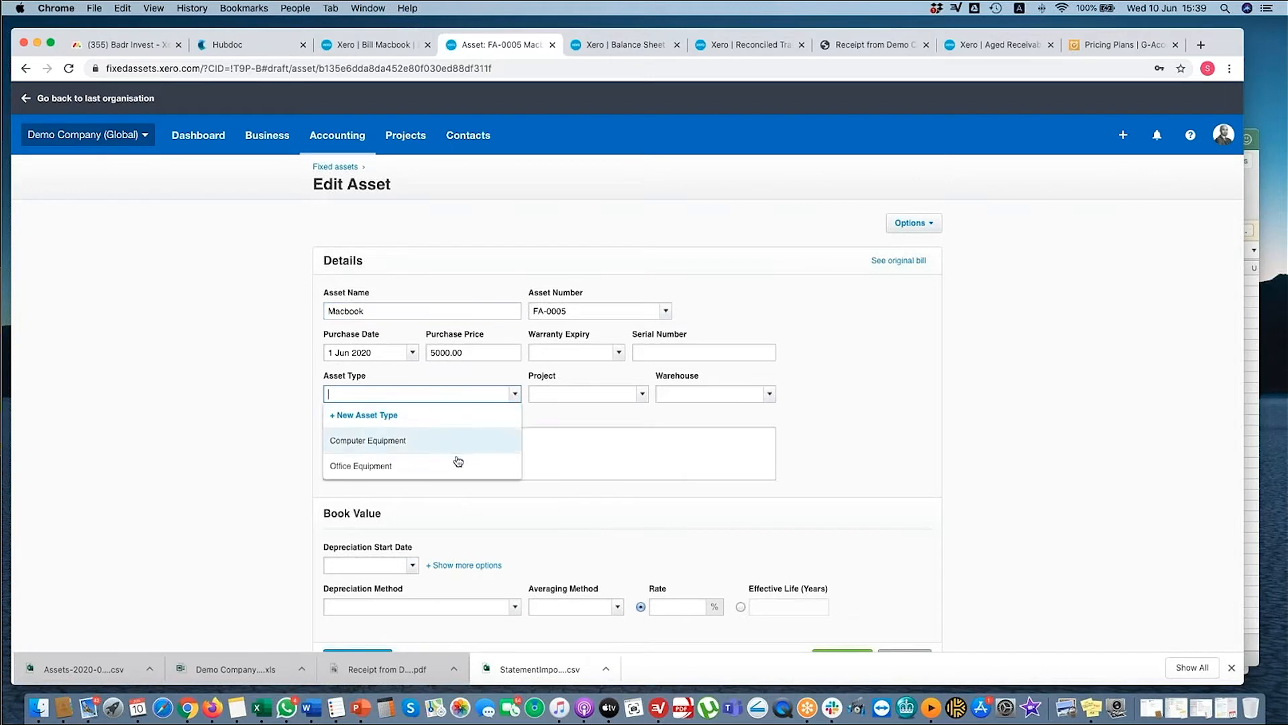
left_click(369, 440)
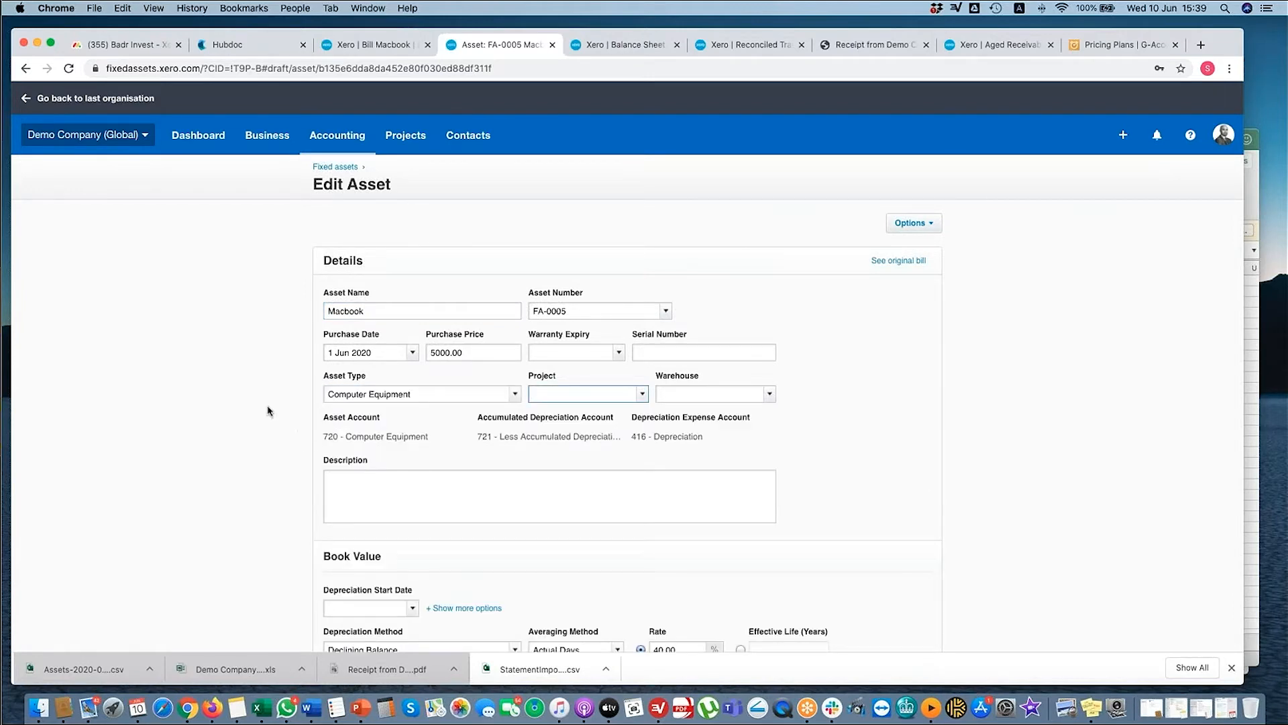
scroll("down", 3)
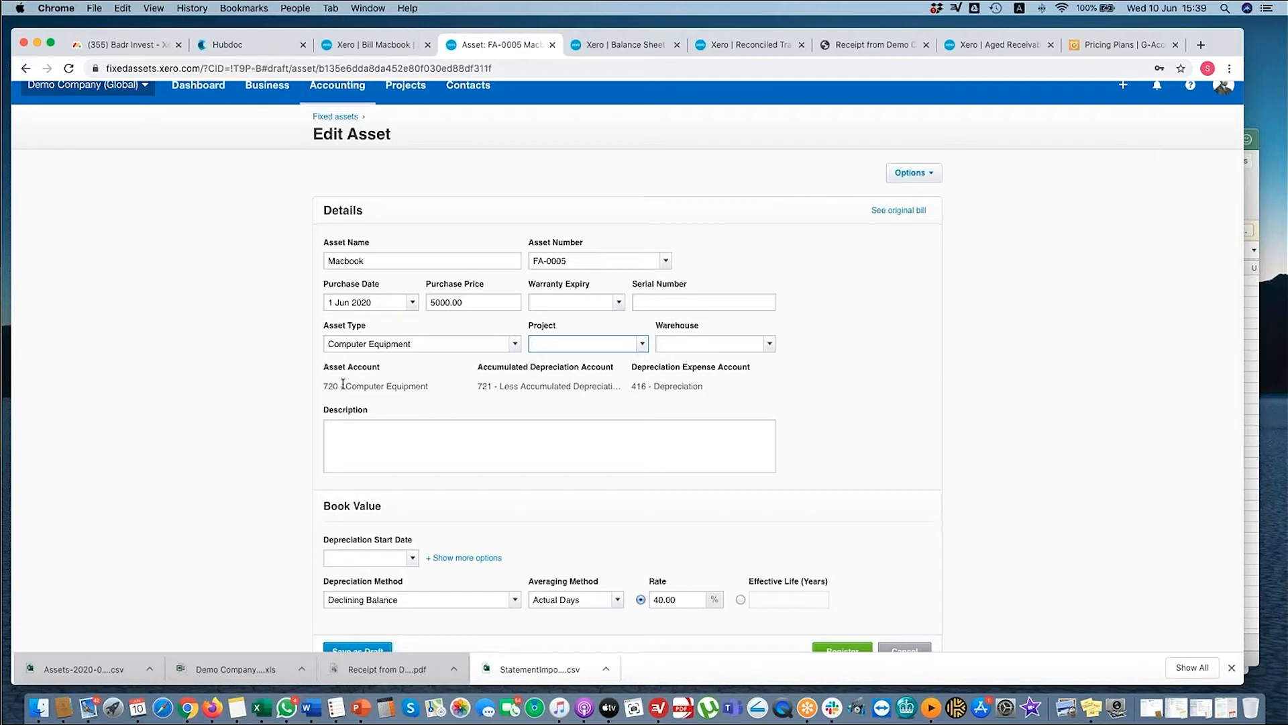
mouse_move(566, 374)
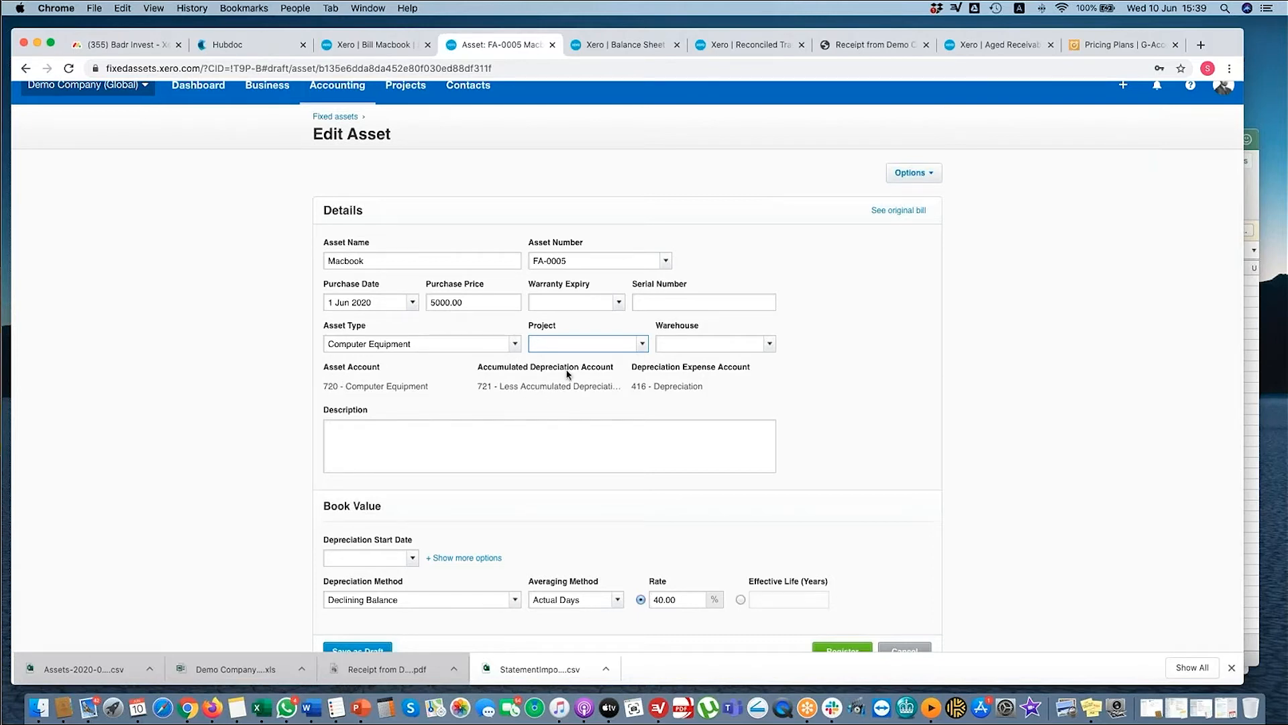
mouse_move(656, 378)
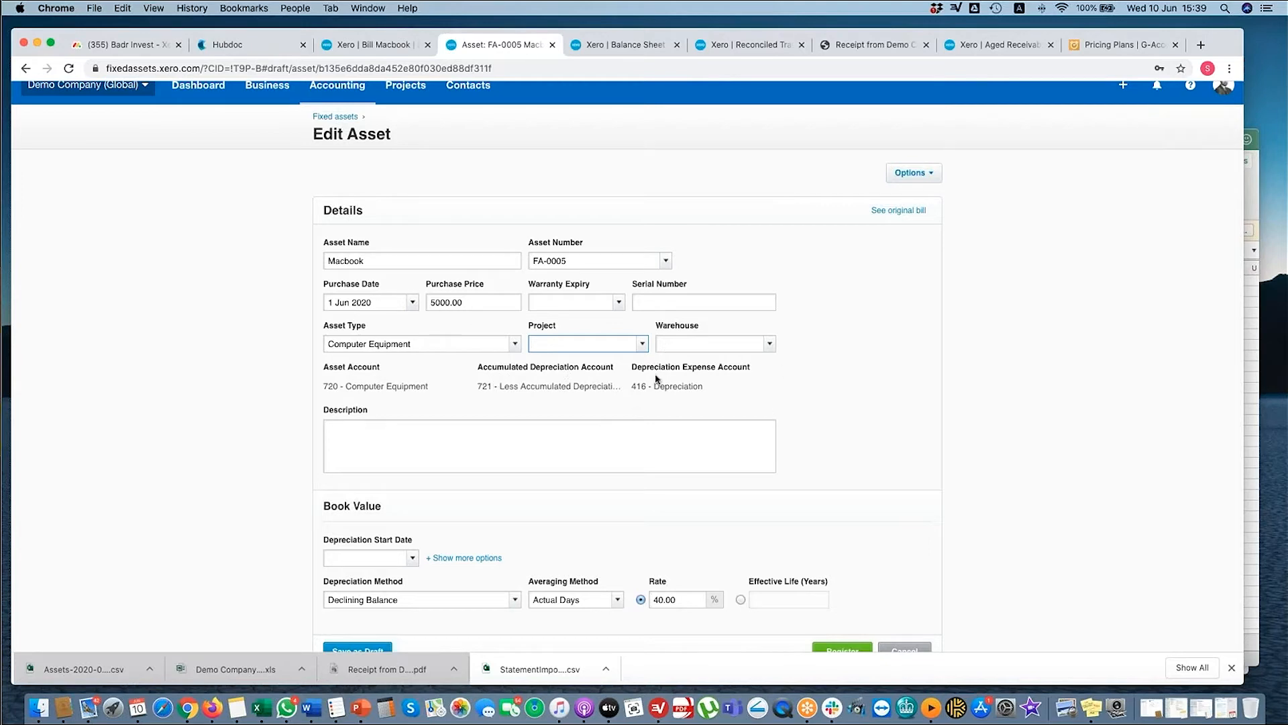
mouse_move(675, 381)
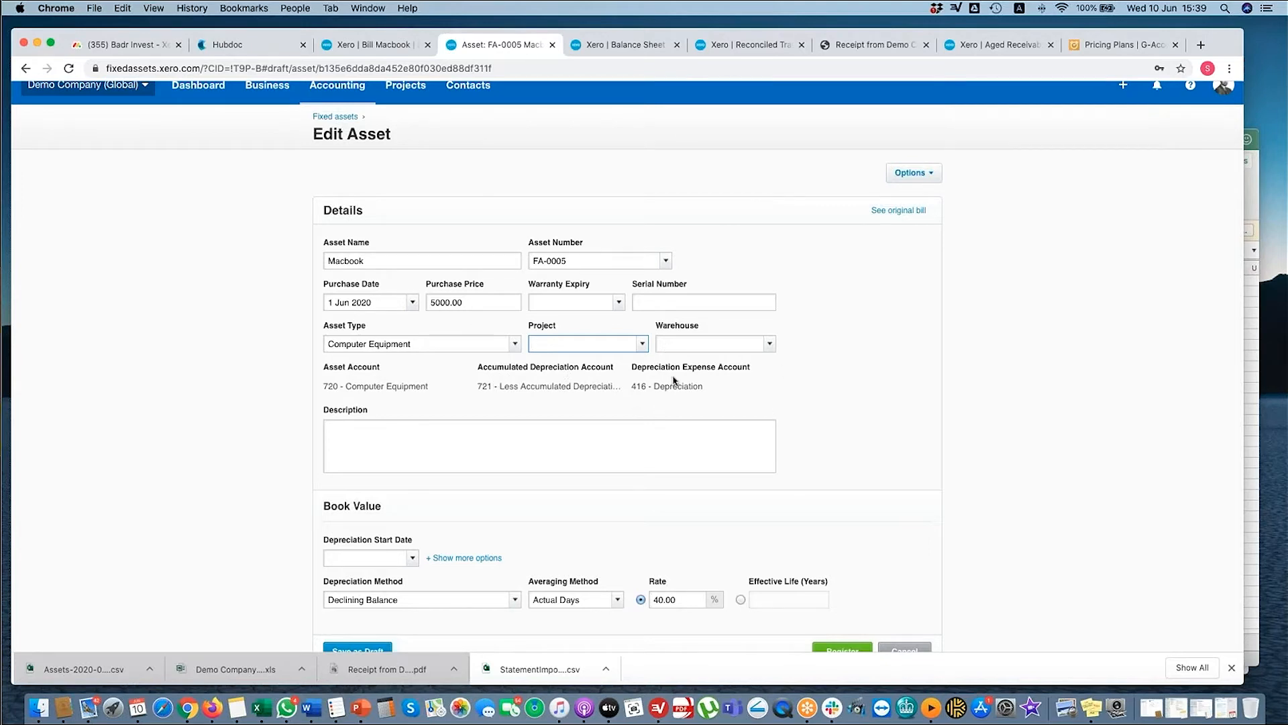
mouse_move(690, 396)
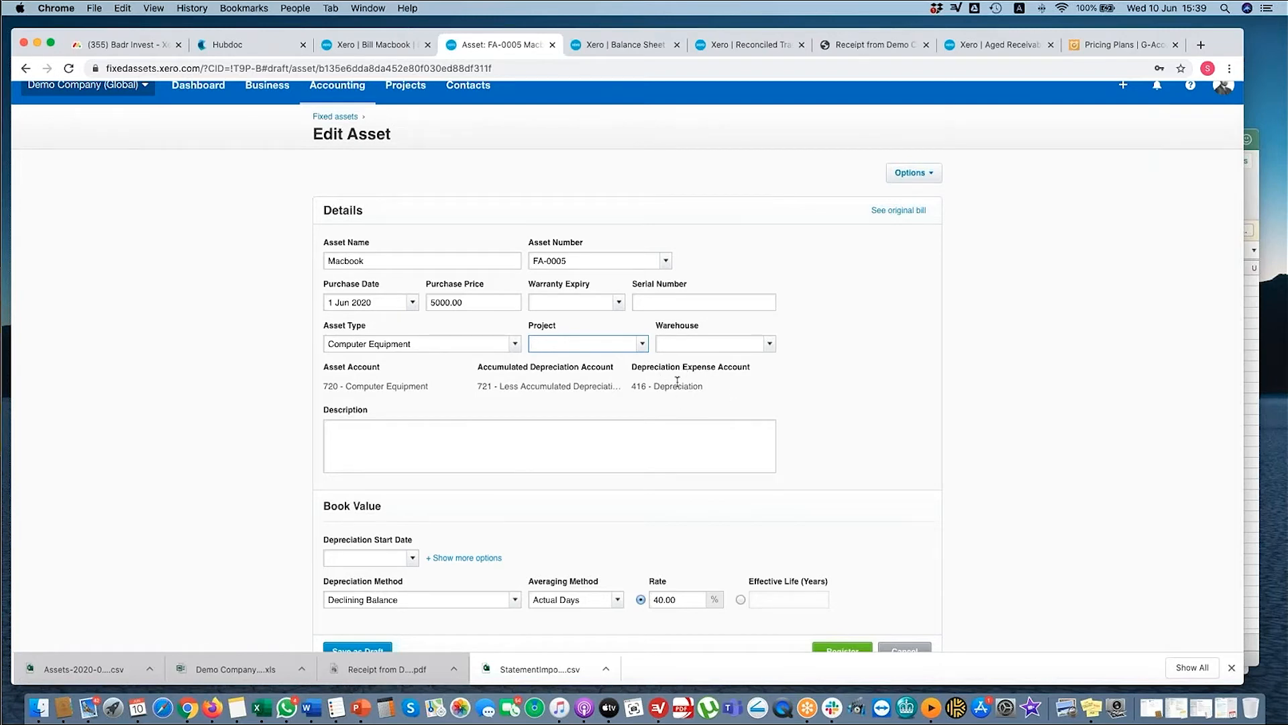
- Browse the Macbook asset's project and warehouse options without choosing any
left_click(644, 344)
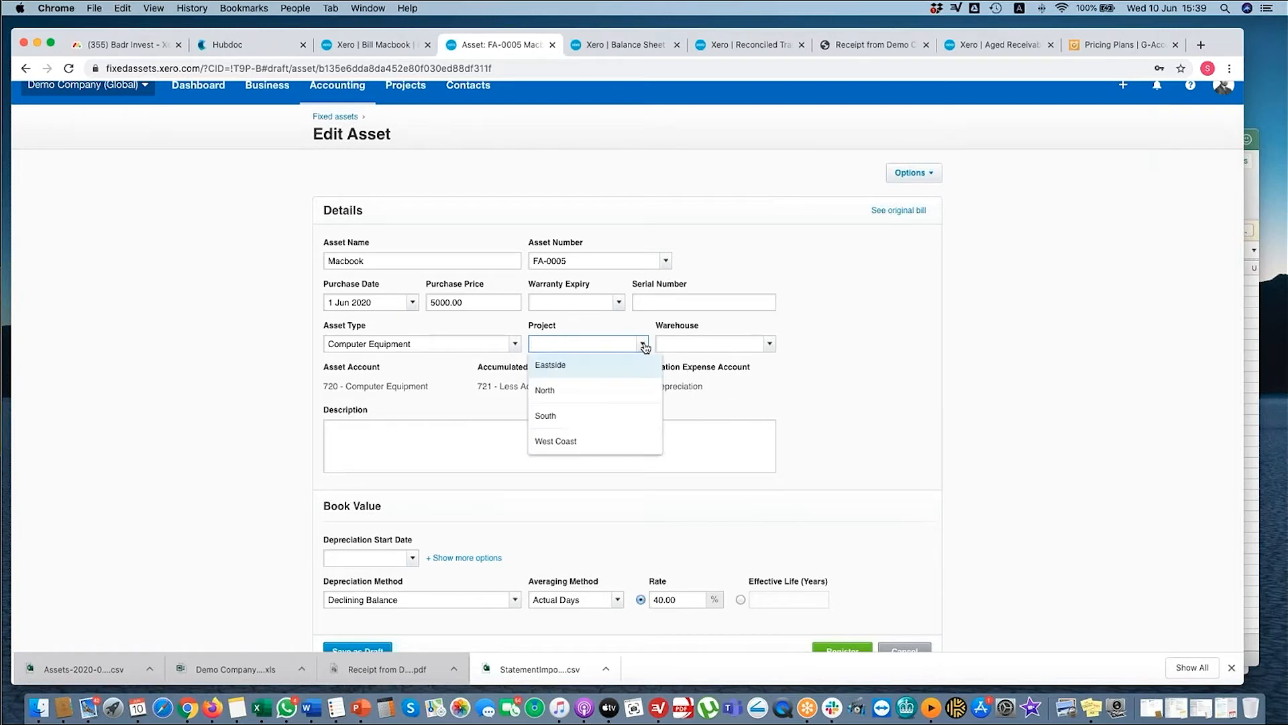
left_click(767, 344)
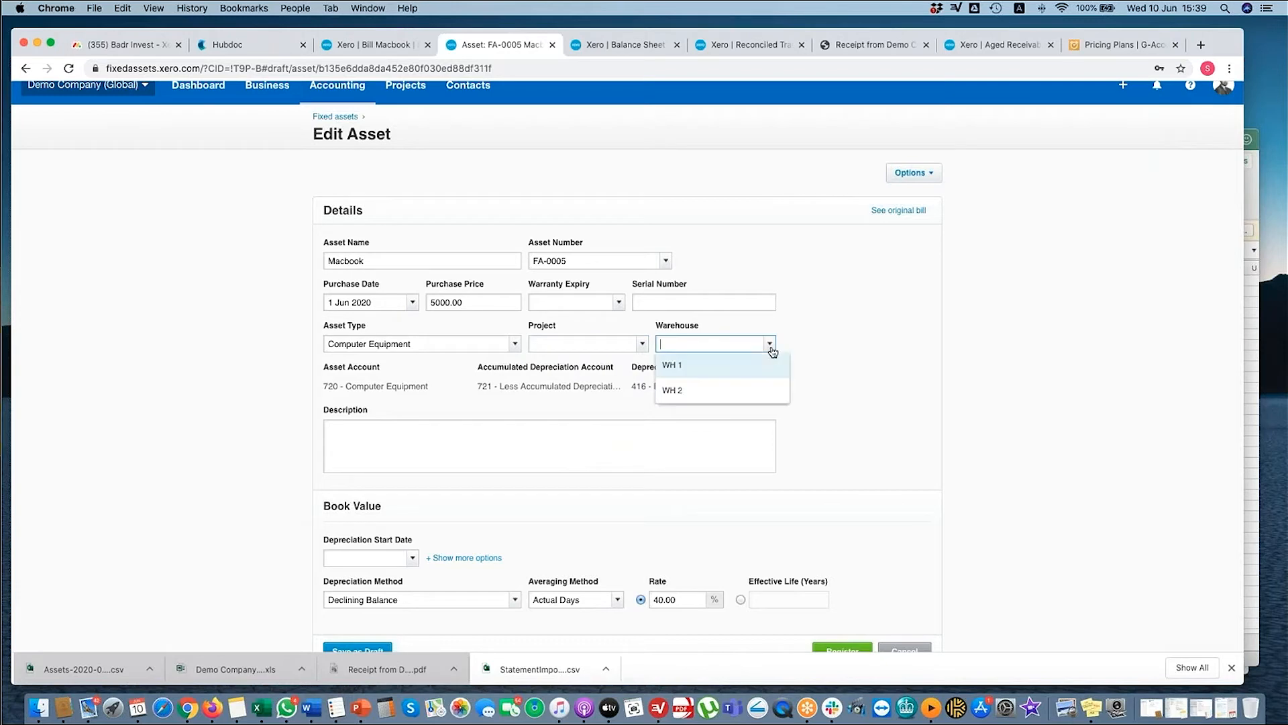
left_click(620, 343)
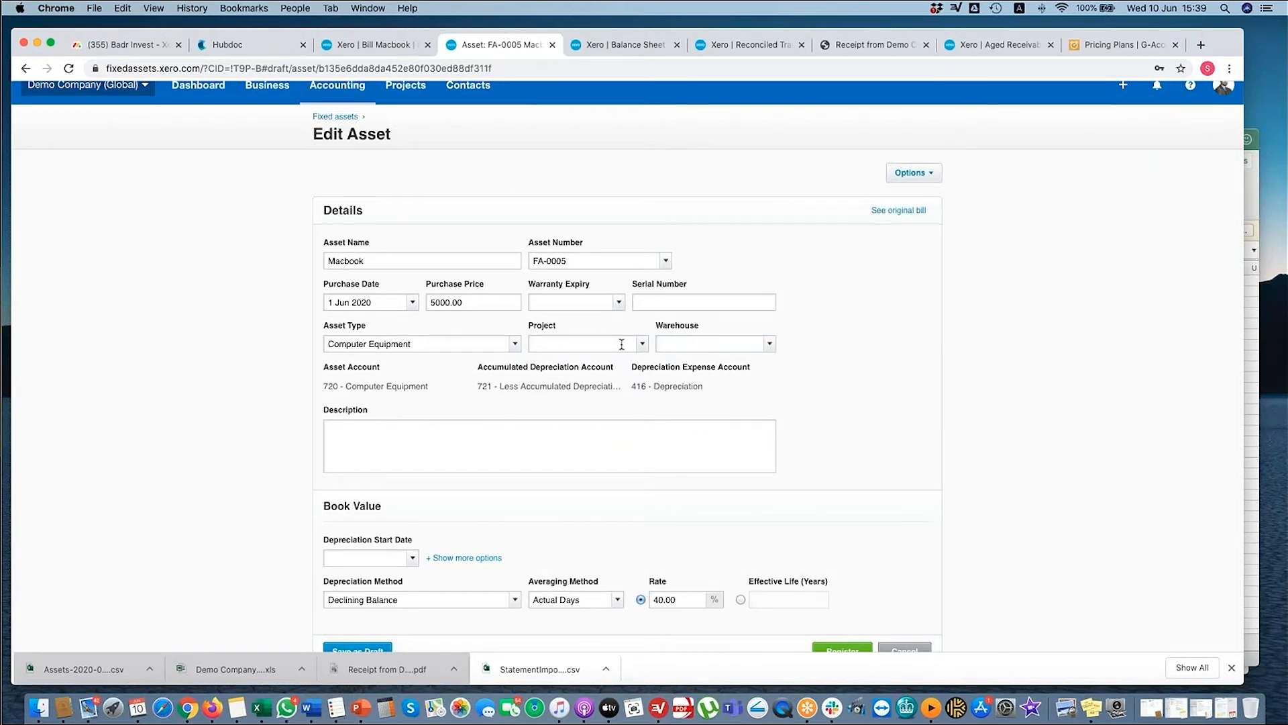
scroll("down", 3)
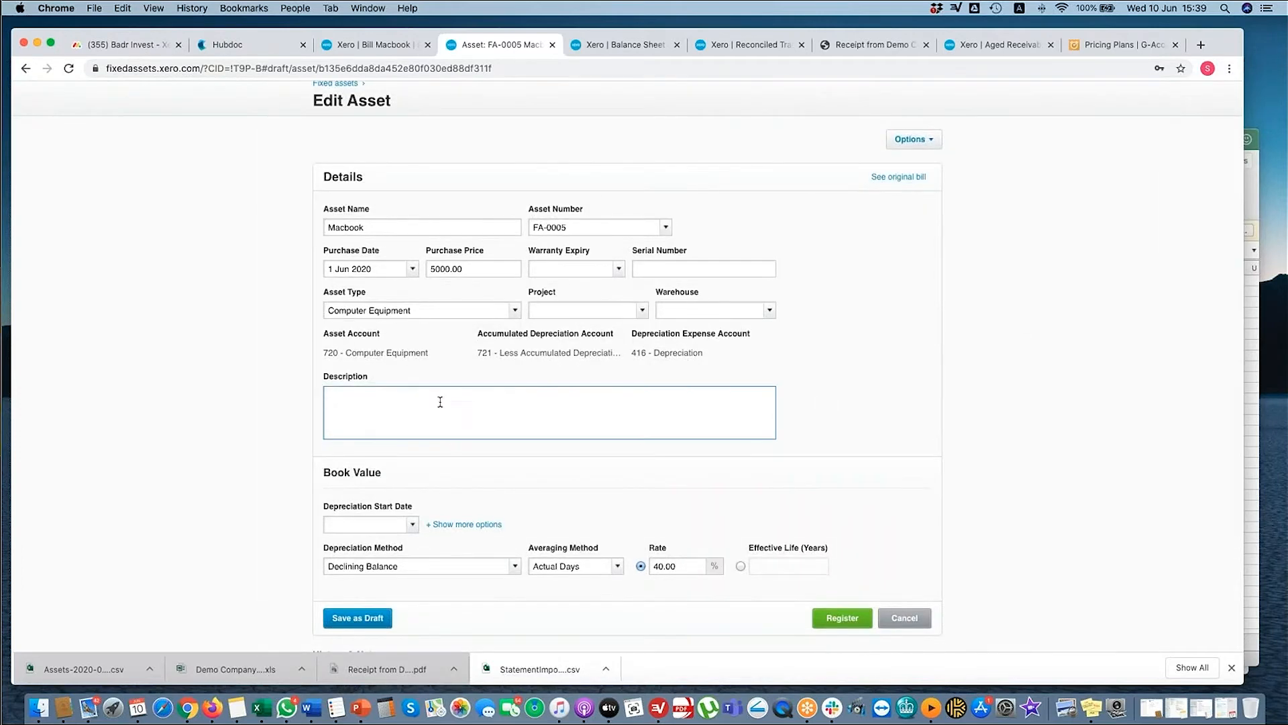
mouse_move(786, 348)
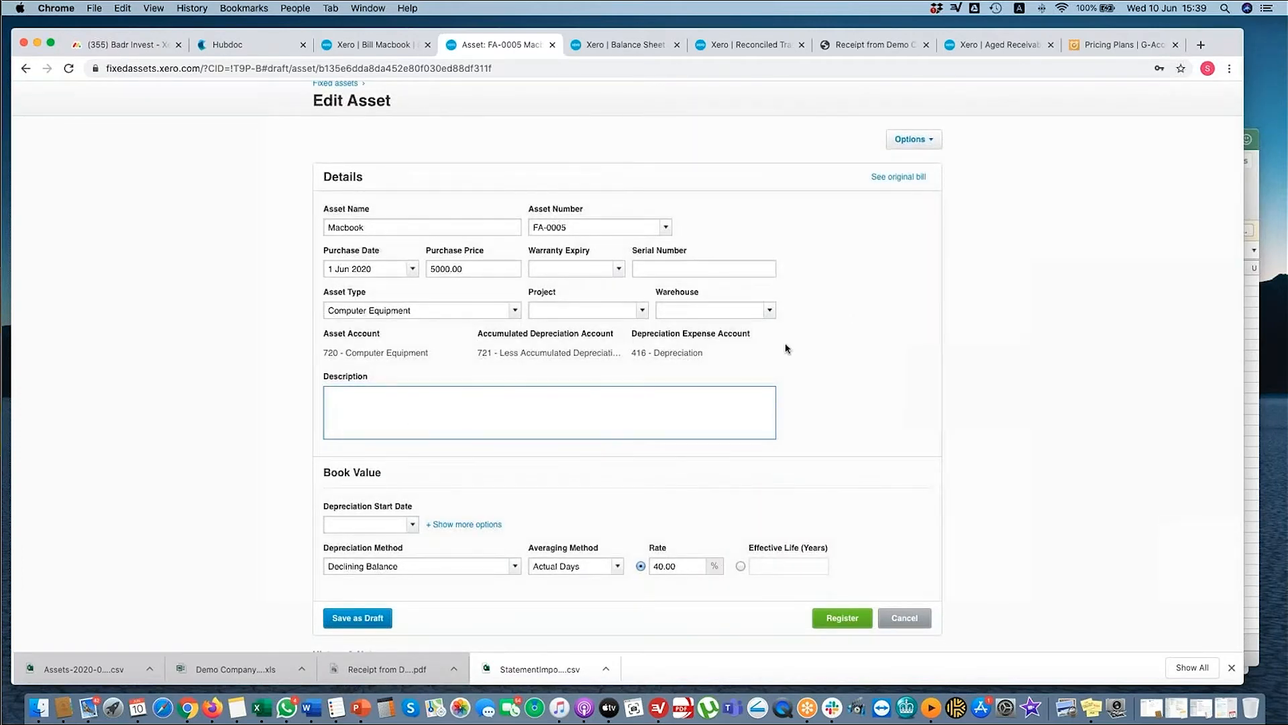
mouse_move(913, 139)
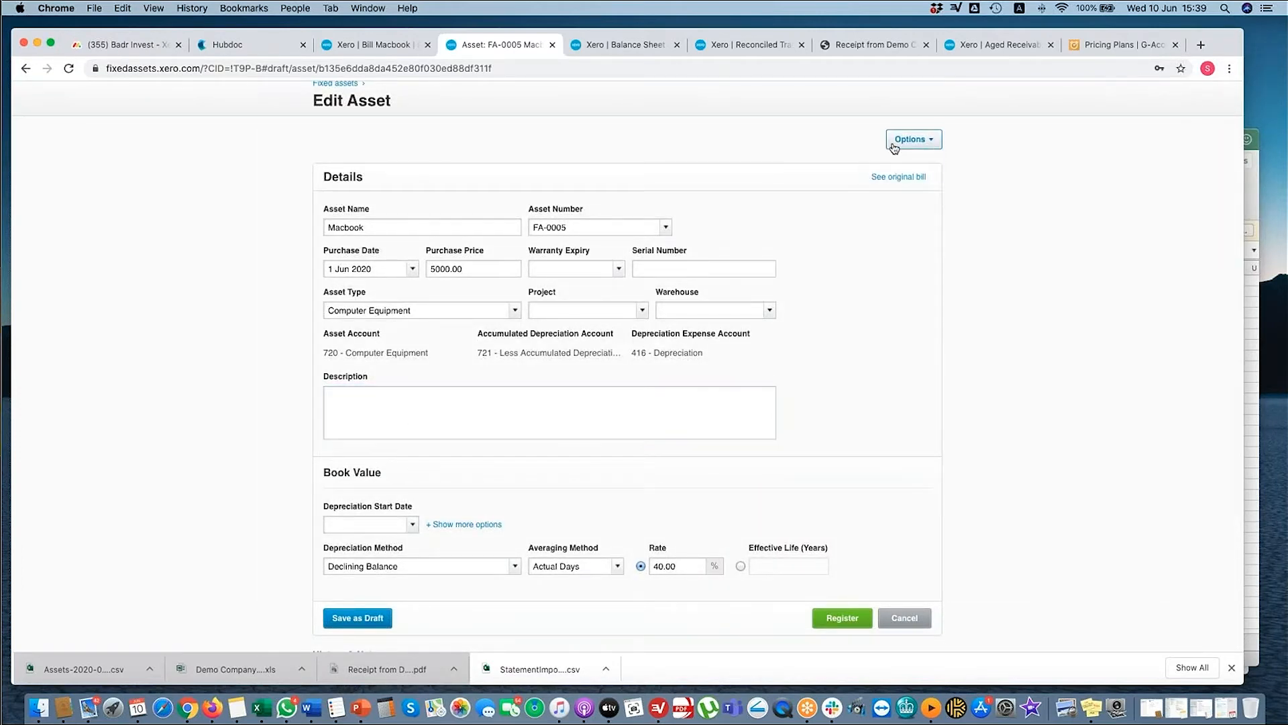
scroll("down", 3)
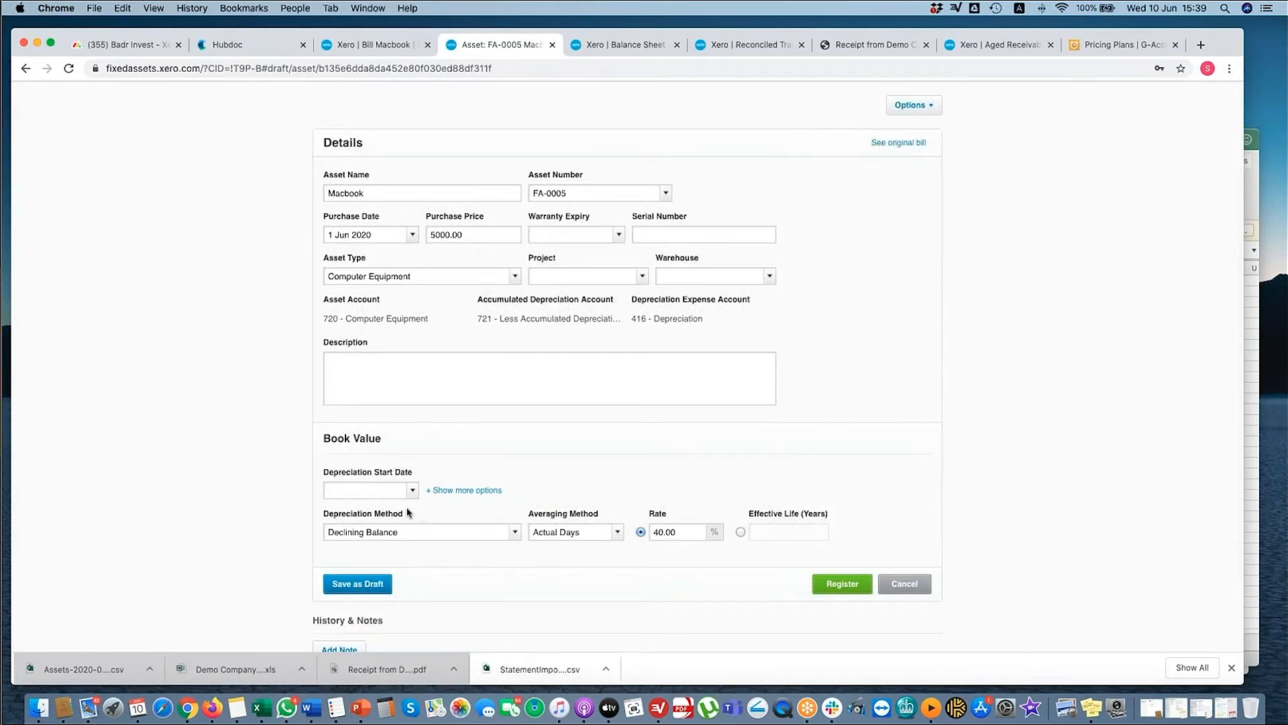
mouse_move(414, 485)
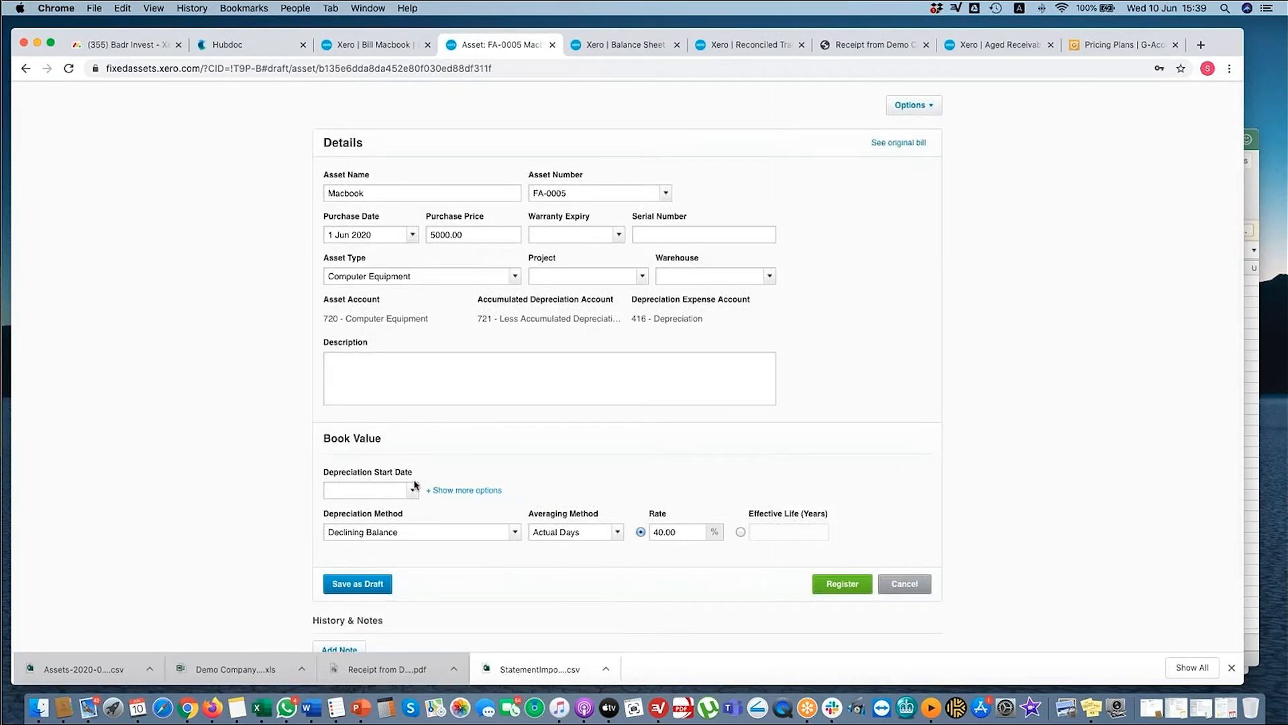
- Set straight-line, full-month depreciation over 3 years from 1 Jun 2020, and register
left_click(367, 489)
type("1 Jun 2020")
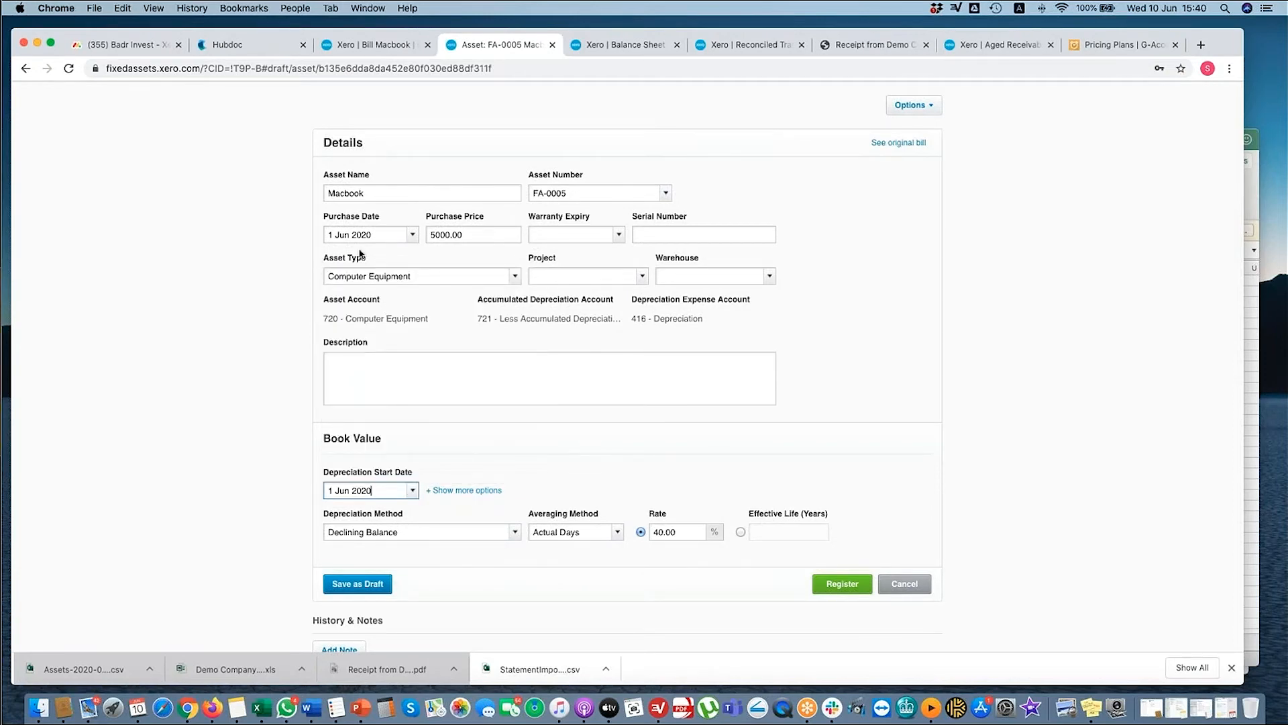
left_click(421, 531)
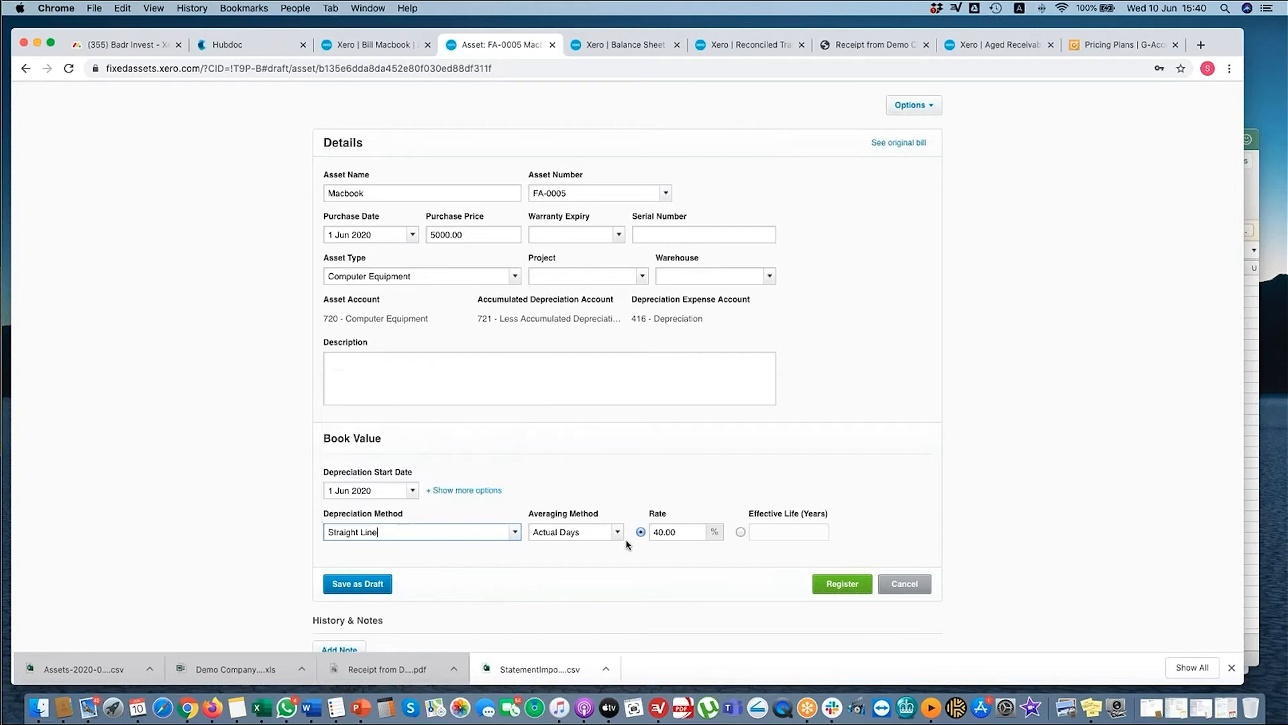
left_click(575, 532)
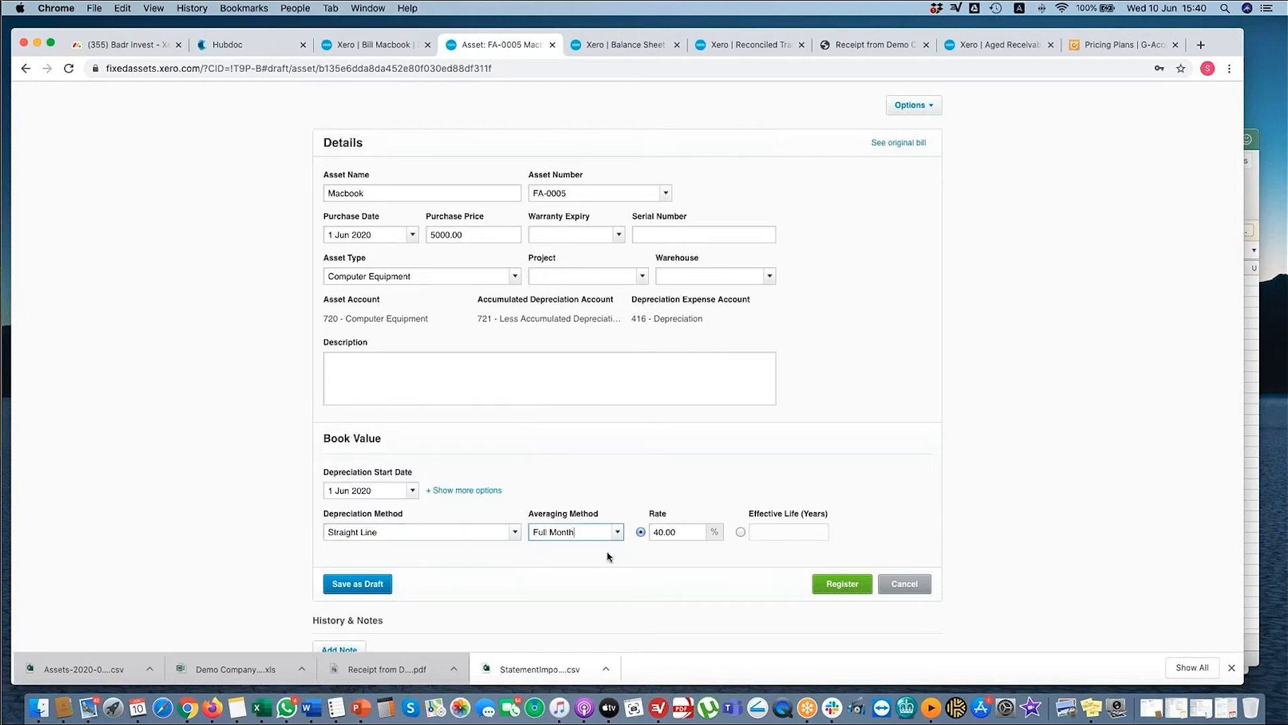
left_click(740, 531)
type("3")
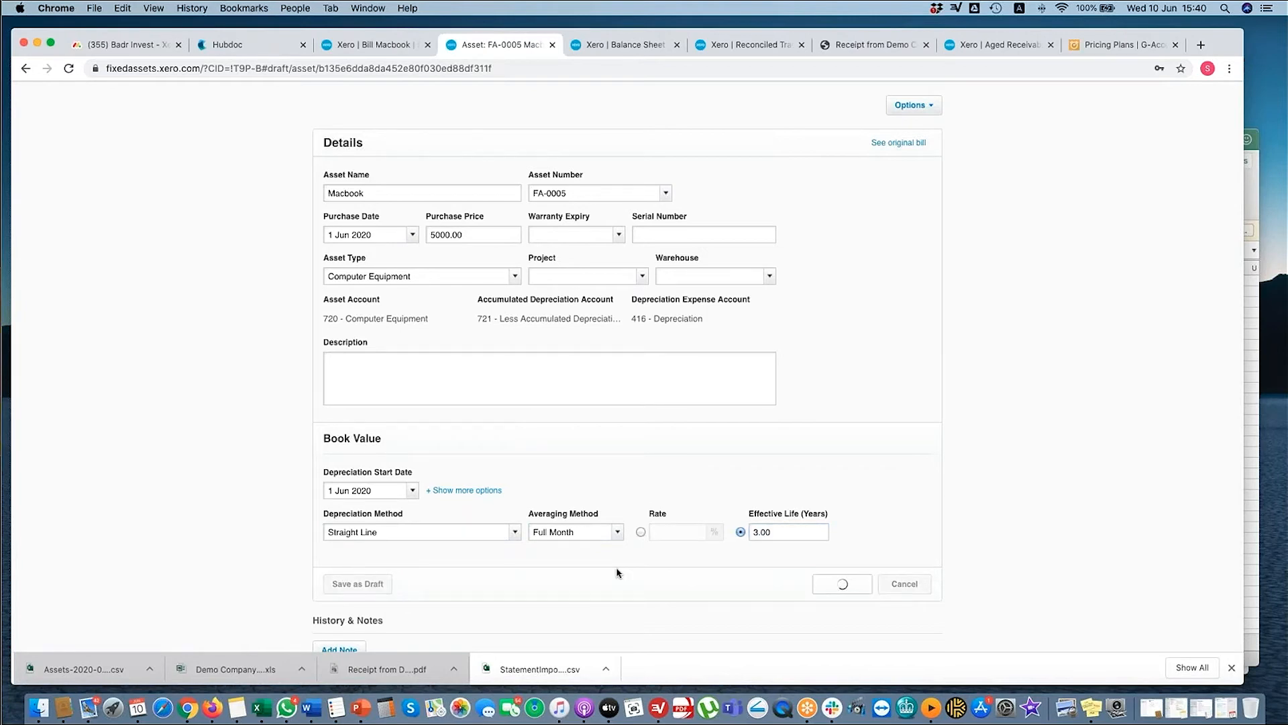
left_click(841, 583)
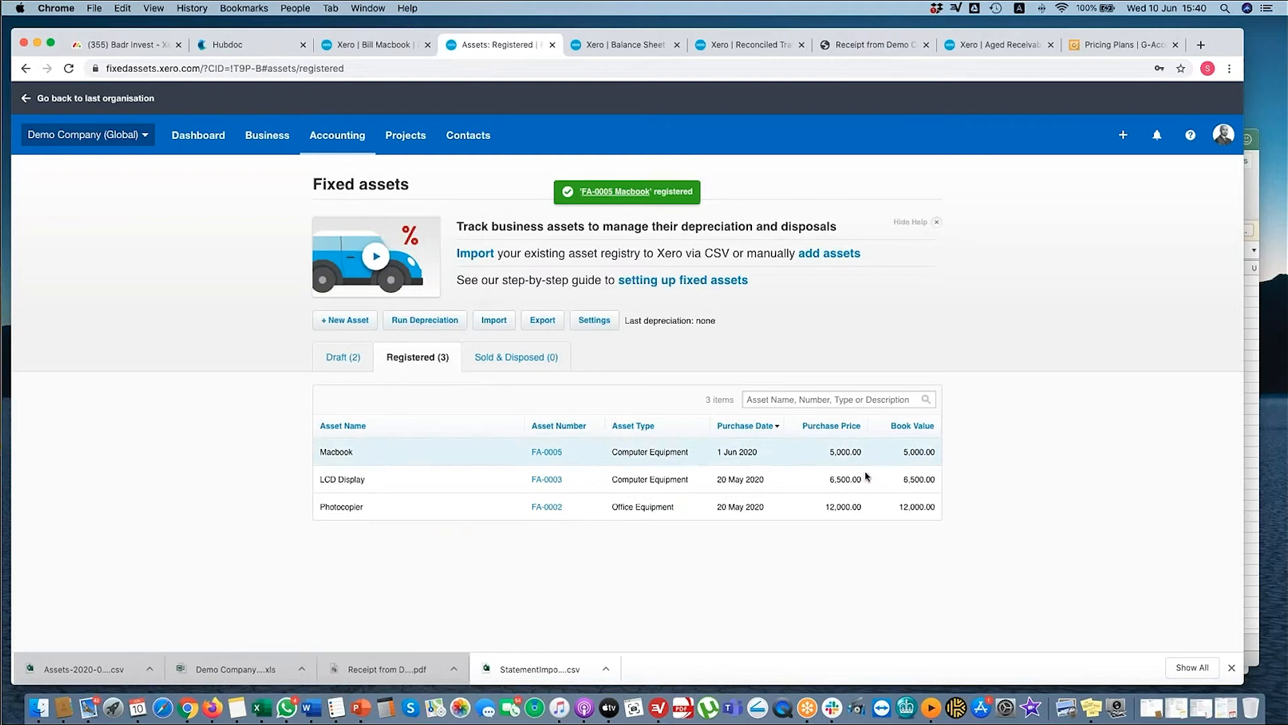
- Run depreciation for the registered assets up to 31 May 2020
left_click(424, 319)
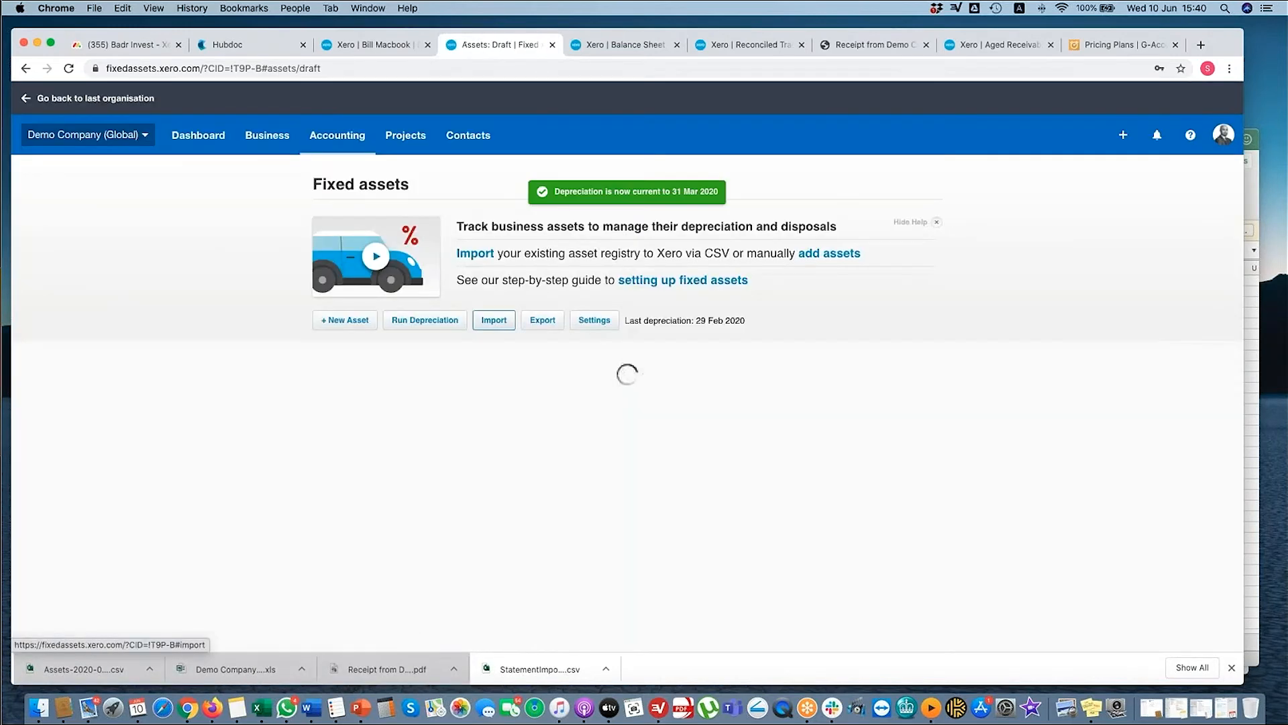
left_click(425, 320)
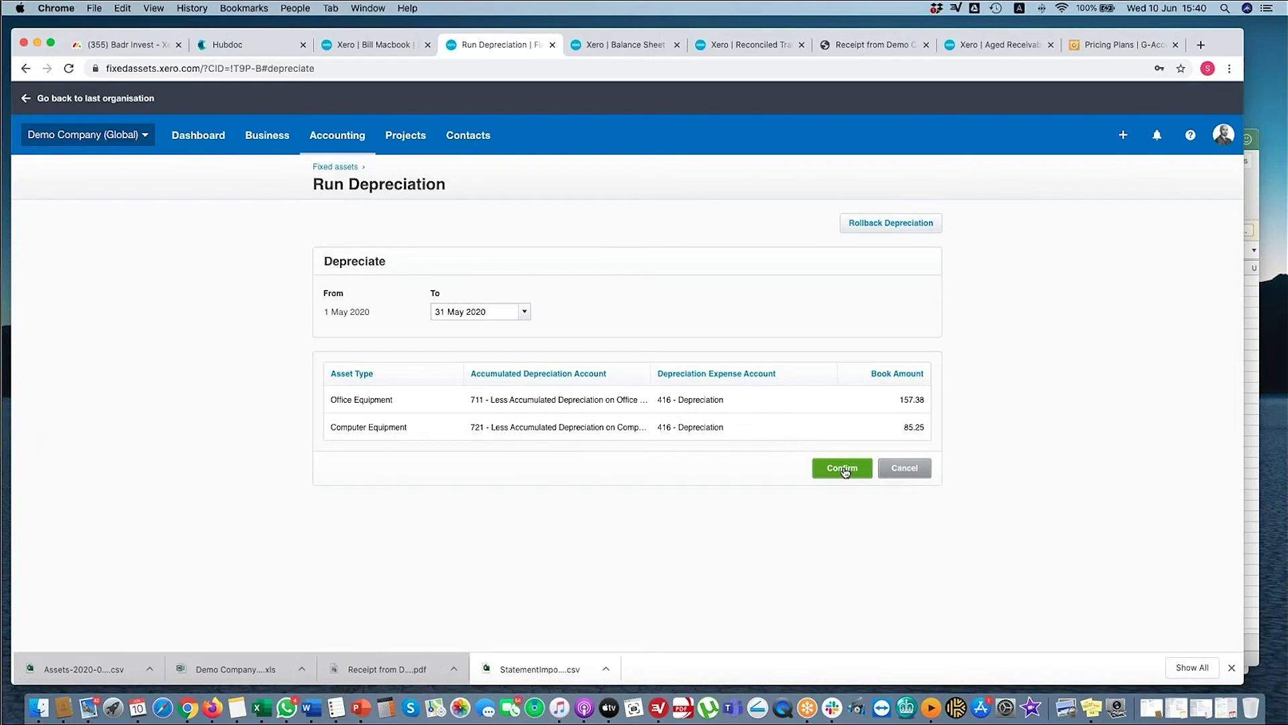
left_click(840, 467)
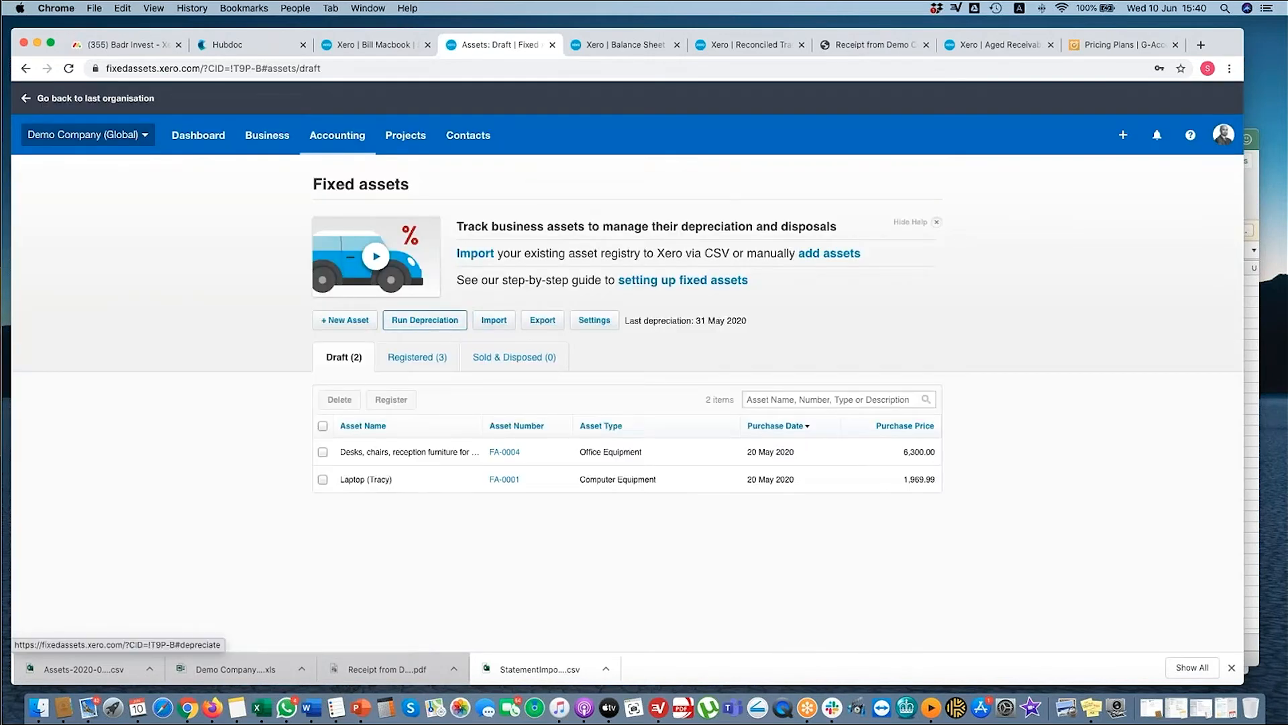
- Roll depreciation back to 1 May 2020, leaving last depreciation at 30 Apr 2020
left_click(425, 319)
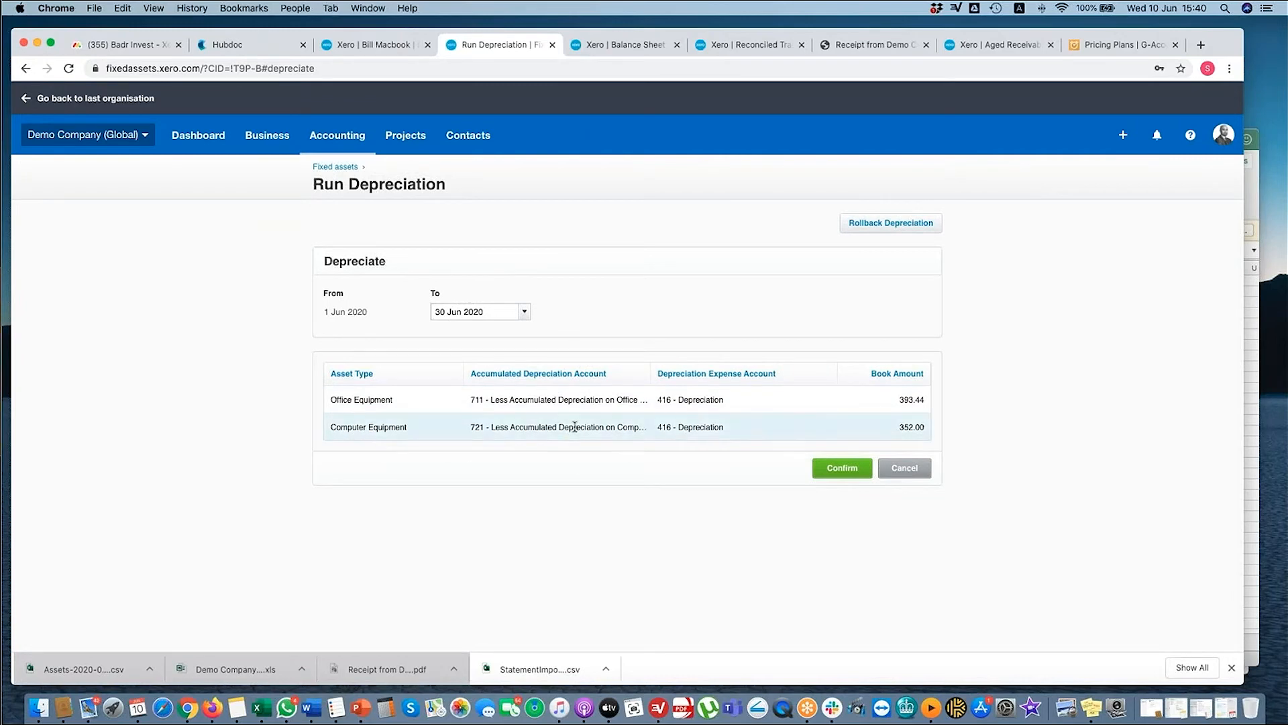
mouse_move(367, 436)
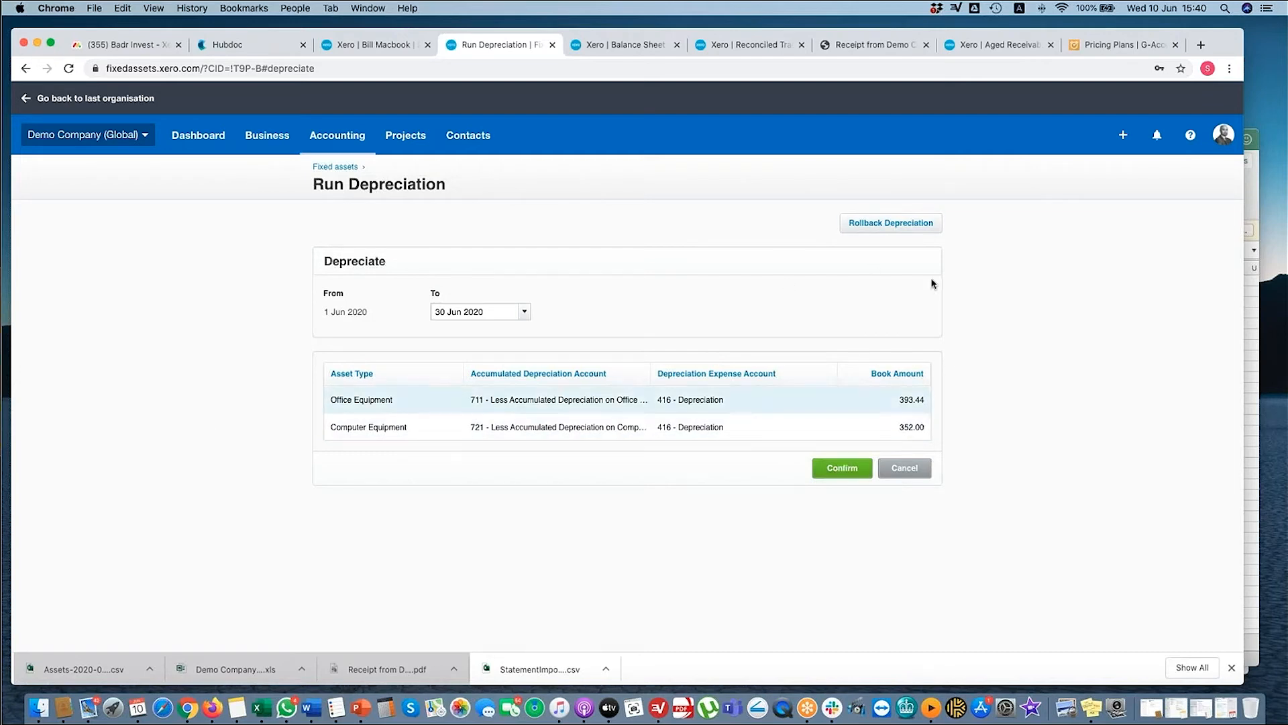
left_click(889, 223)
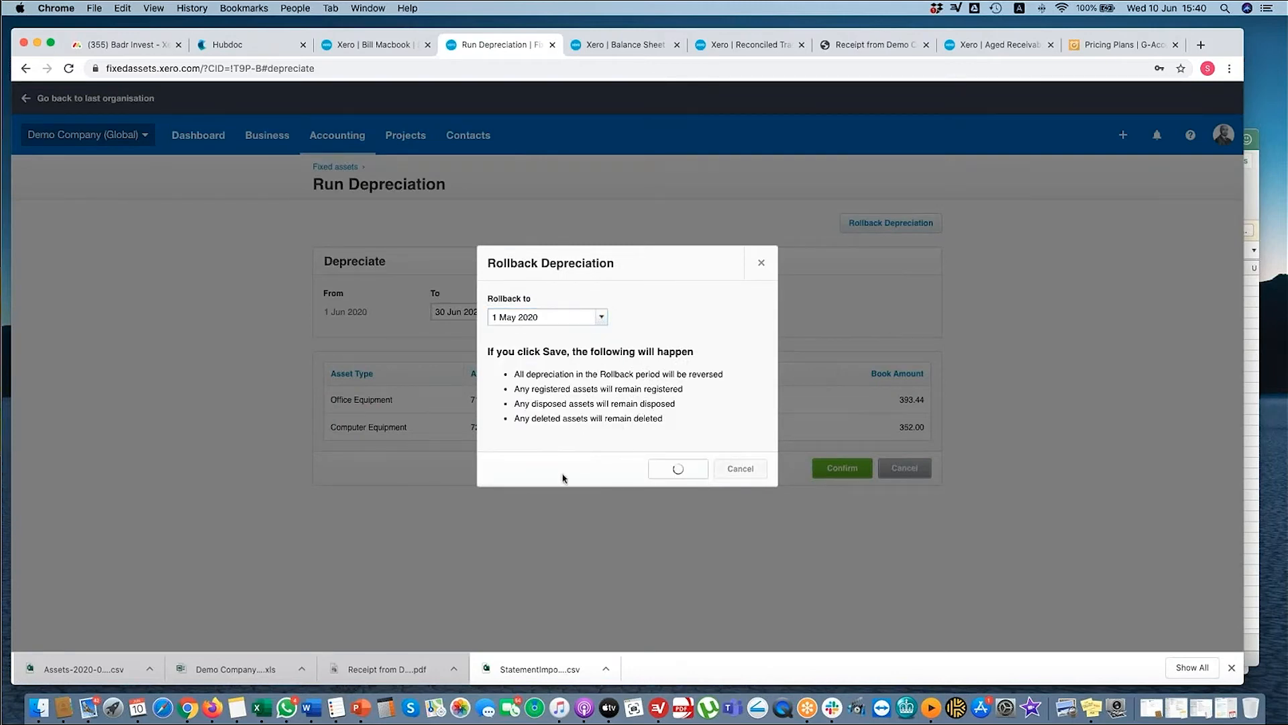
left_click(677, 468)
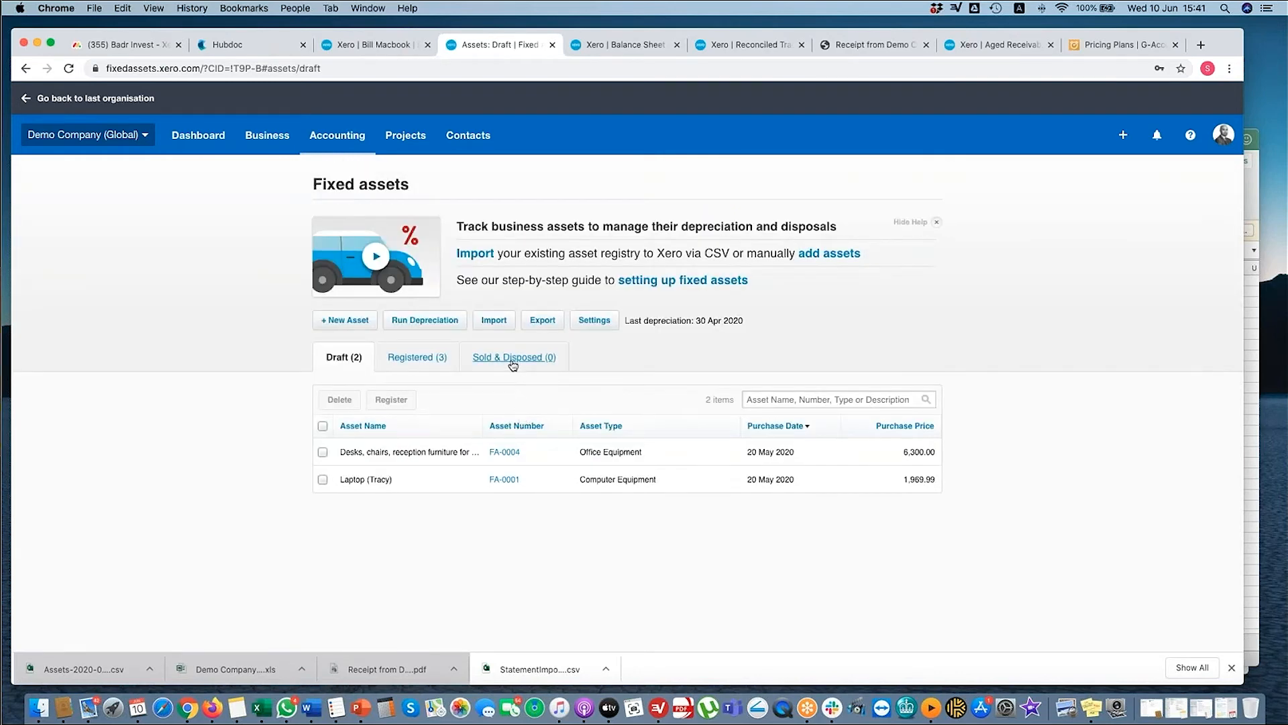
- Check Sold & Disposed, then open LCD Display FA-0003 and its Options list
left_click(513, 357)
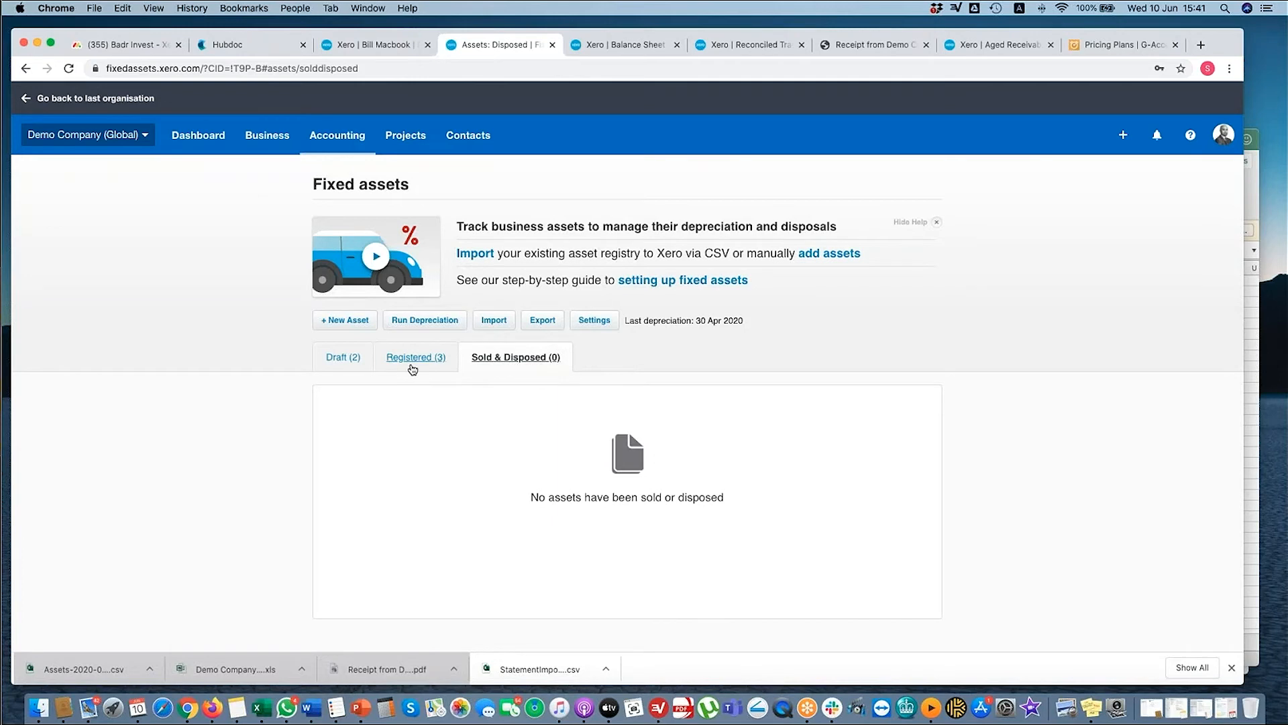
left_click(414, 356)
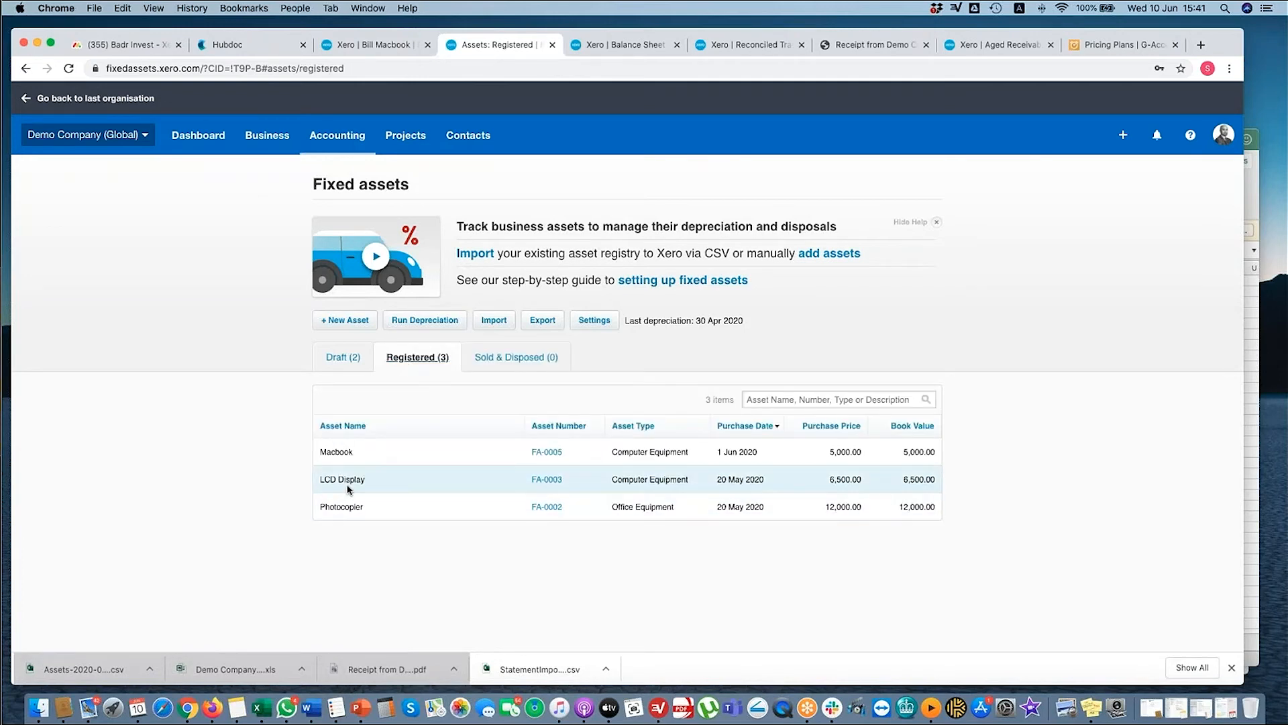
left_click(342, 479)
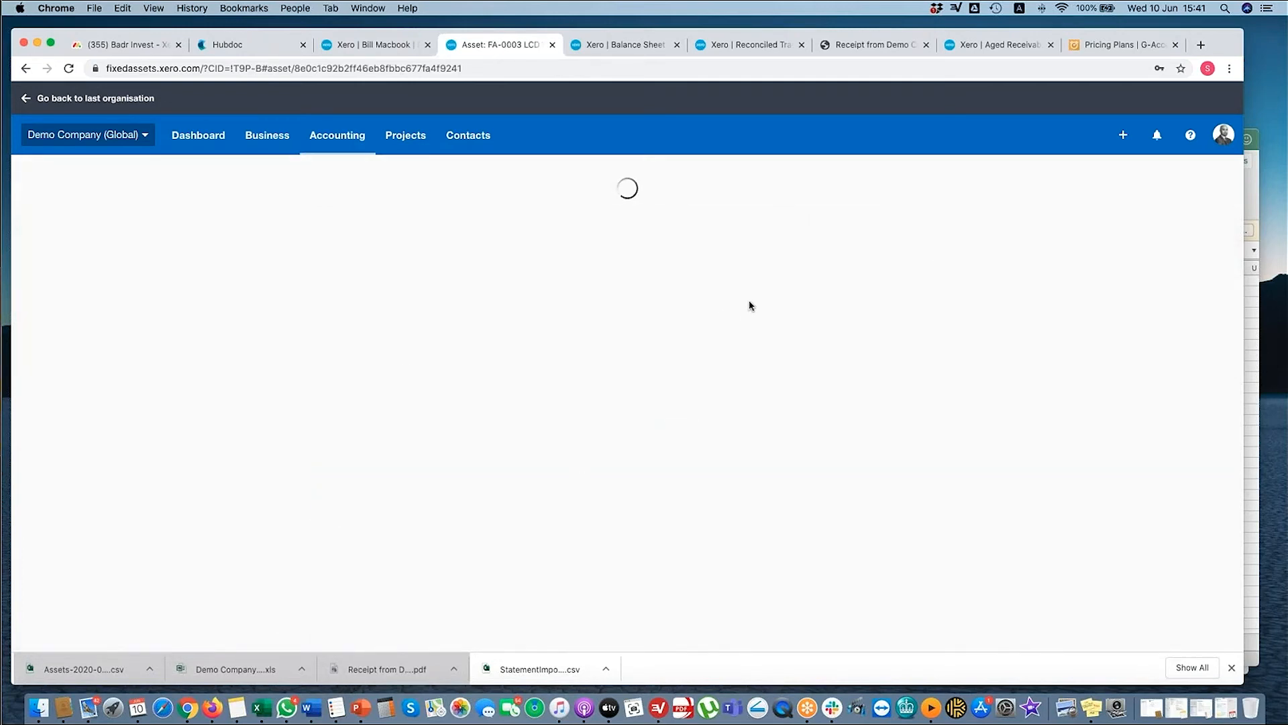
left_click(911, 208)
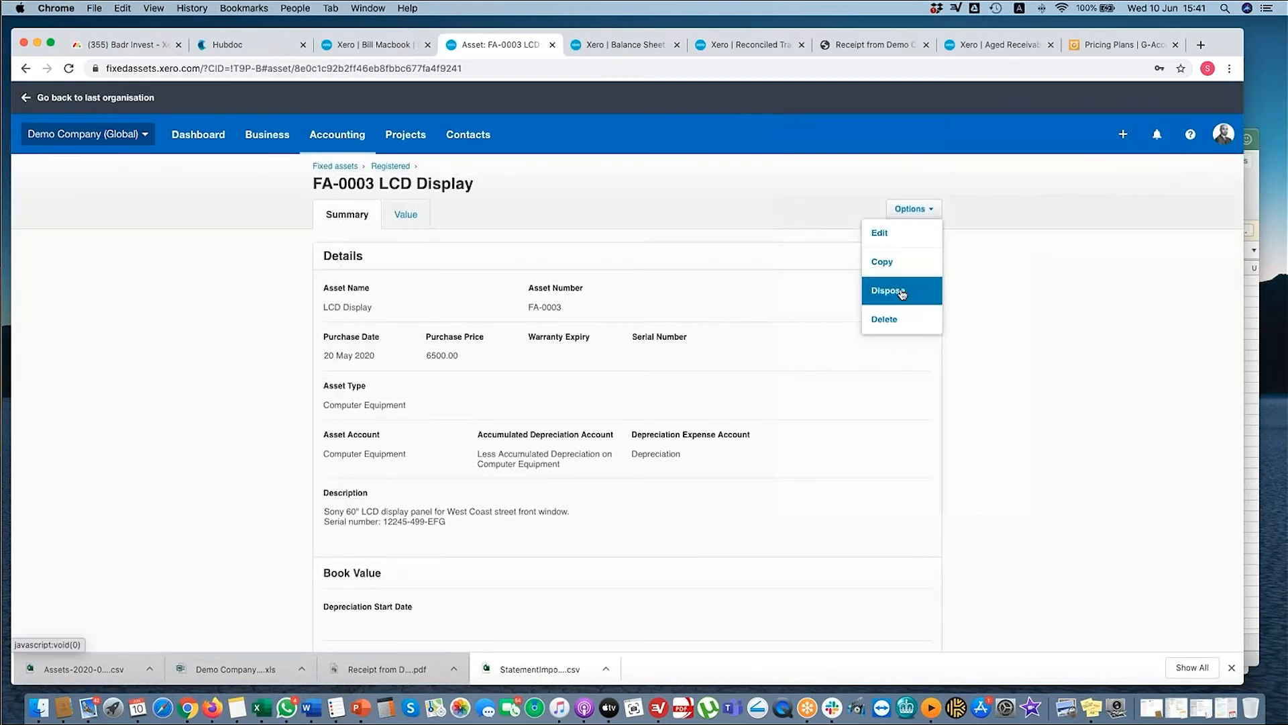
- Start disposing of the LCD Display, setting the disposal date and 3,000 sale proceeds
left_click(887, 290)
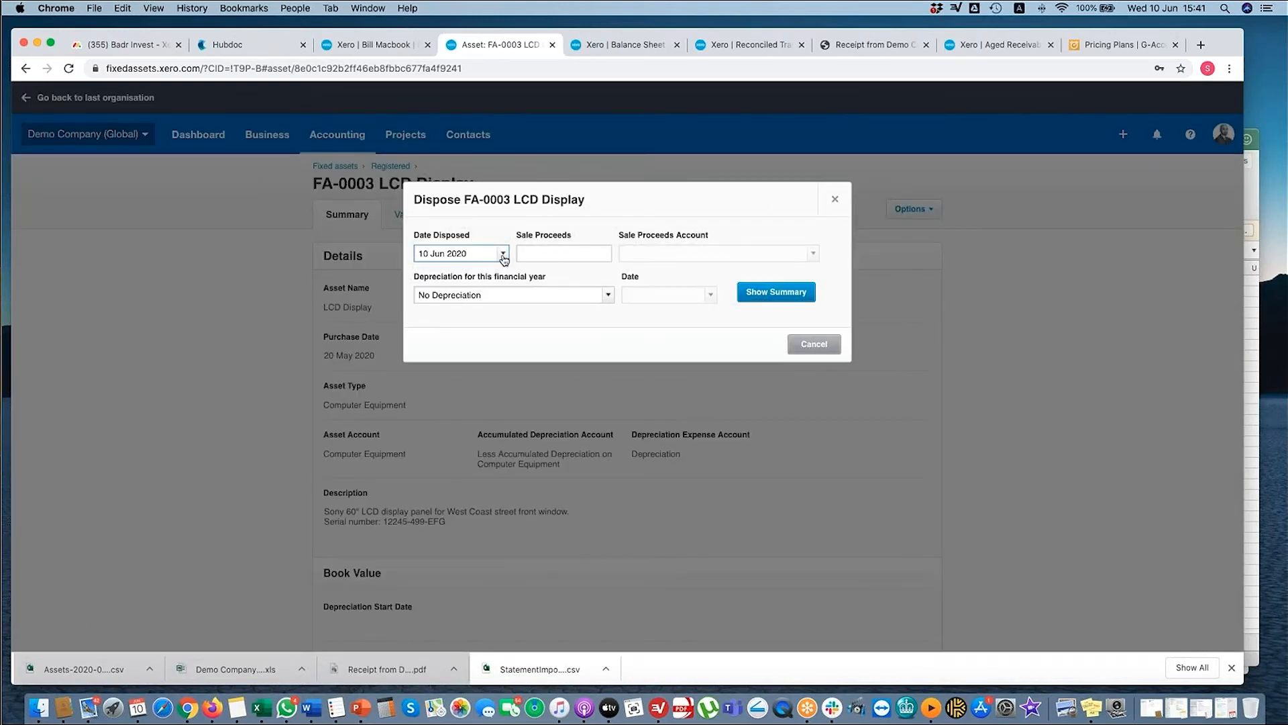
left_click(564, 253)
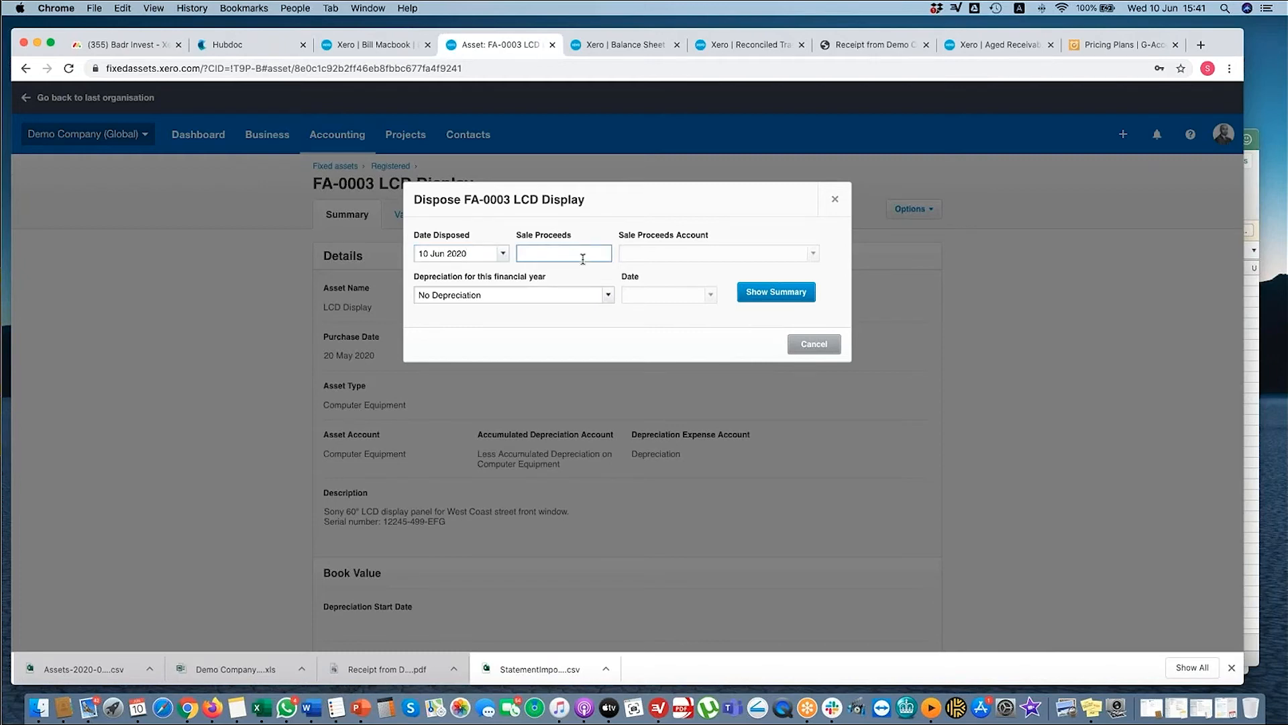
type("5")
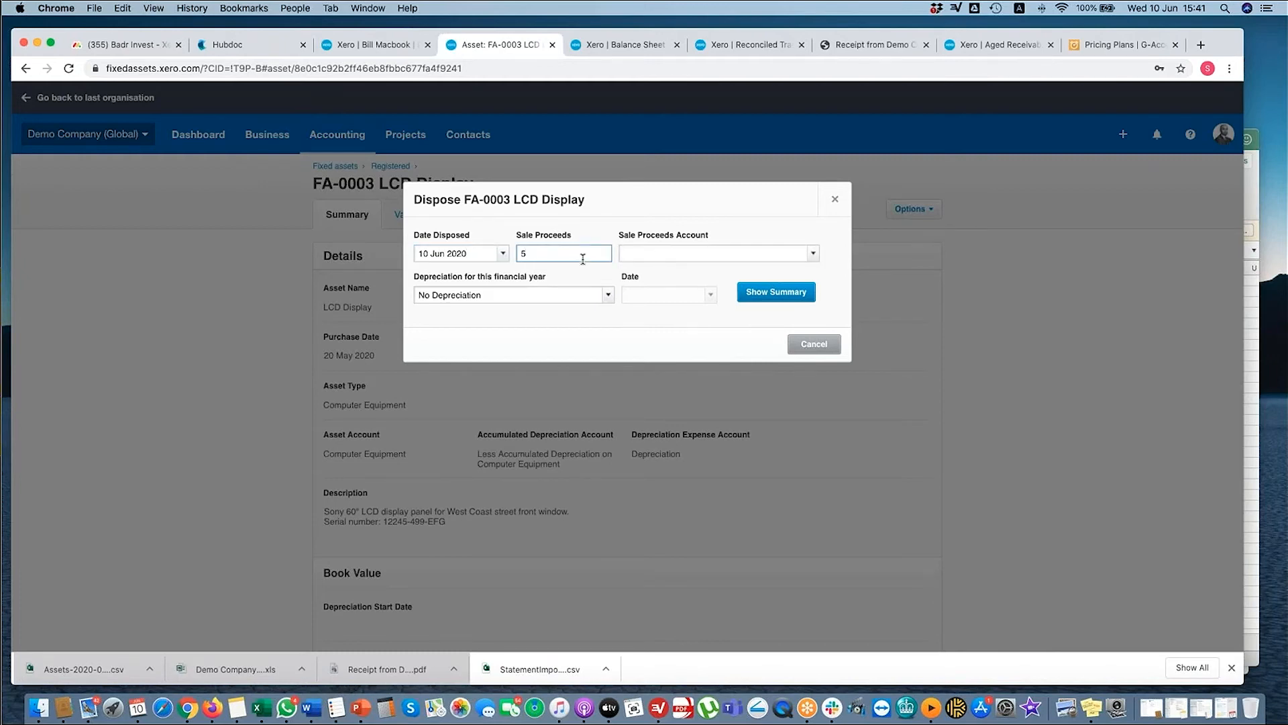
type("300")
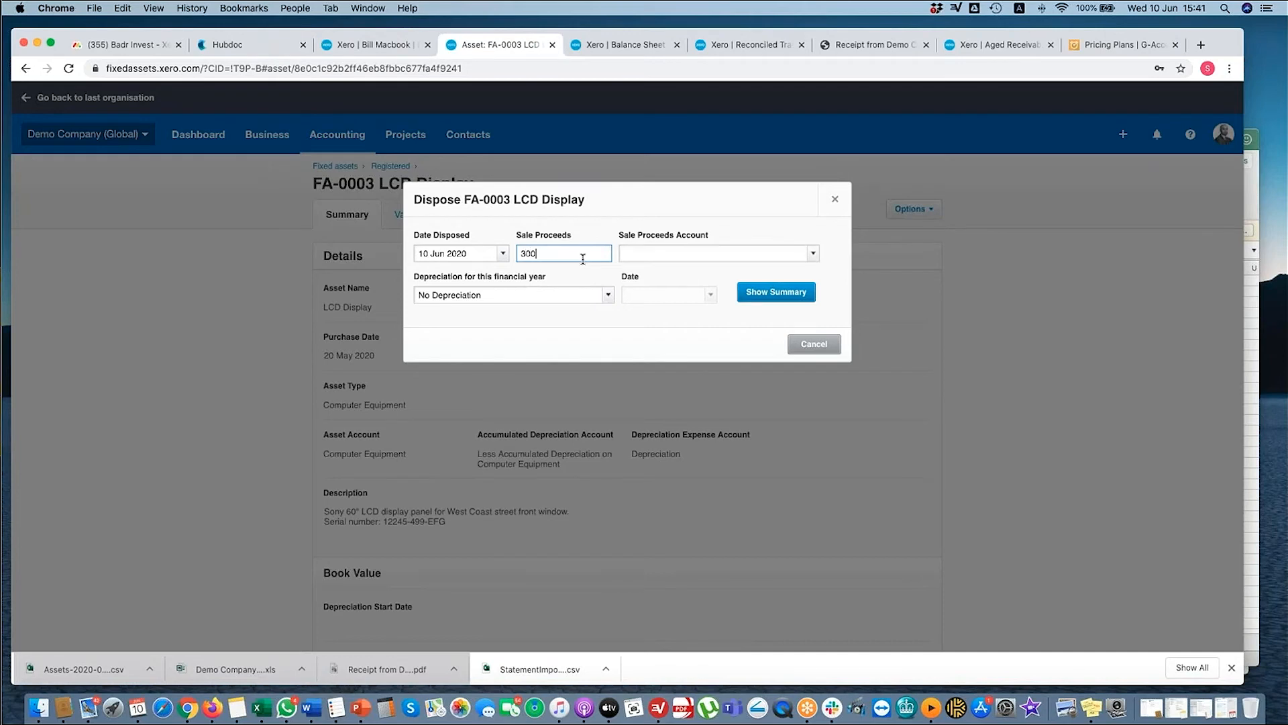
type("0.00")
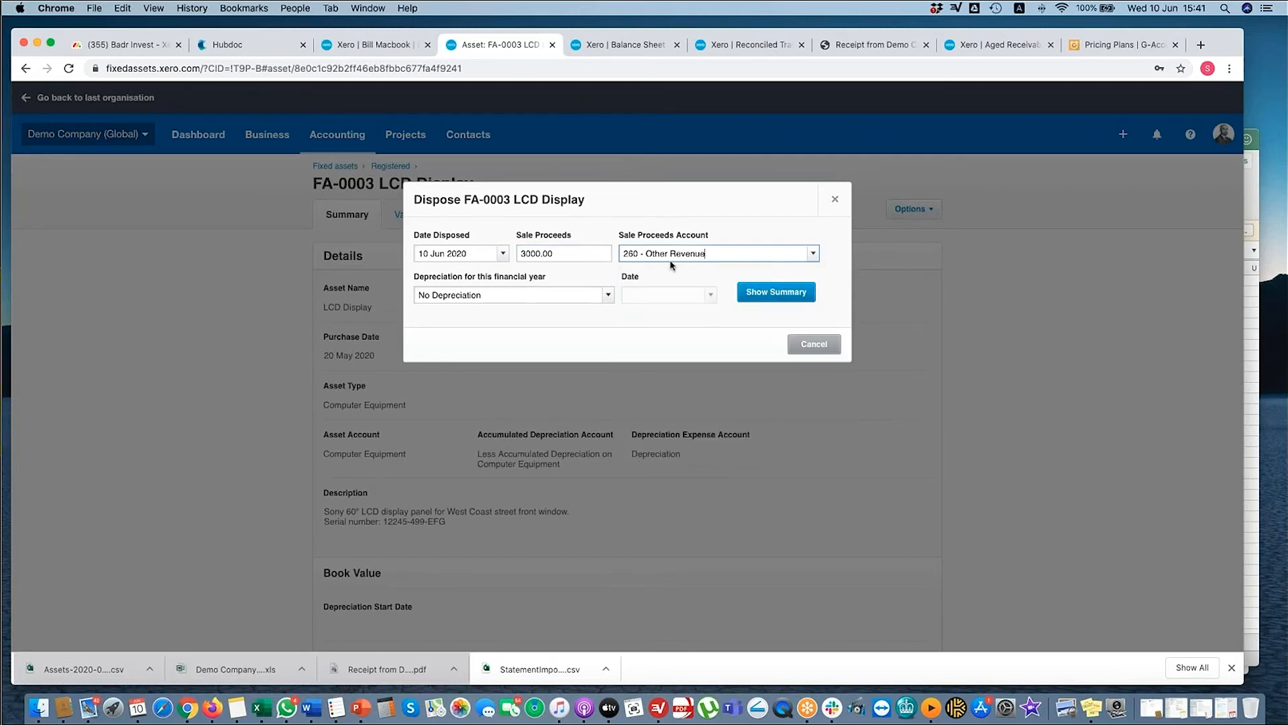
mouse_move(657, 307)
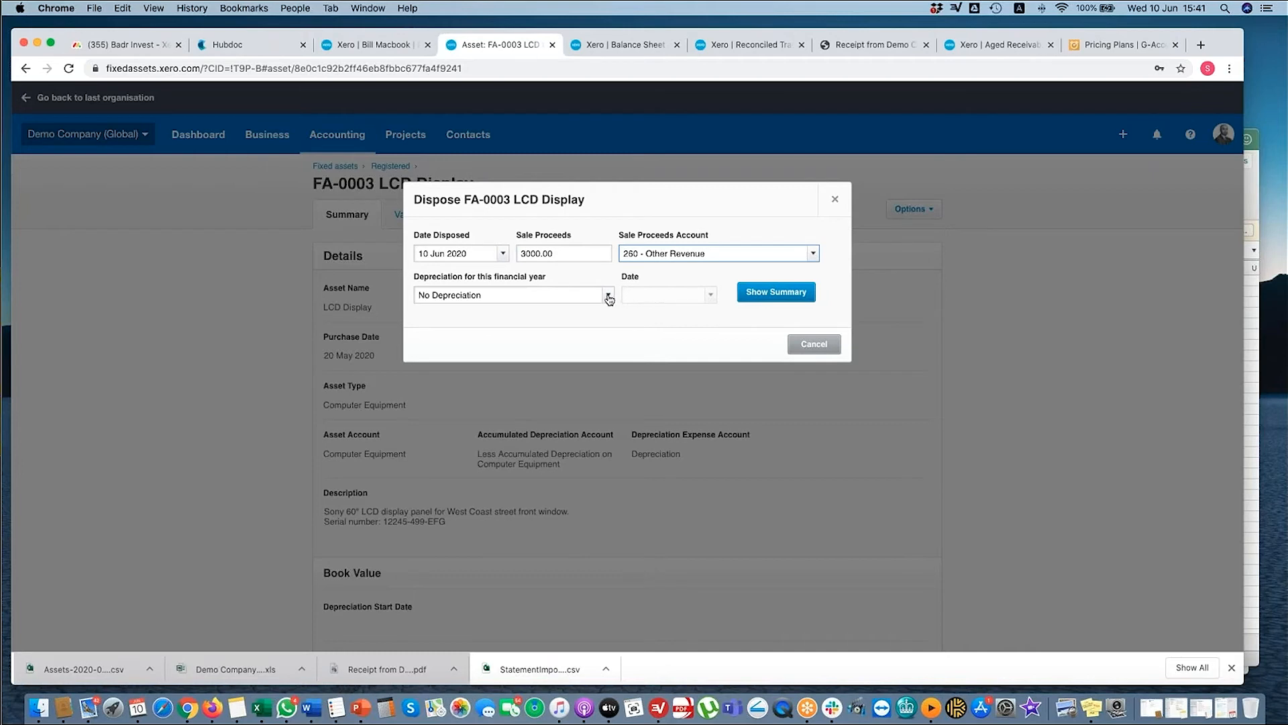
- Depreciate everything up to 10 Jun 2020 and show the summary with the 3,343.72 loss
left_click(607, 294)
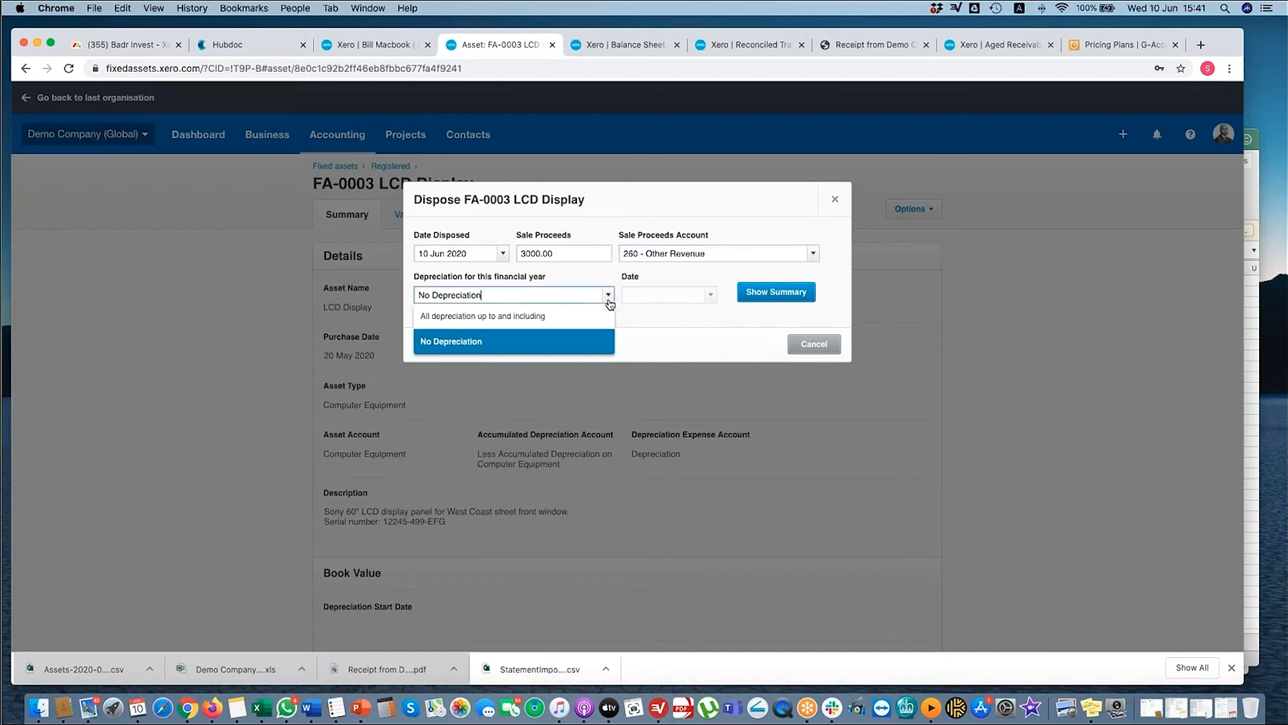
left_click(483, 316)
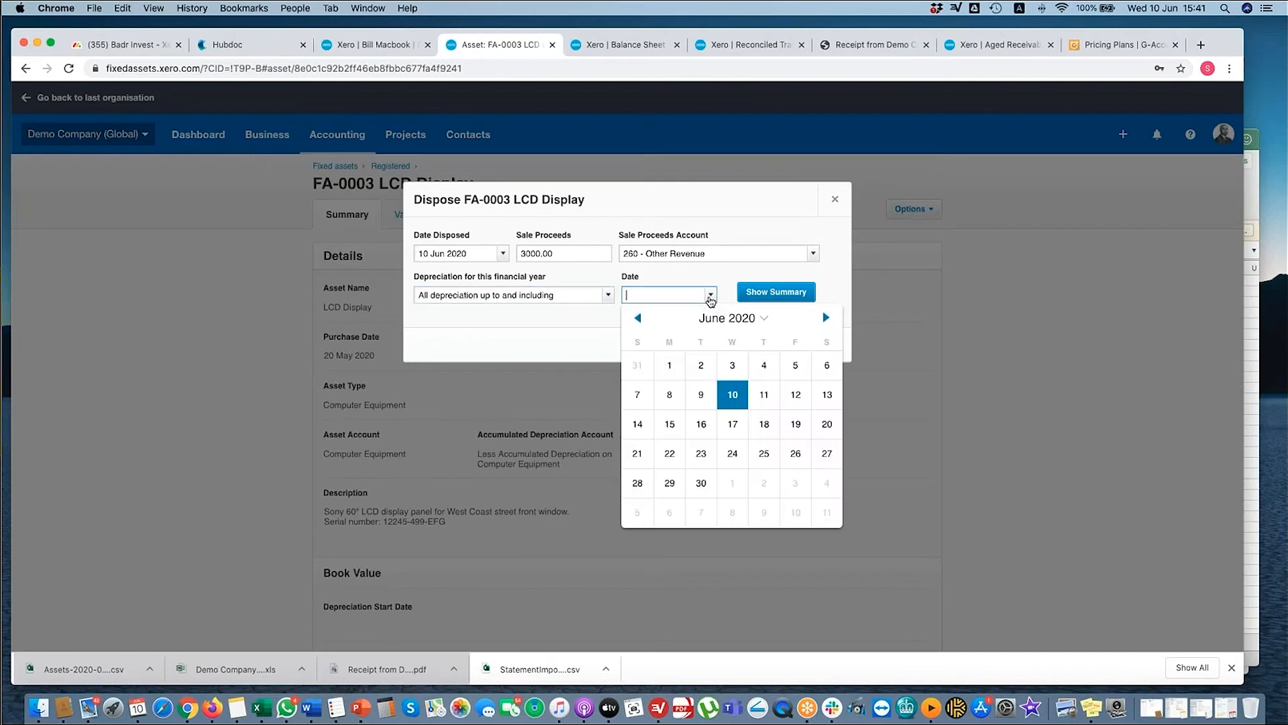
left_click(637, 318)
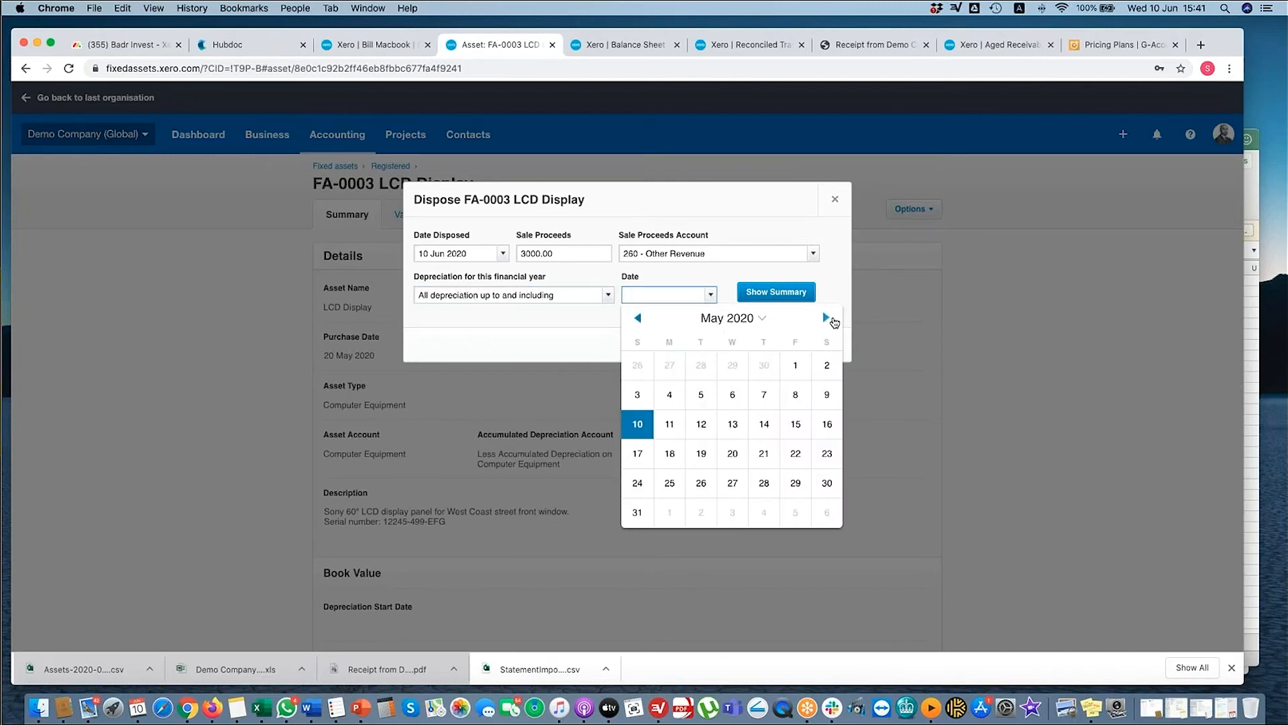
left_click(638, 424)
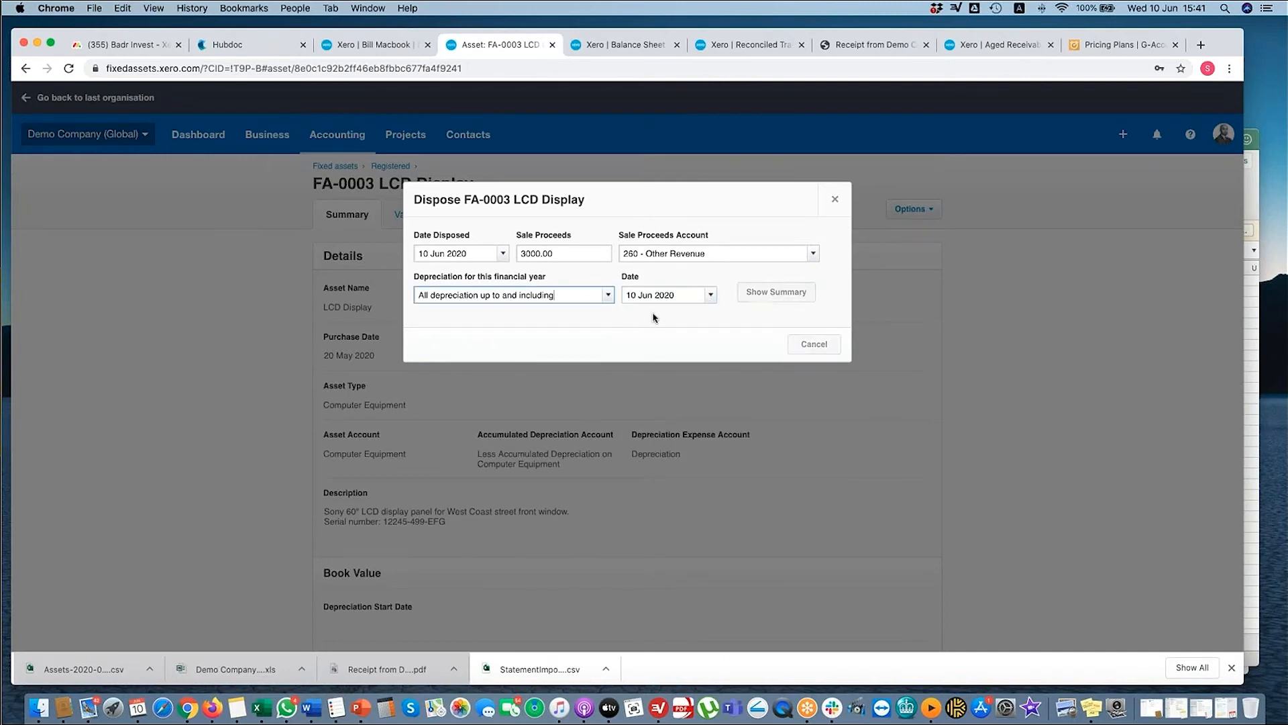
left_click(775, 292)
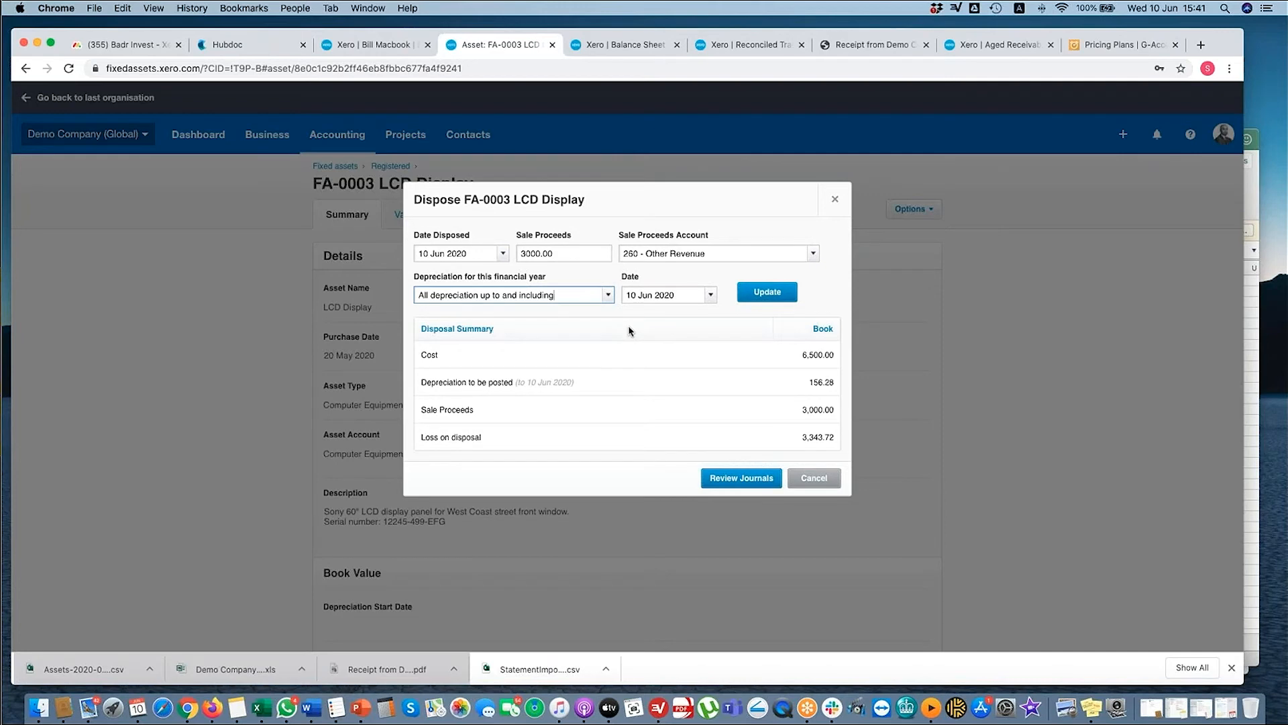
mouse_move(539, 382)
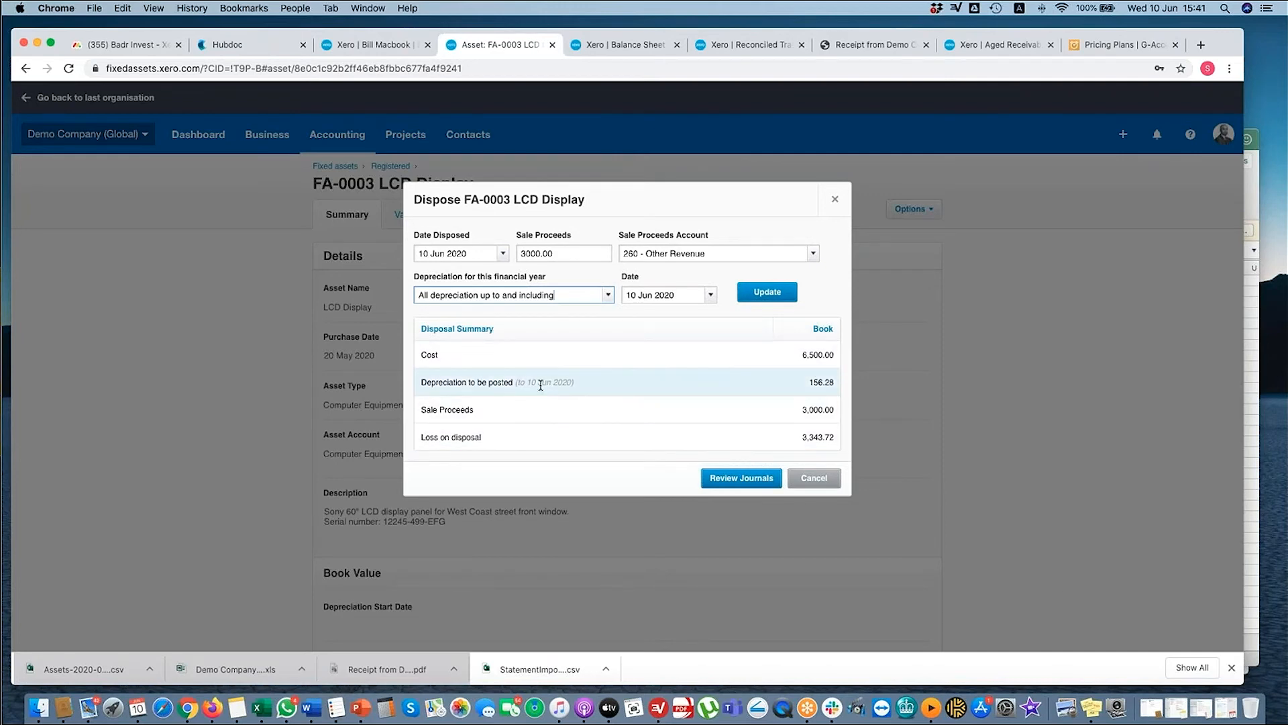
mouse_move(797, 384)
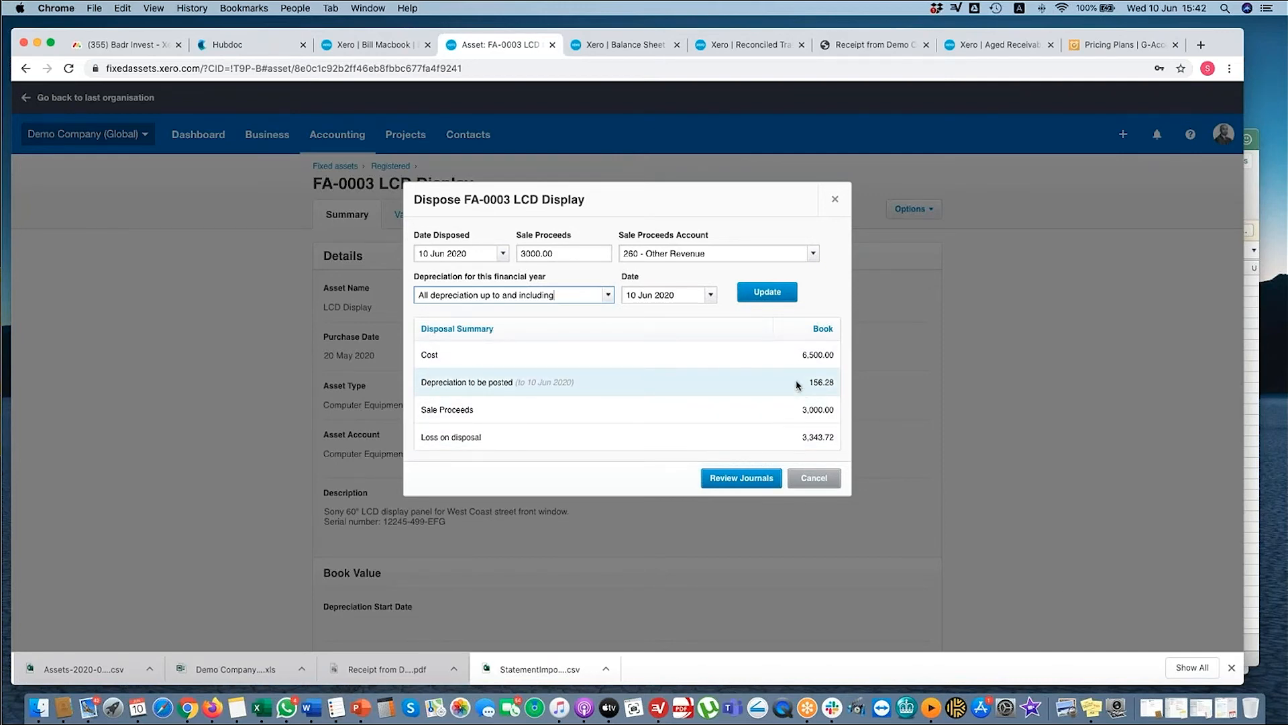
mouse_move(817, 418)
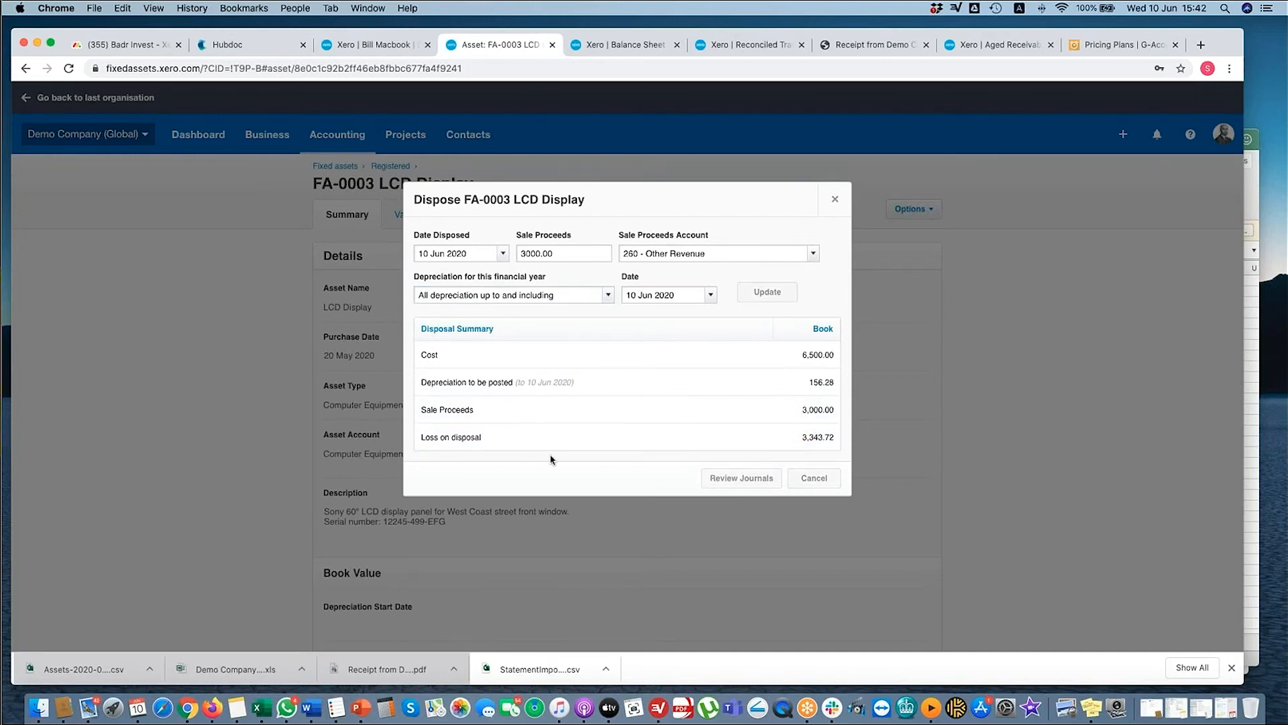
- Code the loss on disposal to 260 Other Revenue and post the disposal journal
left_click(739, 477)
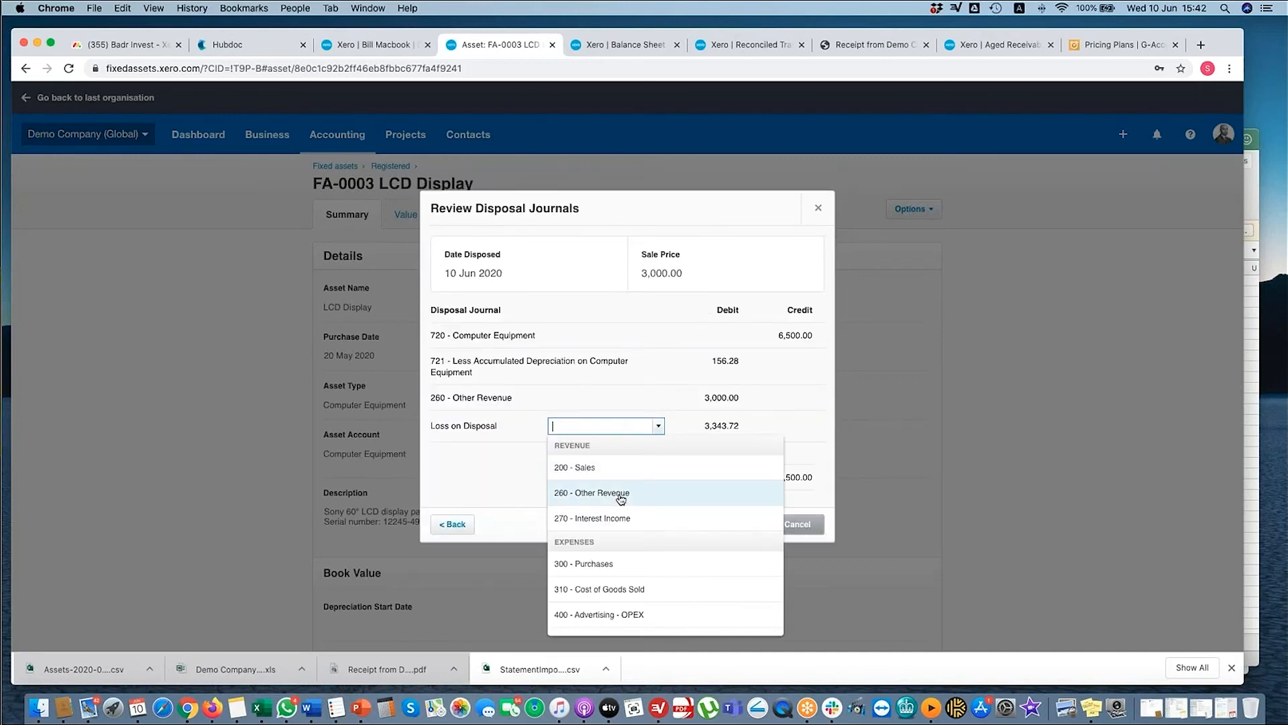
left_click(590, 492)
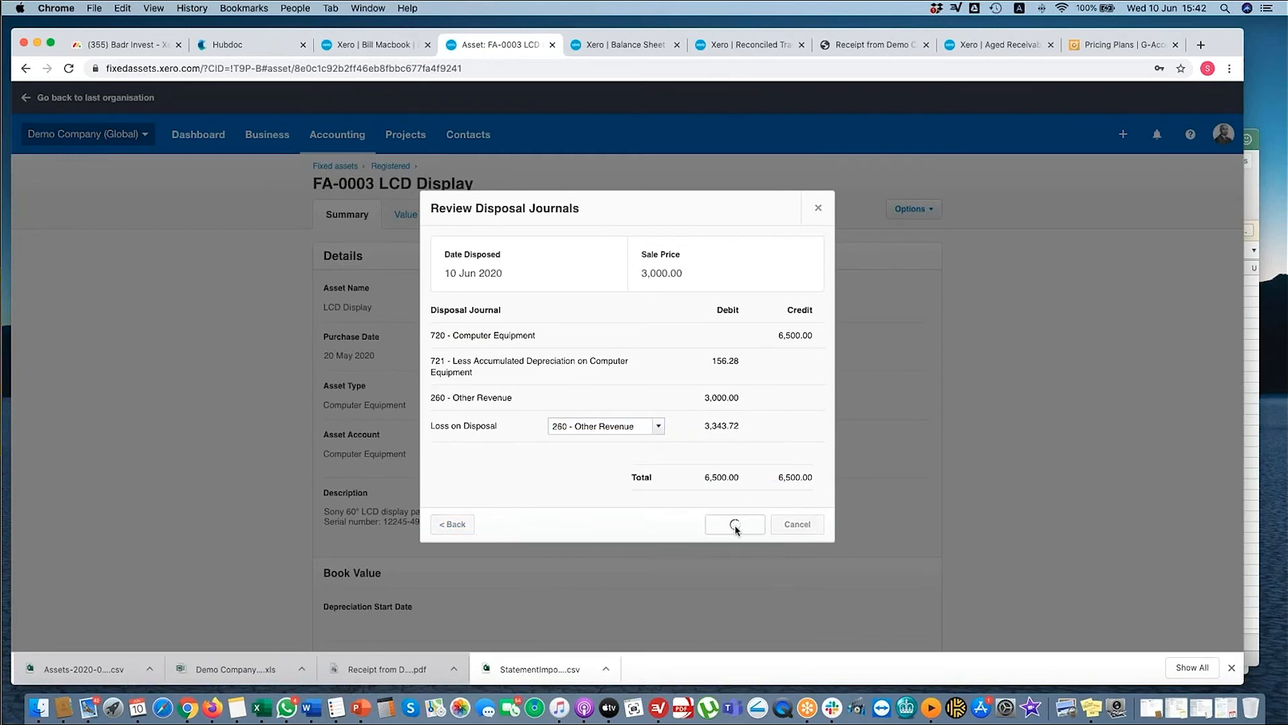
left_click(734, 524)
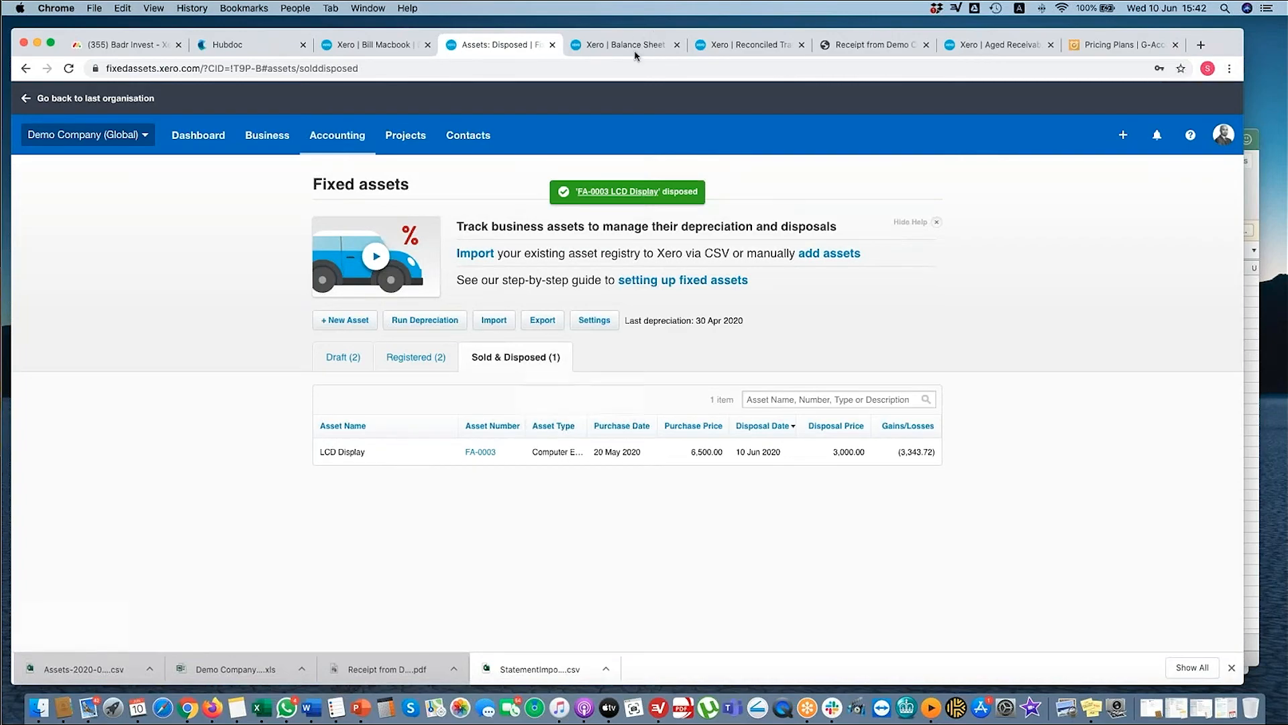
- Review the Balance Sheet and June Other Revenue (6,843.72), then list draft fixed assets
left_click(624, 44)
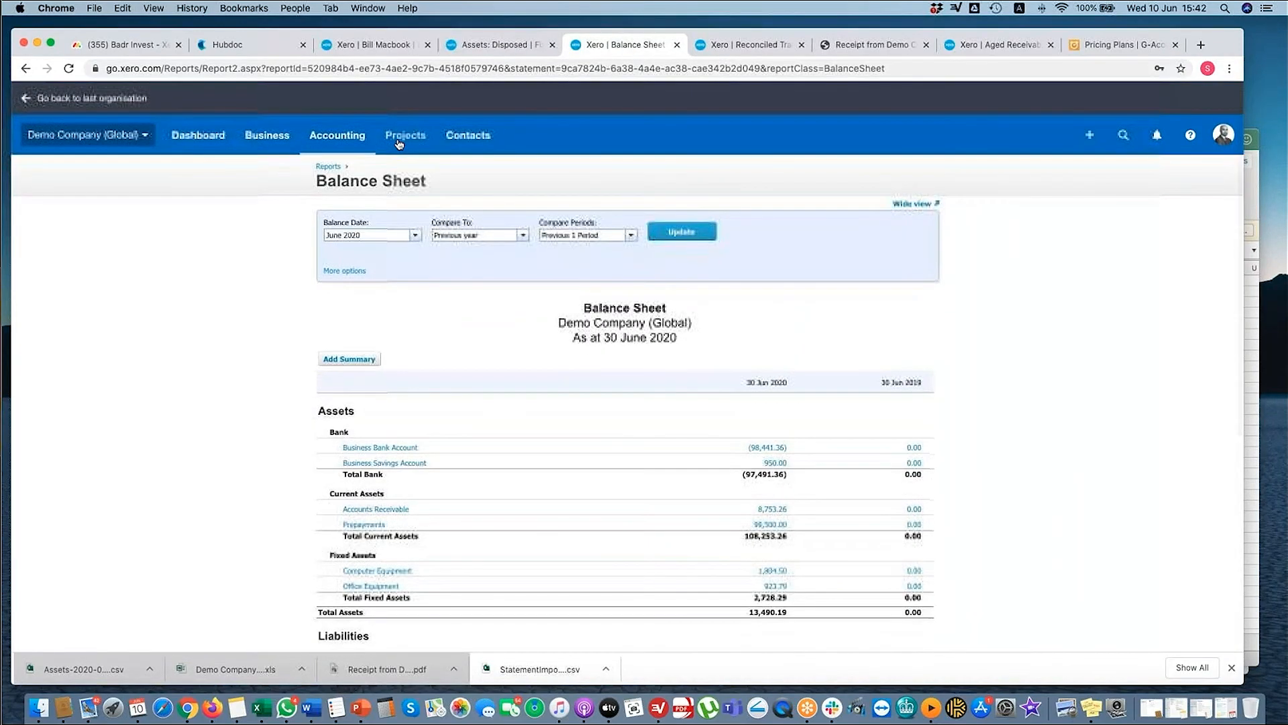
left_click(681, 231)
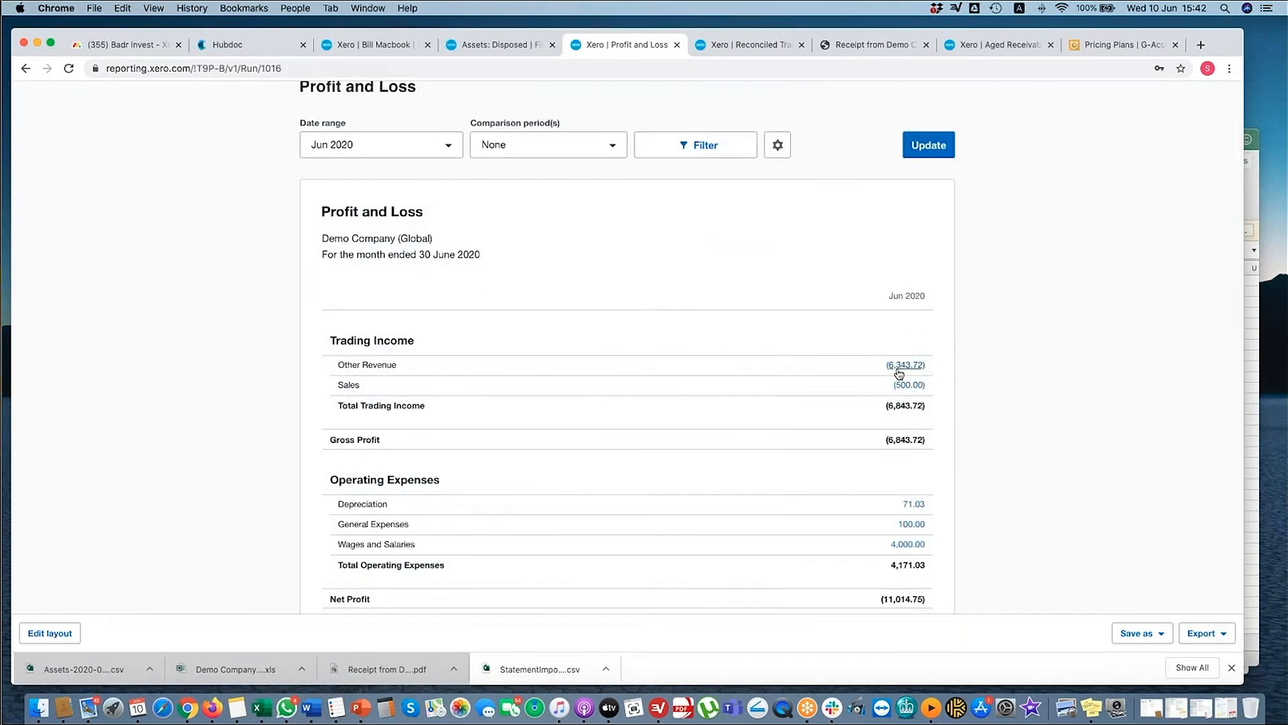
left_click(904, 365)
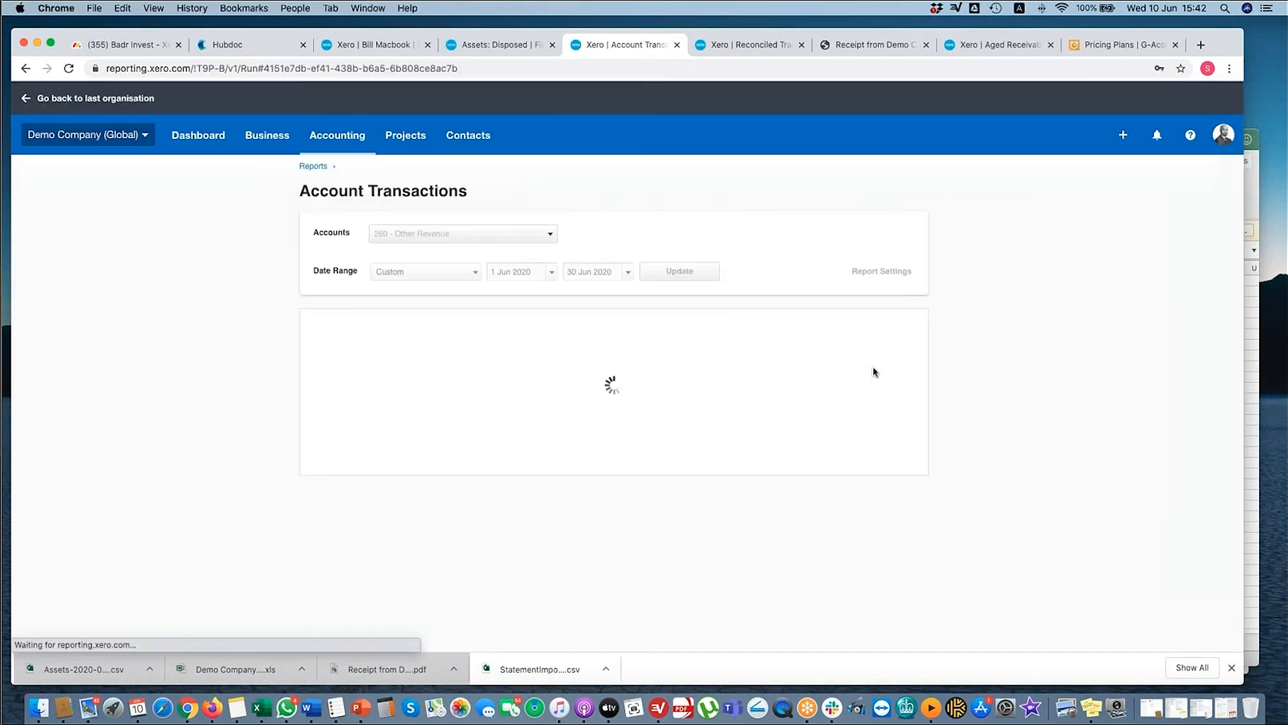
left_click(337, 135)
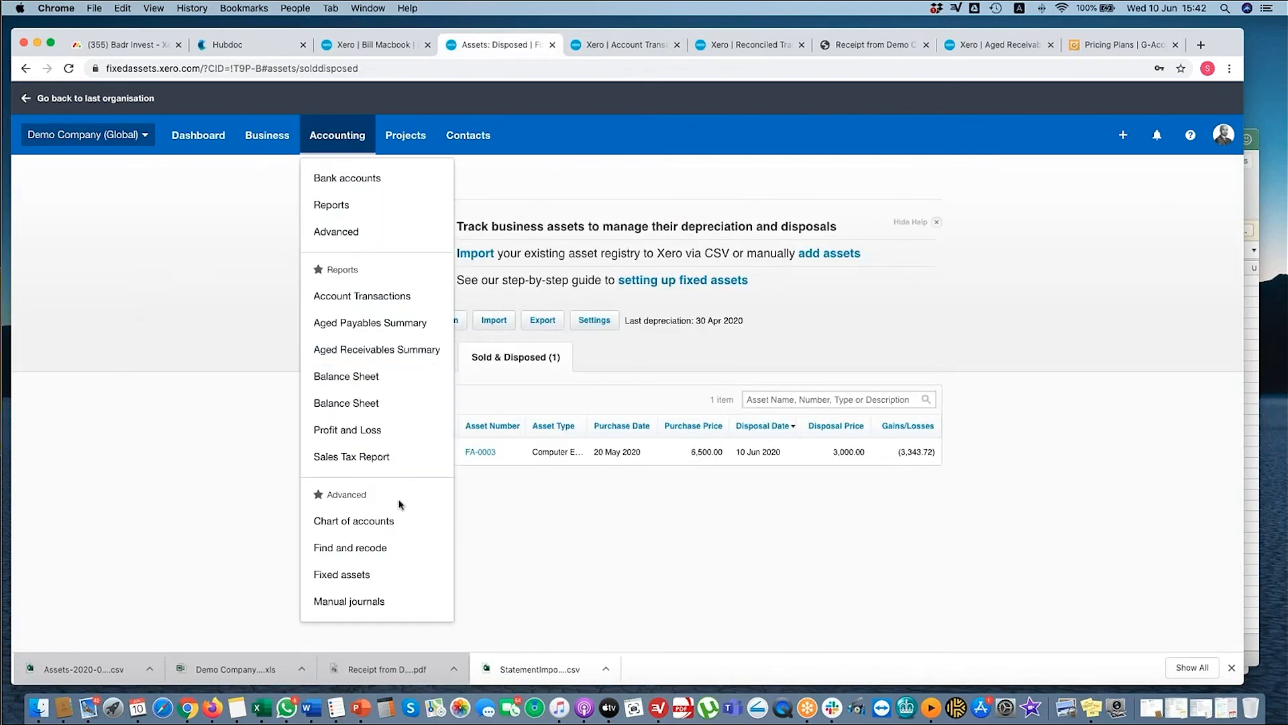
left_click(341, 574)
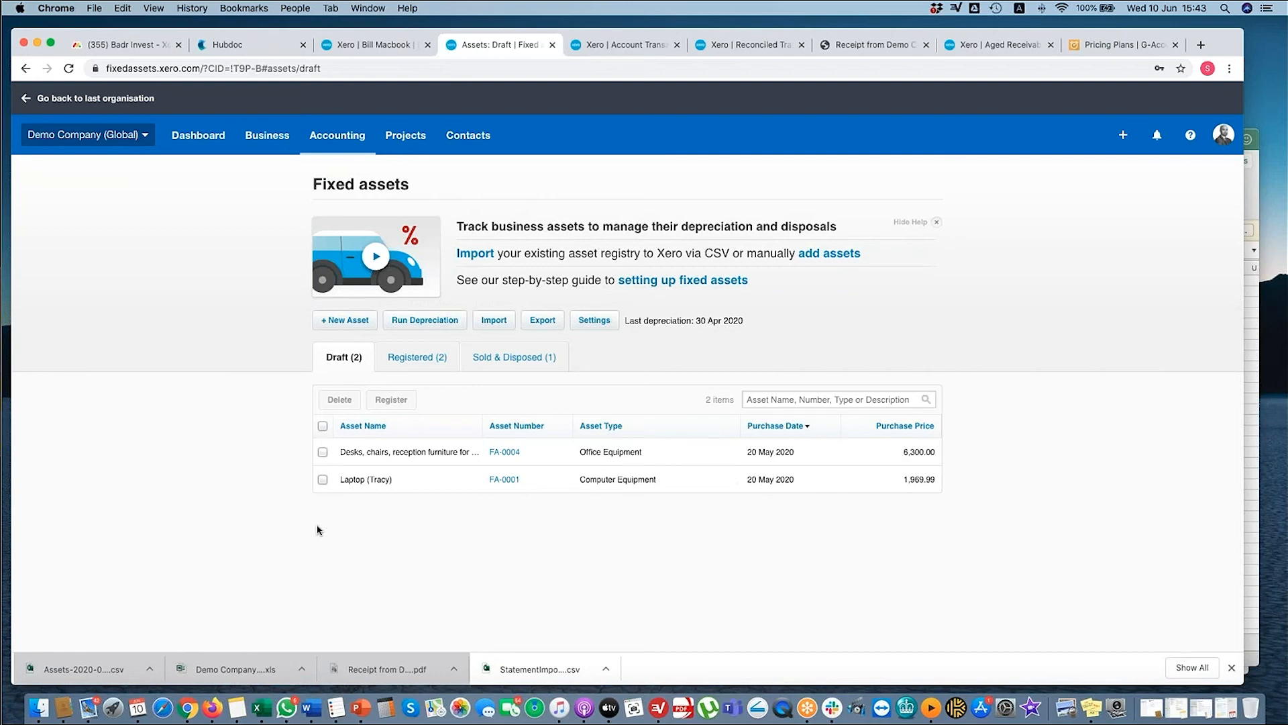
mouse_move(434, 468)
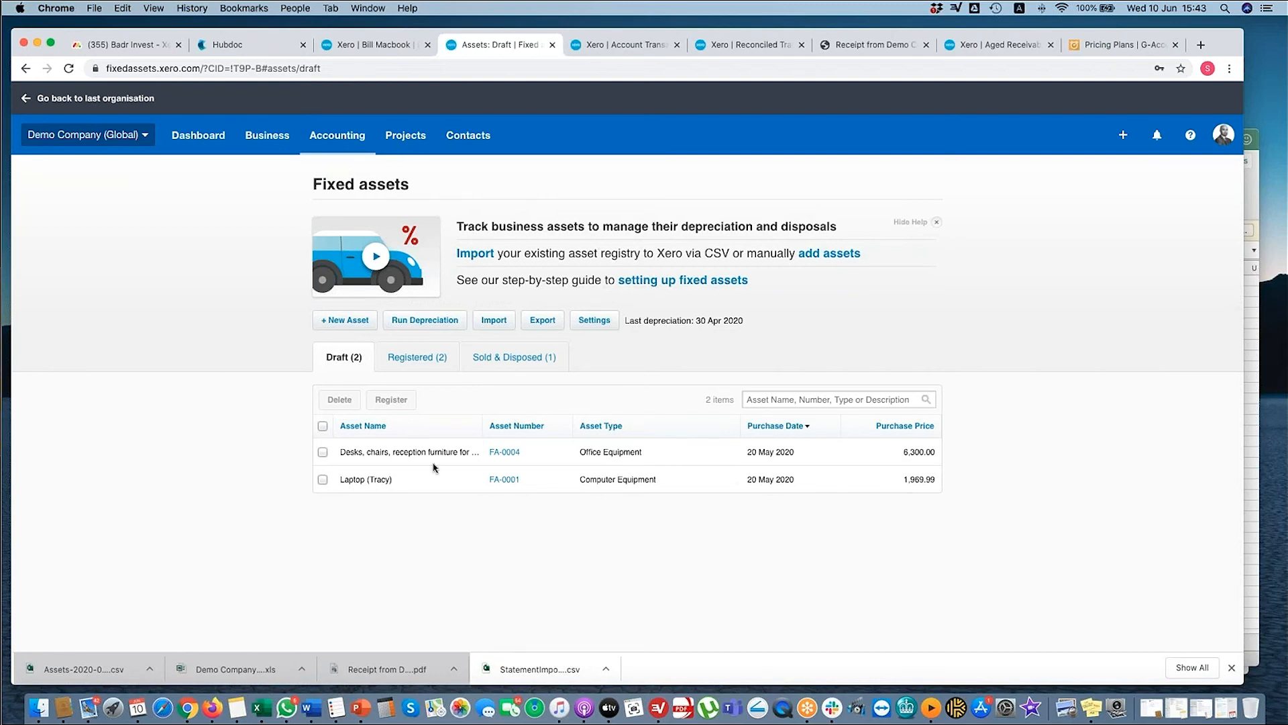
- Roll back depreciation to 1 Mar 2020 from the Run Depreciation page
left_click(425, 319)
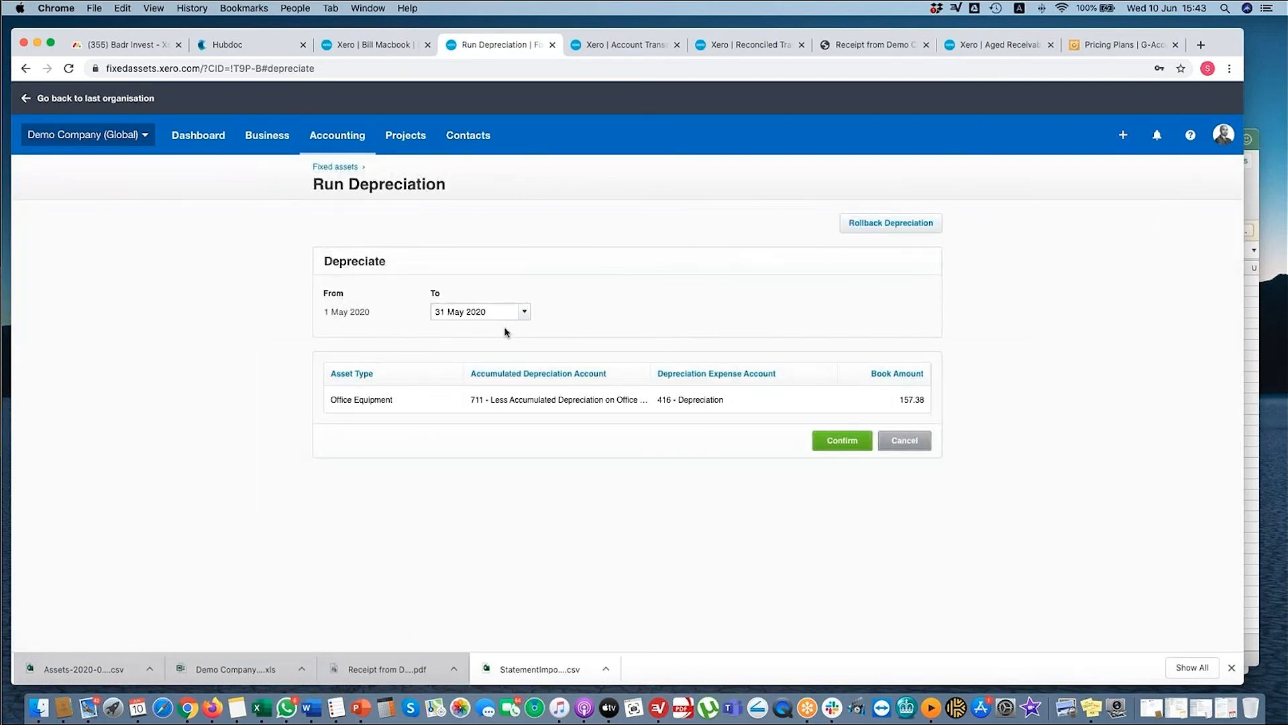
mouse_move(421, 288)
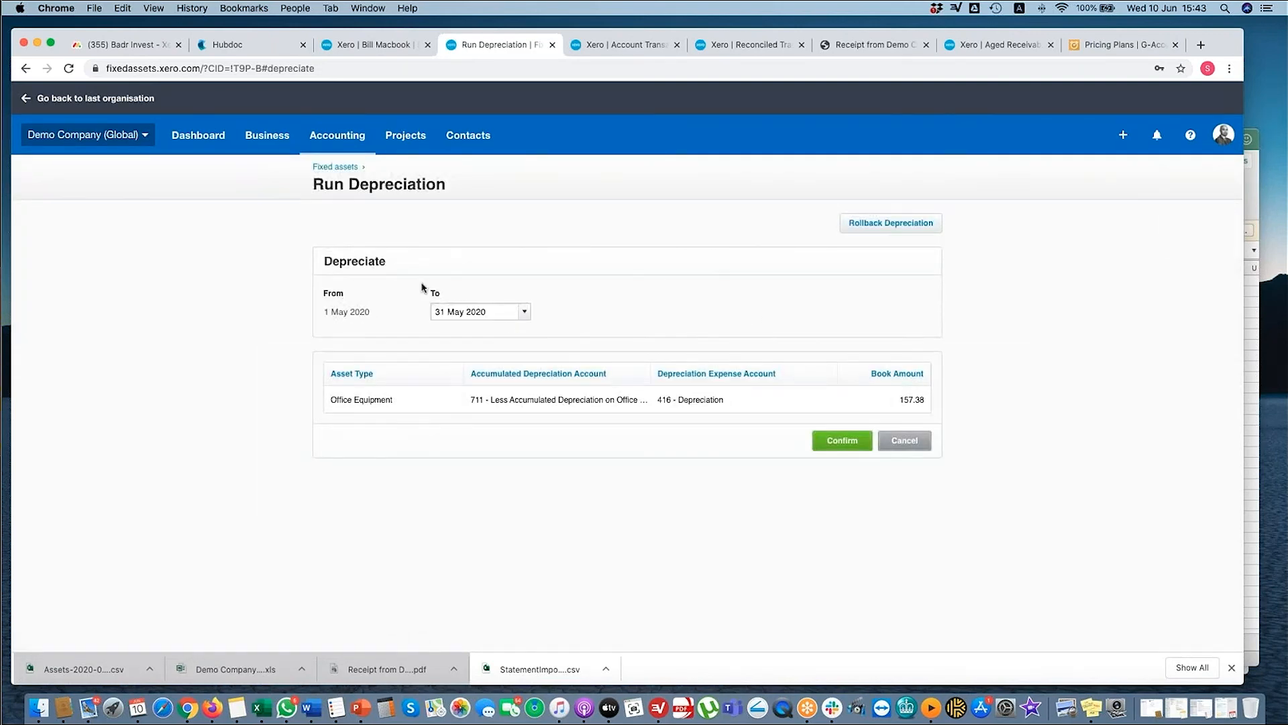
mouse_move(627, 566)
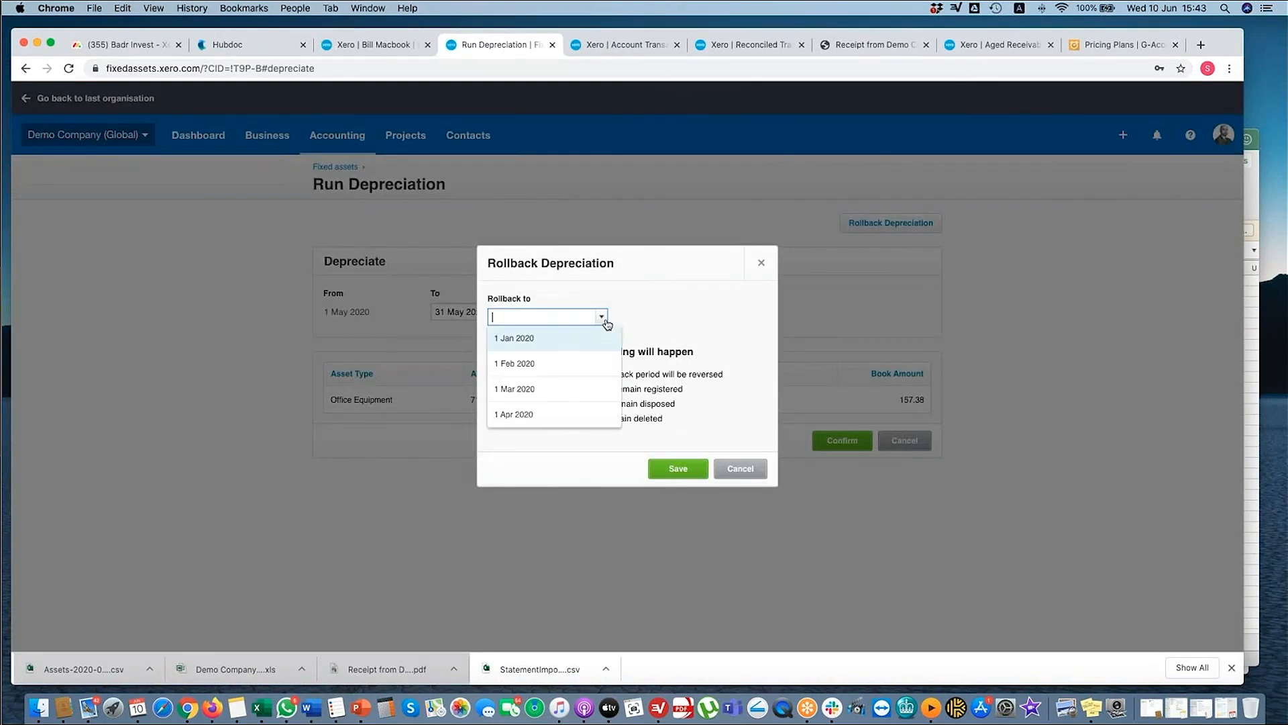
left_click(515, 389)
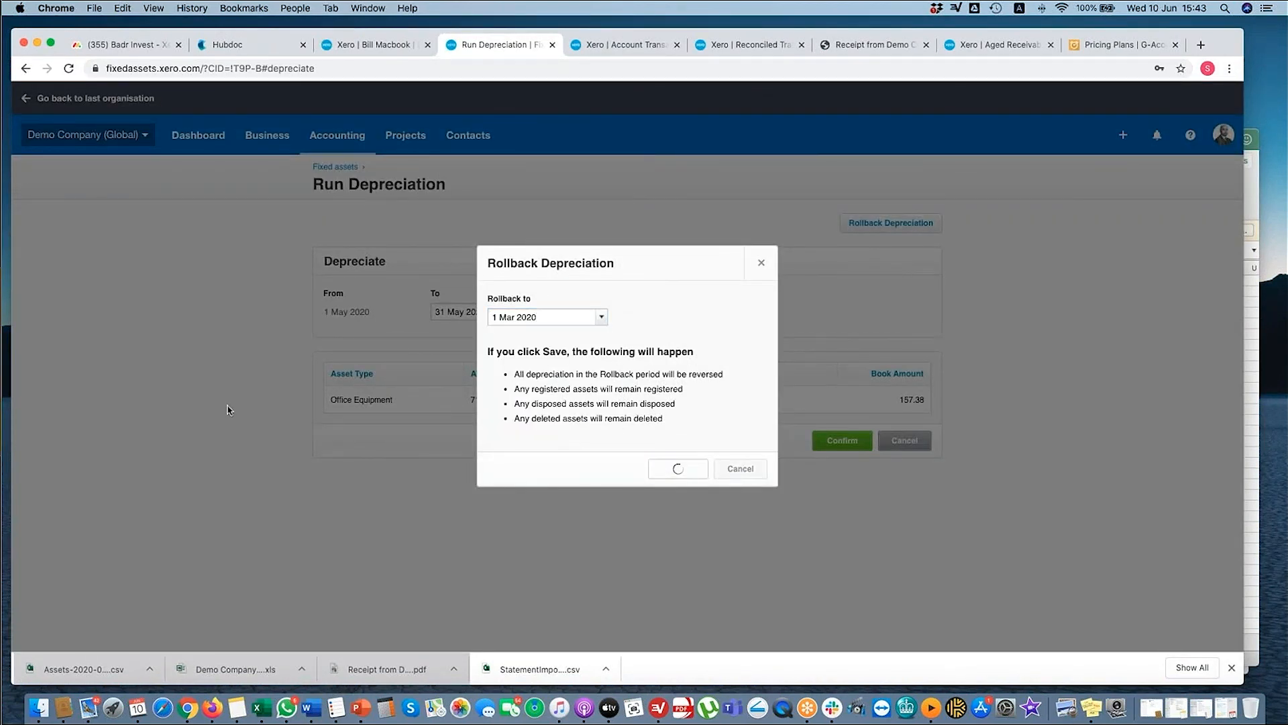
left_click(677, 468)
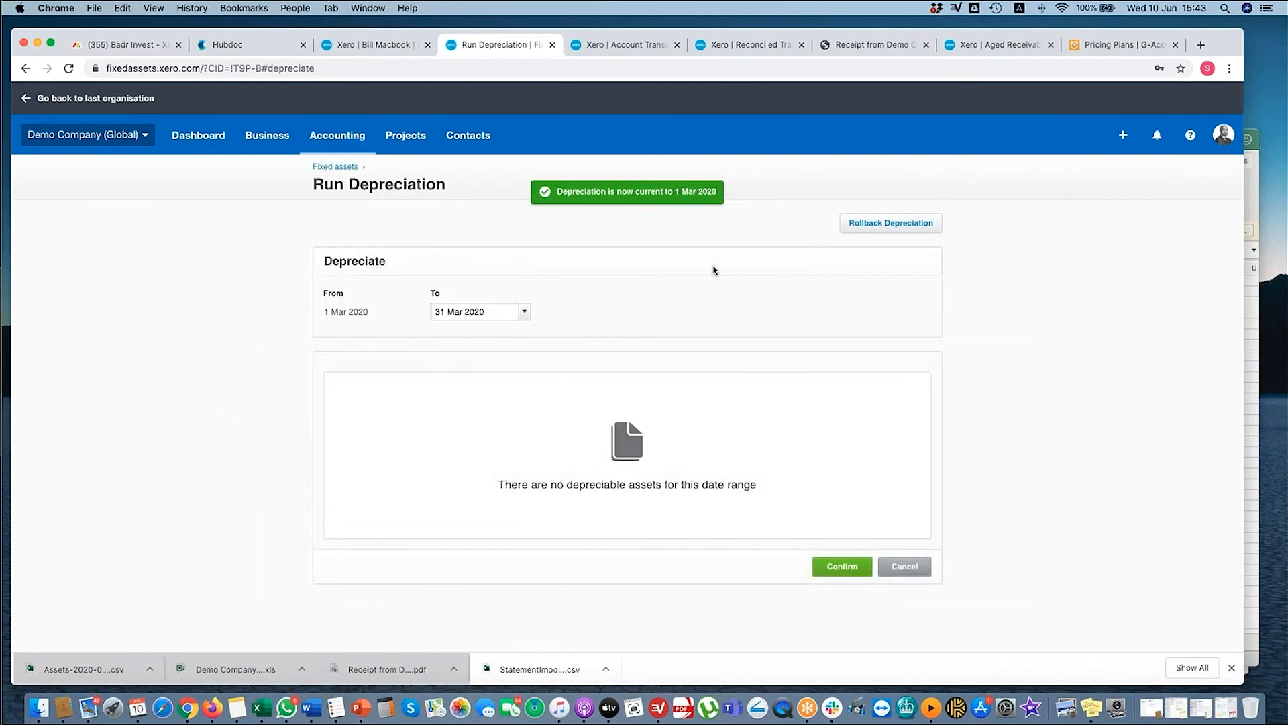
mouse_move(346, 337)
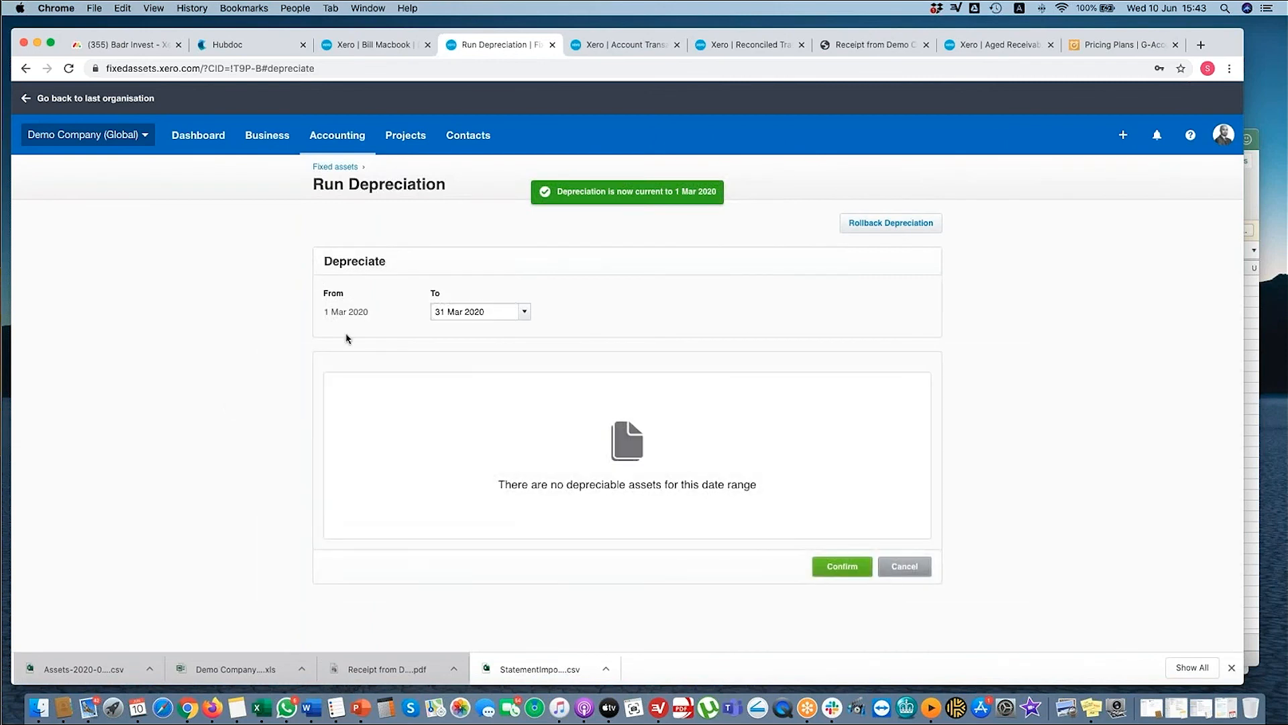
mouse_move(772, 519)
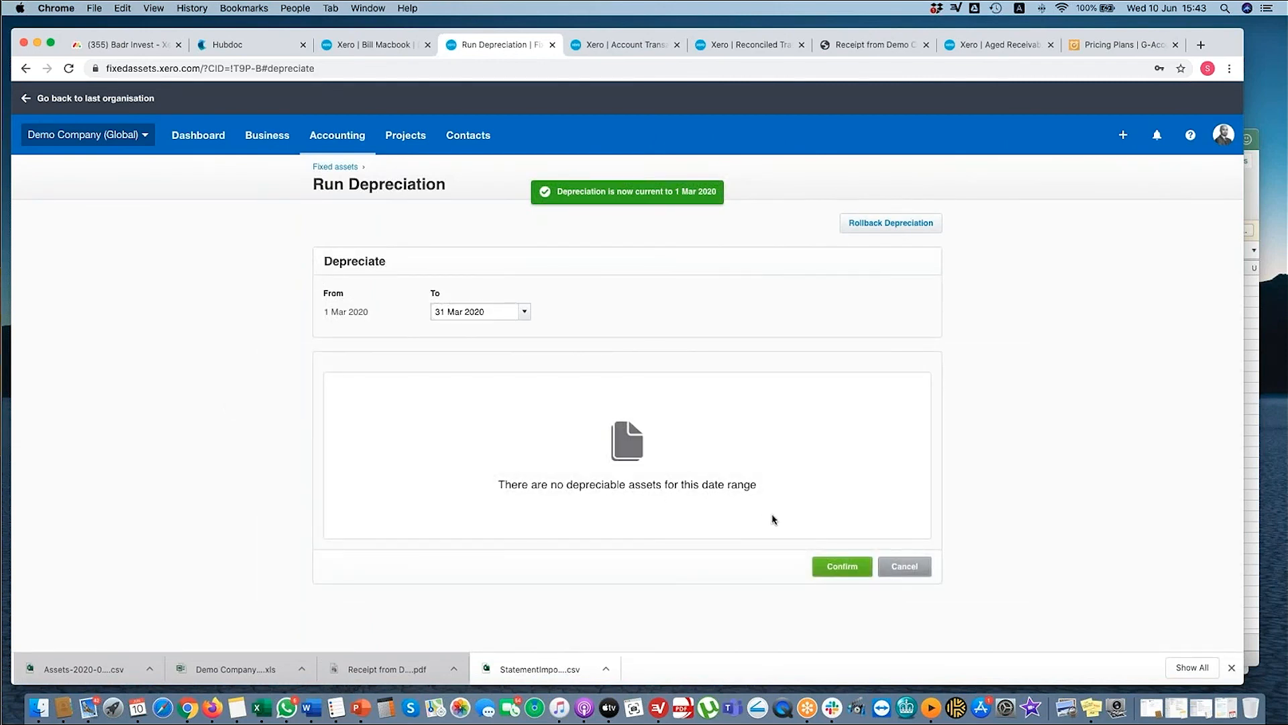